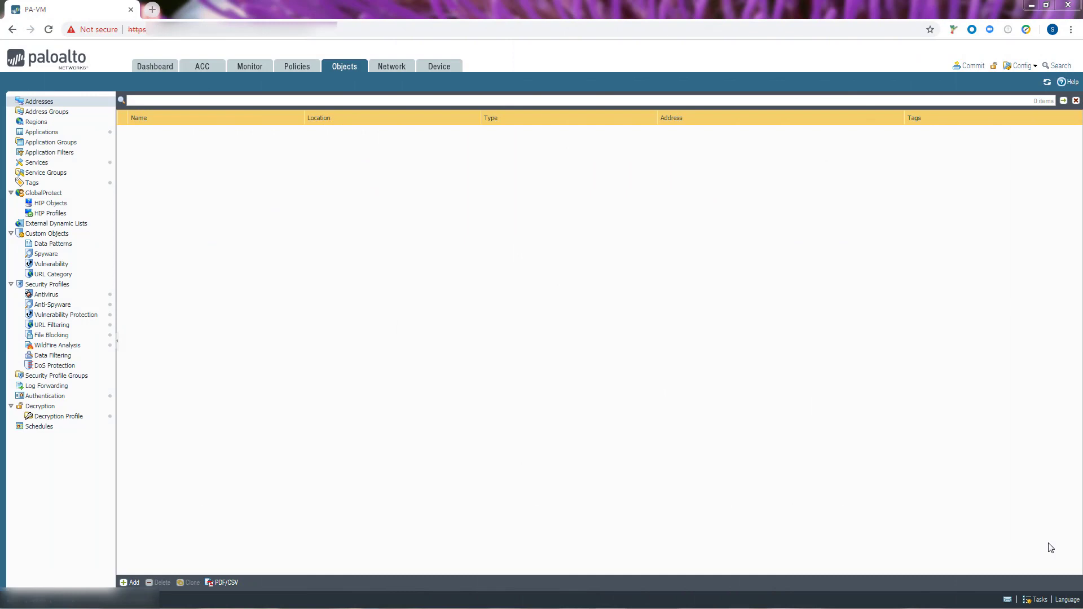
pyautogui.moveTo(603, 364)
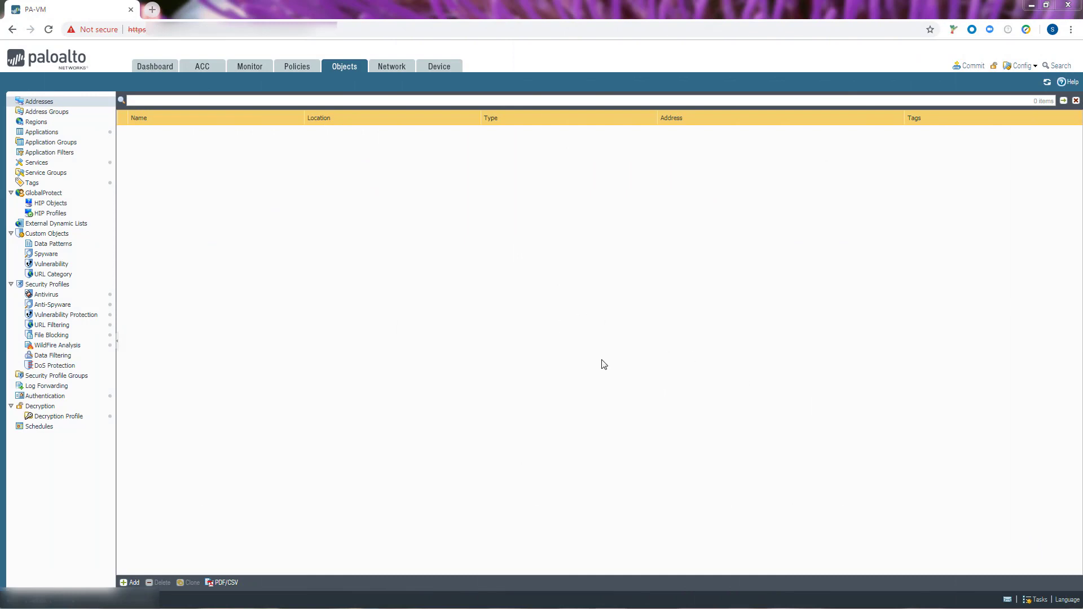
# Show the Tunnel interfaces list under Network > Interfaces
pyautogui.click(391, 65)
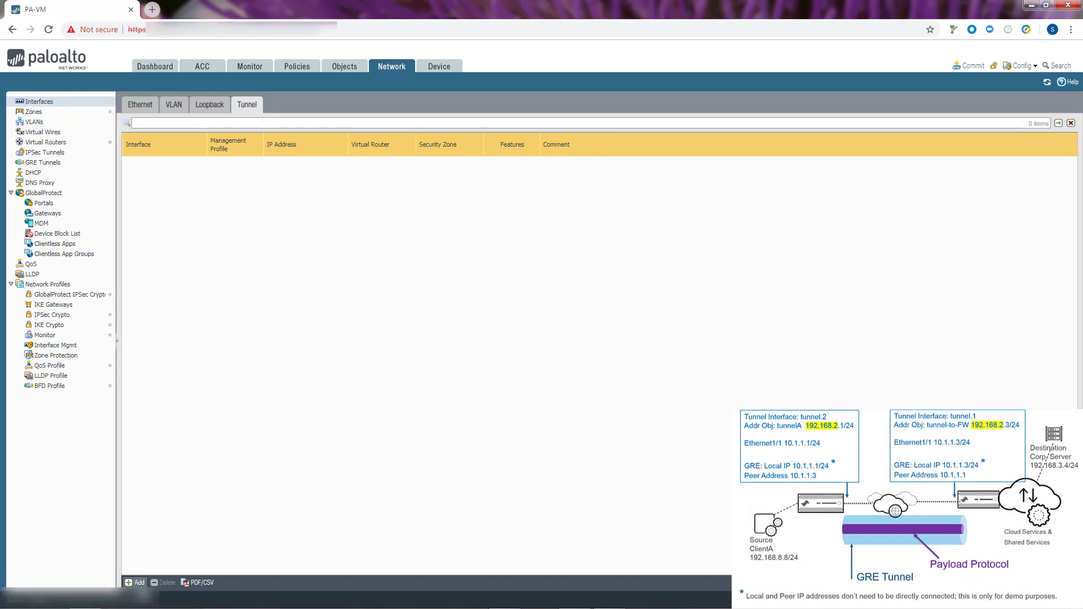
# Create tunnel interface 2 with the comment 'tunnel to cloud'
pyautogui.click(138, 582)
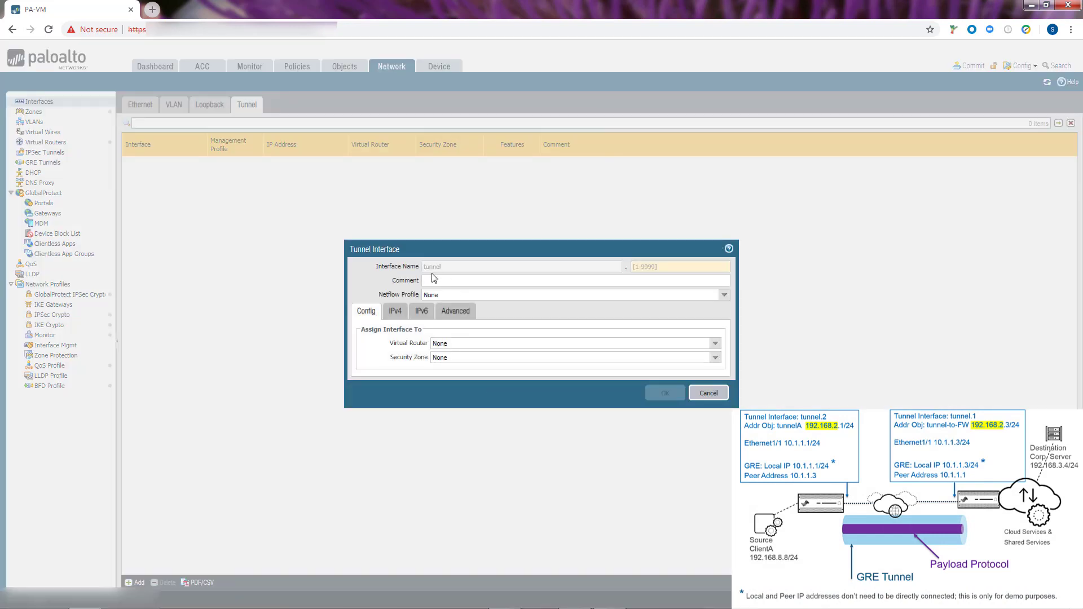
pyautogui.click(677, 266)
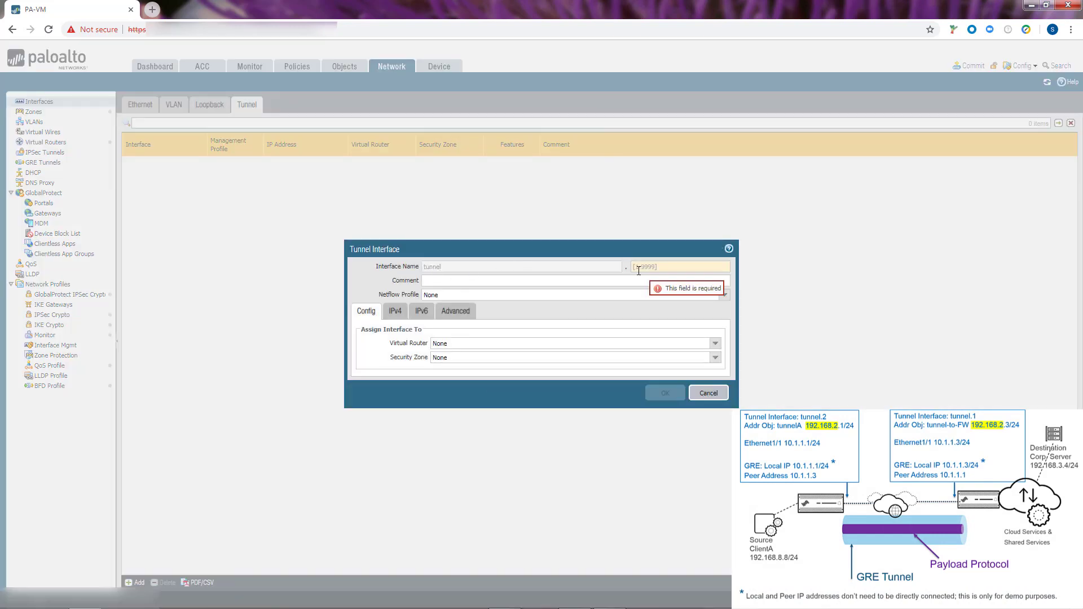
pyautogui.write('2')
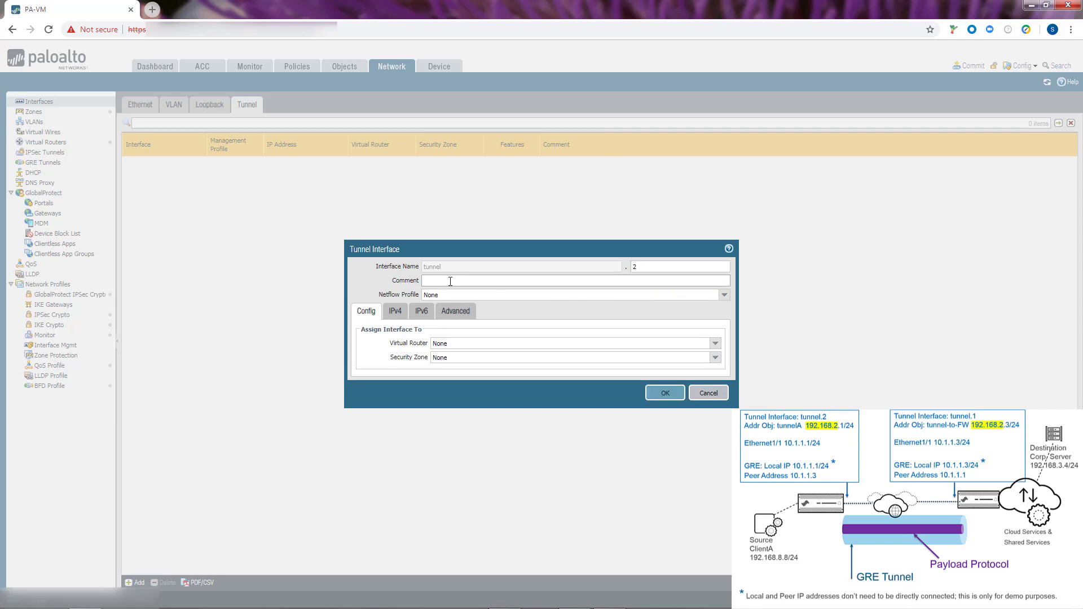
pyautogui.write('tunnel to cloud')
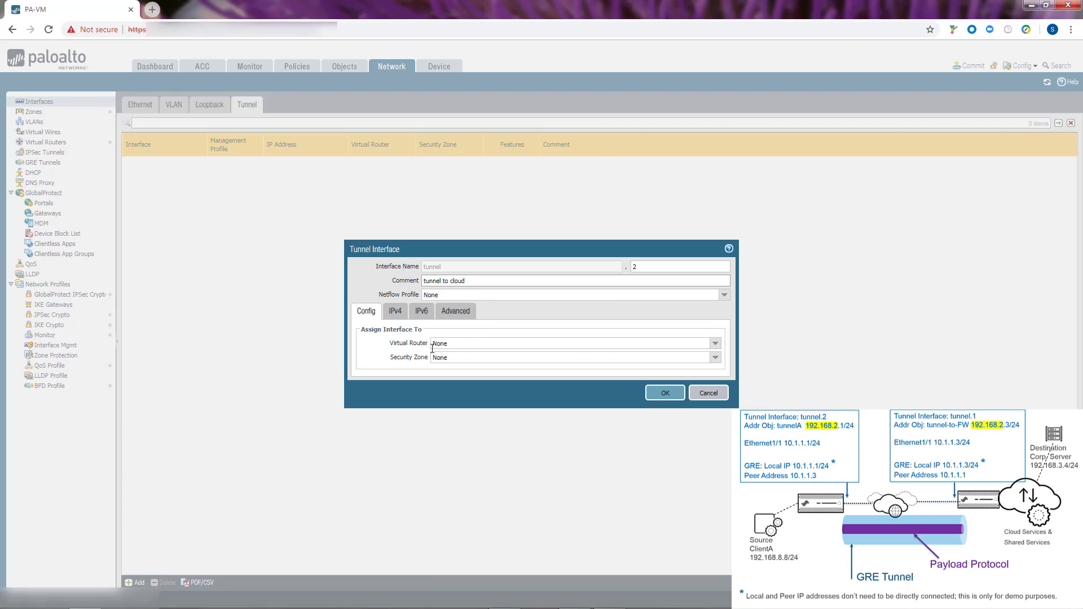
# Assign tunnel.2 to the default virtual router and the branch security zone
pyautogui.click(715, 343)
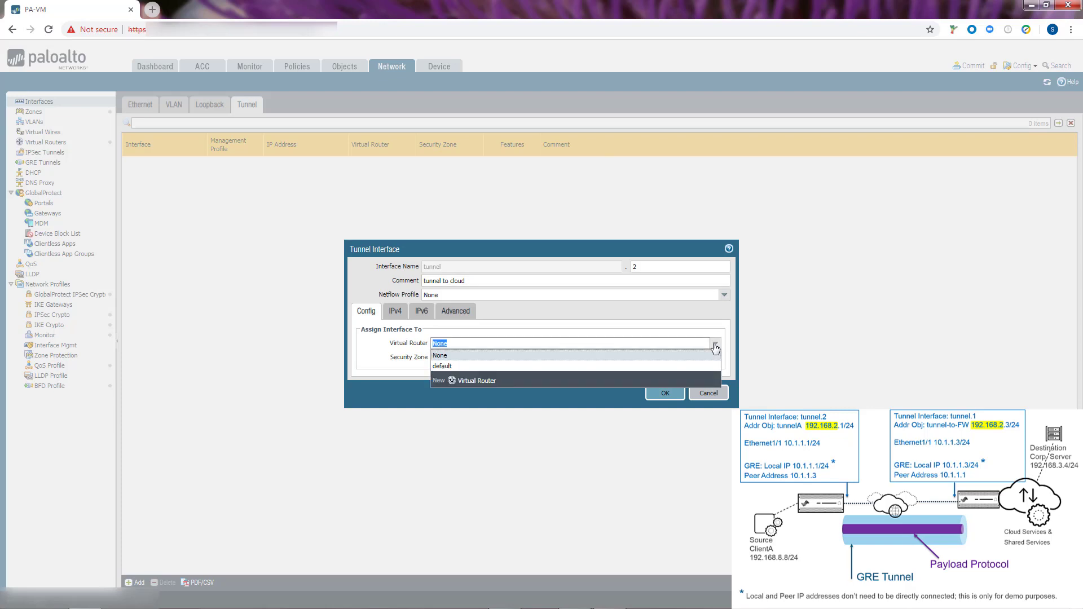
pyautogui.click(442, 365)
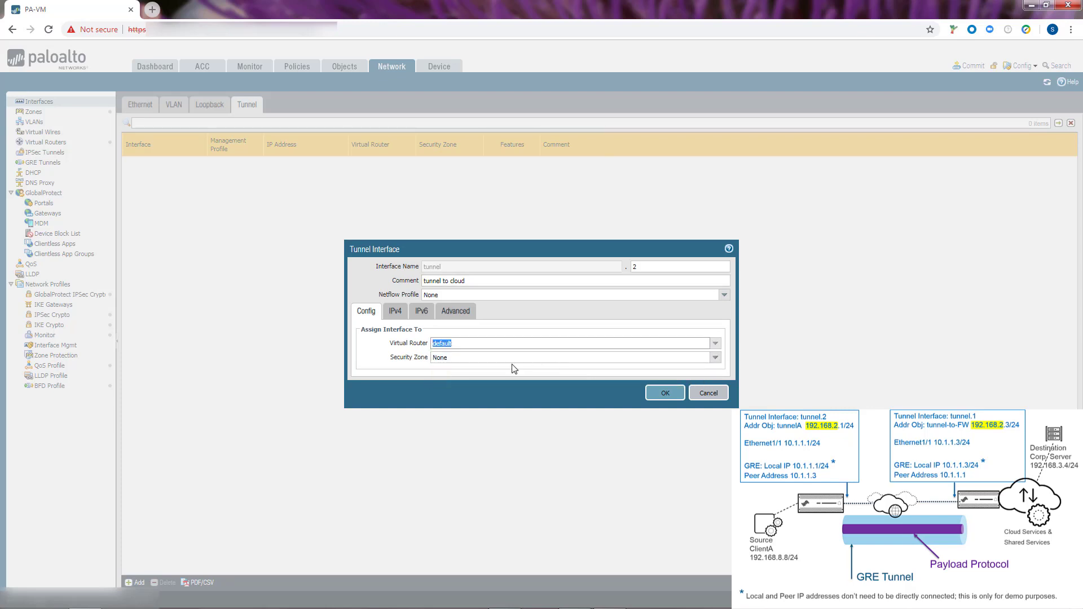
pyautogui.moveTo(726, 365)
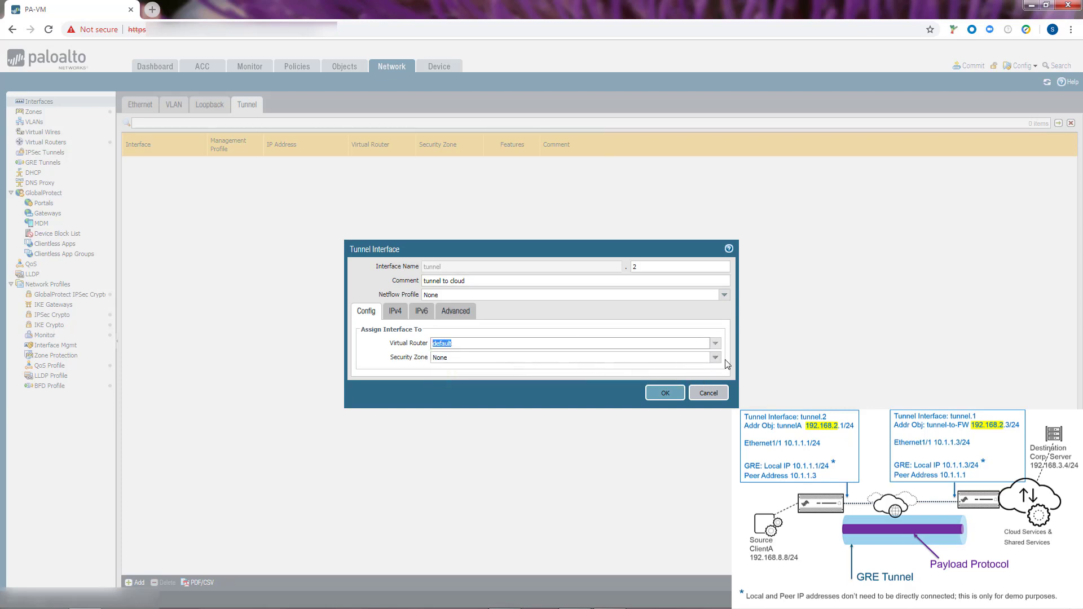
pyautogui.click(715, 358)
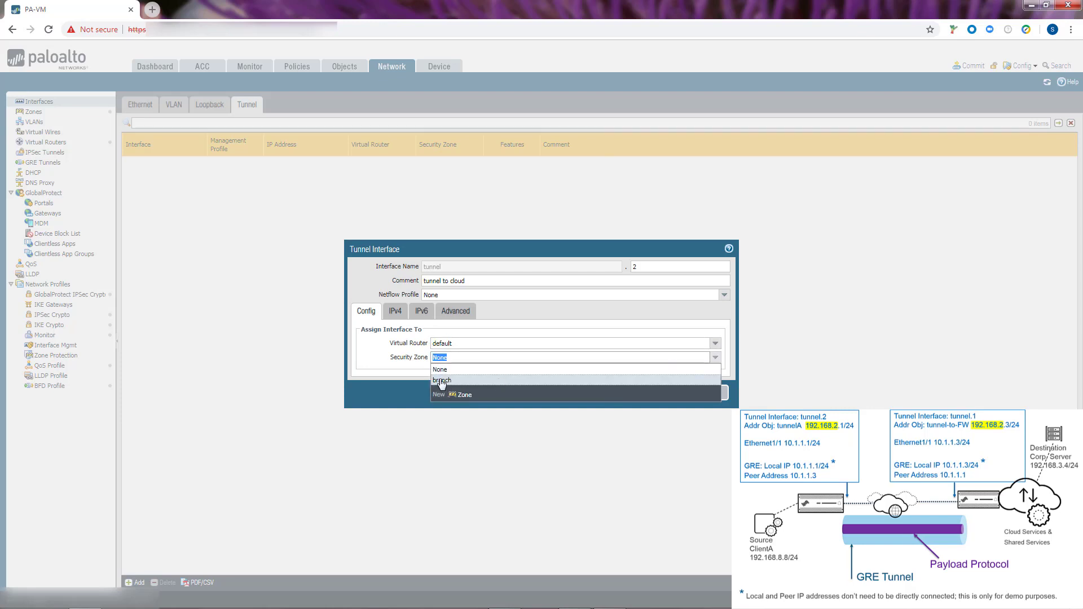
pyautogui.click(440, 380)
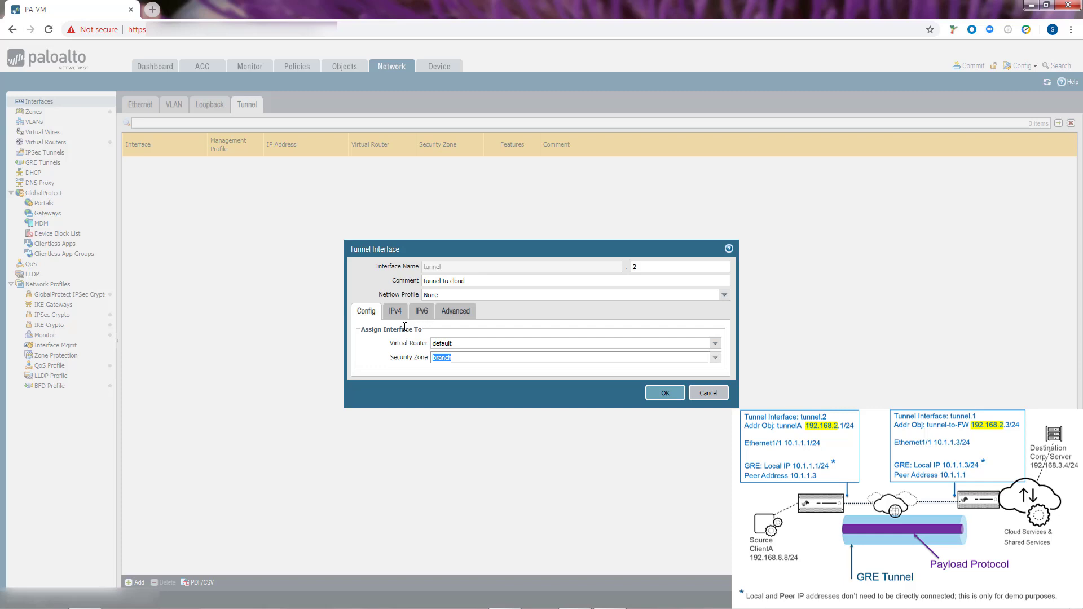
pyautogui.moveTo(435, 327)
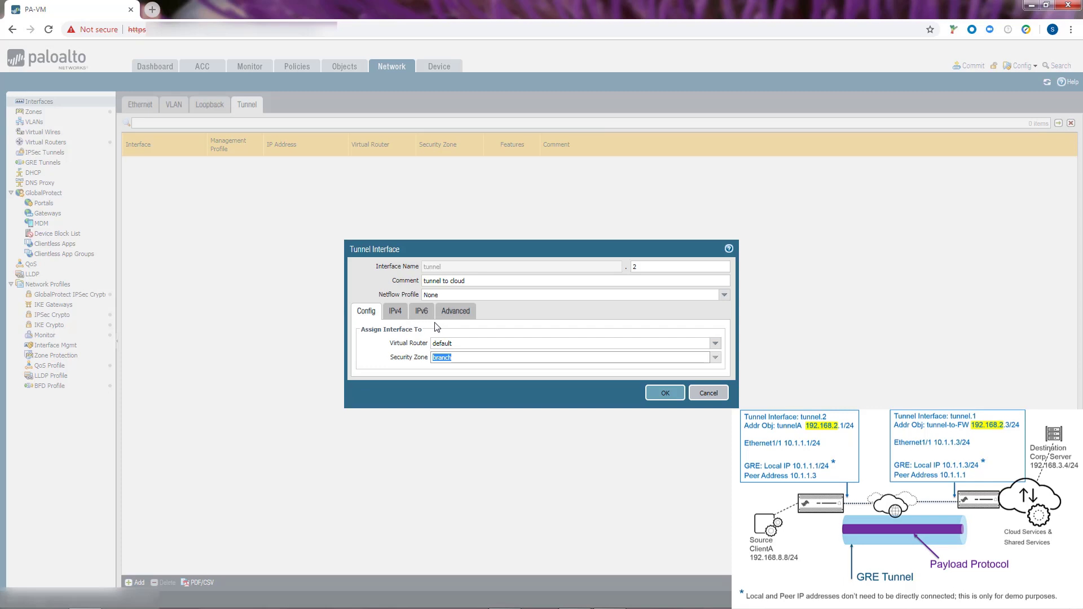
pyautogui.moveTo(427, 328)
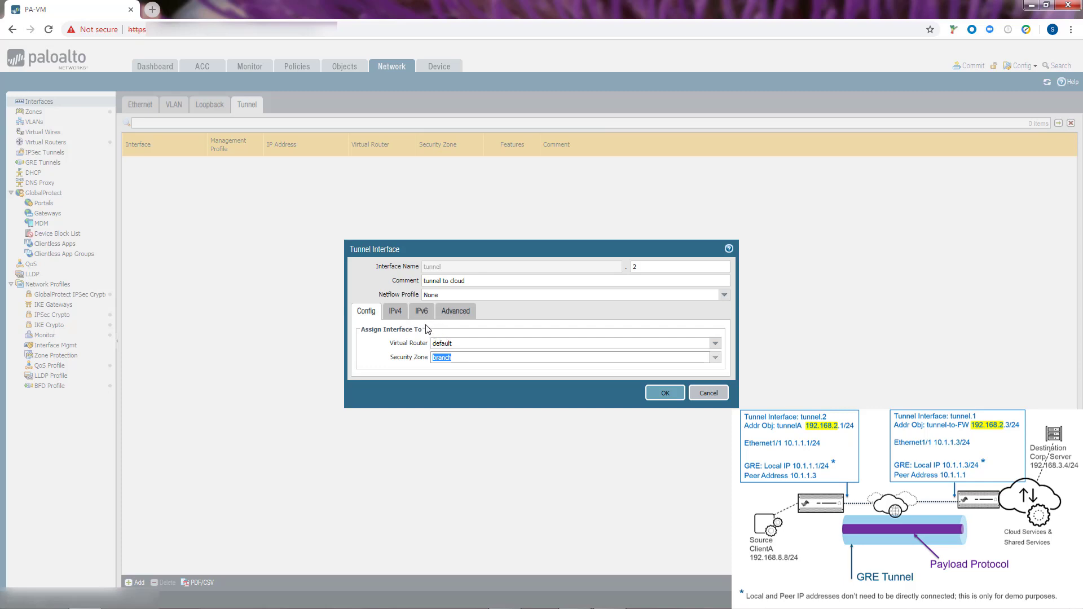
pyautogui.click(394, 311)
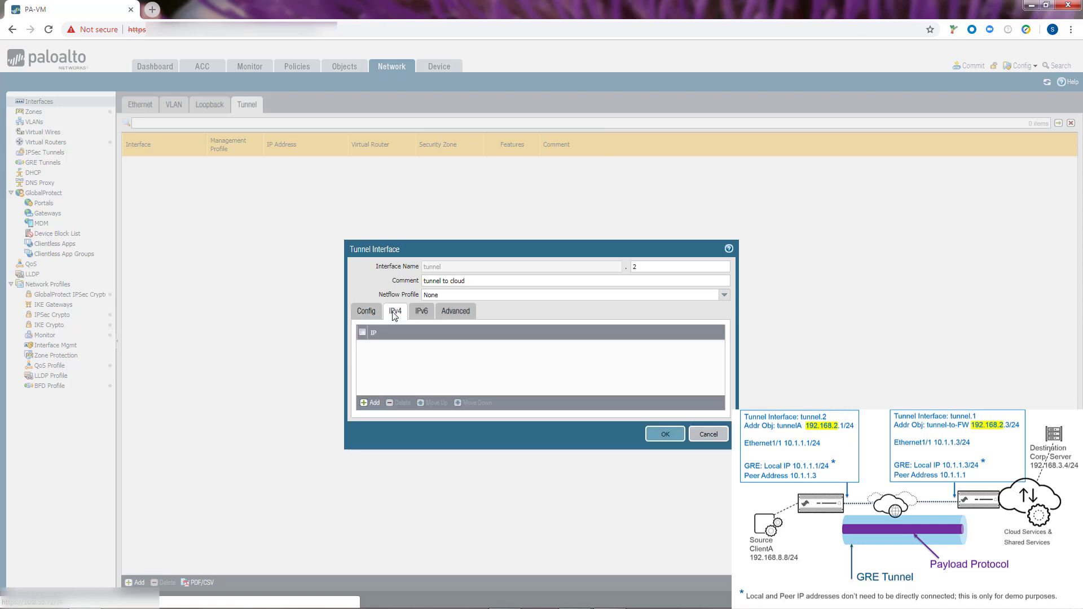
# Add address object tunnelA (192.168.2.1/24) as tunnel.2's IPv4 address and save the interface
pyautogui.click(371, 402)
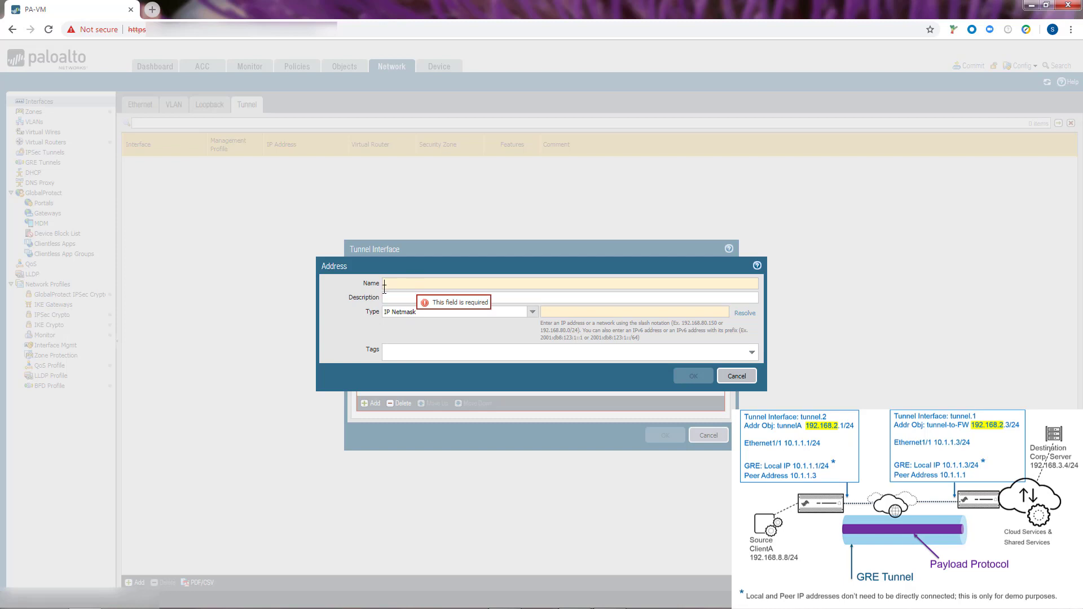
pyautogui.write('tunnelA')
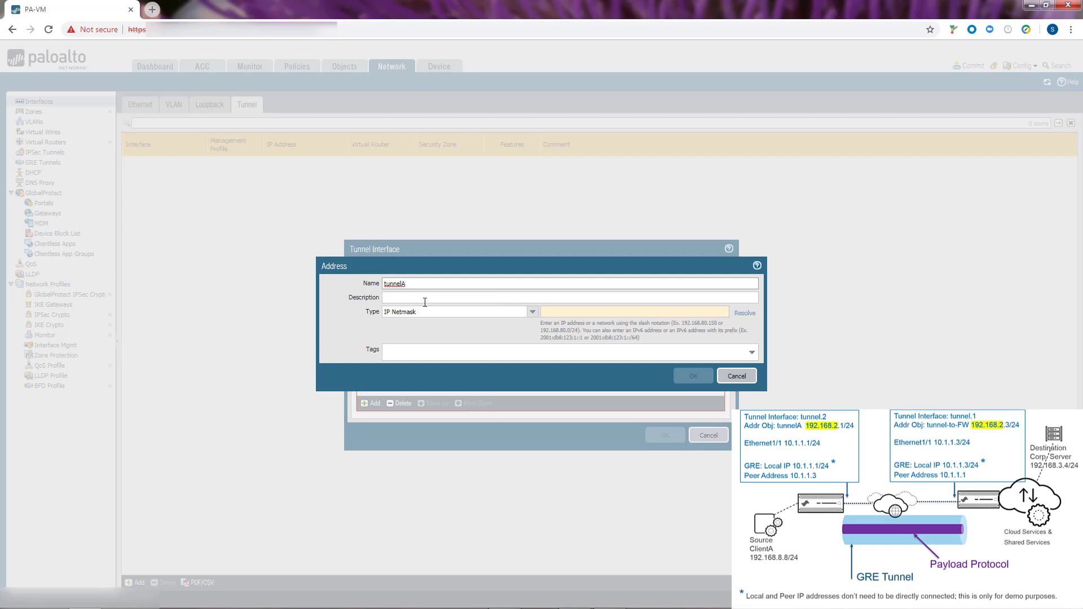
pyautogui.moveTo(557, 313)
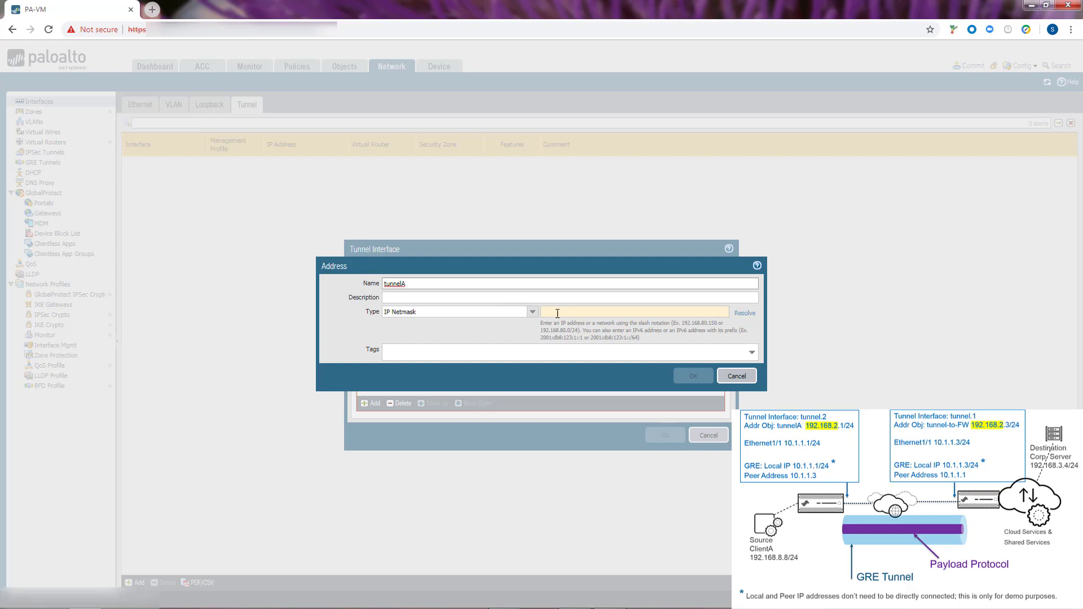
pyautogui.write('1')
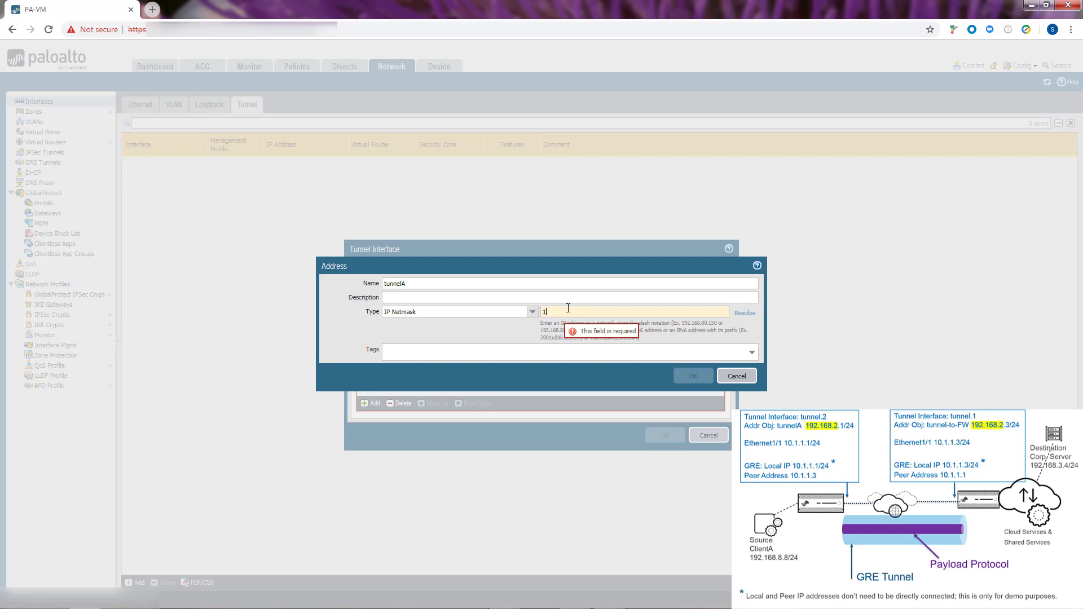
pyautogui.write('192.168.2.1/24')
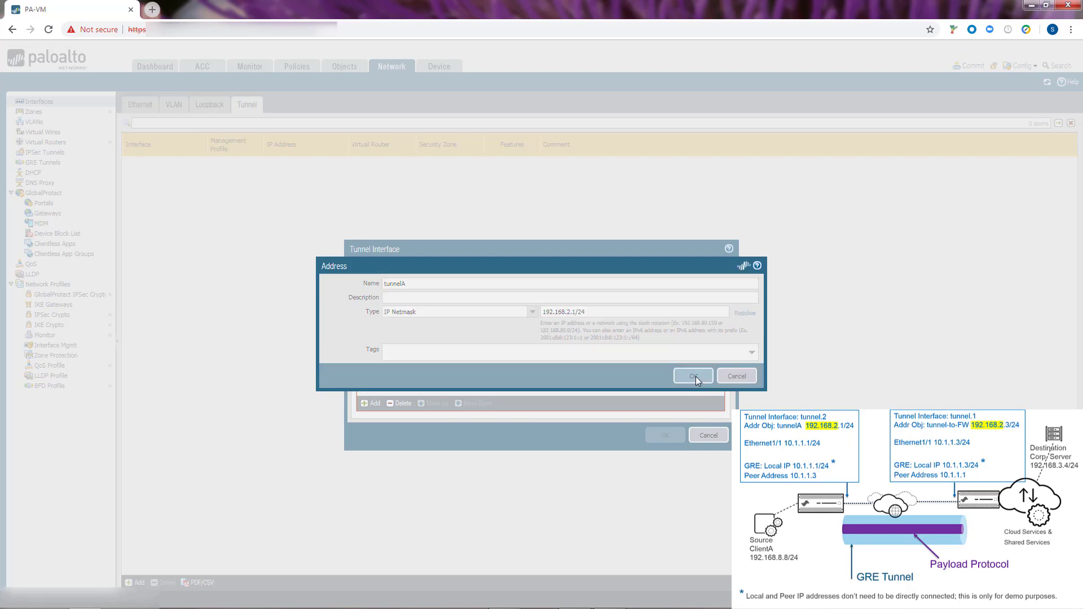
pyautogui.click(692, 375)
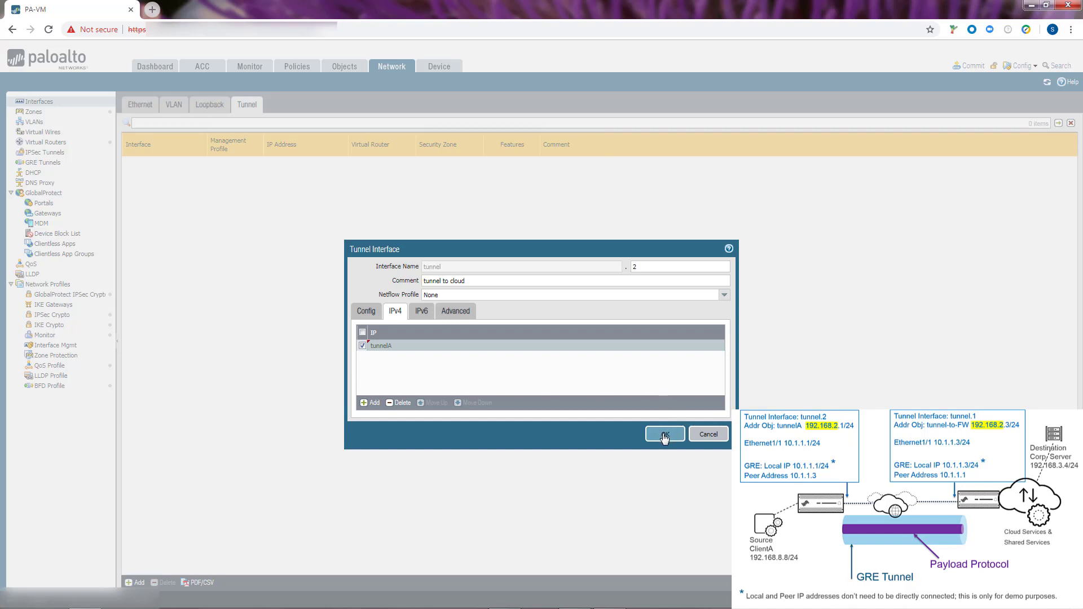
pyautogui.click(663, 433)
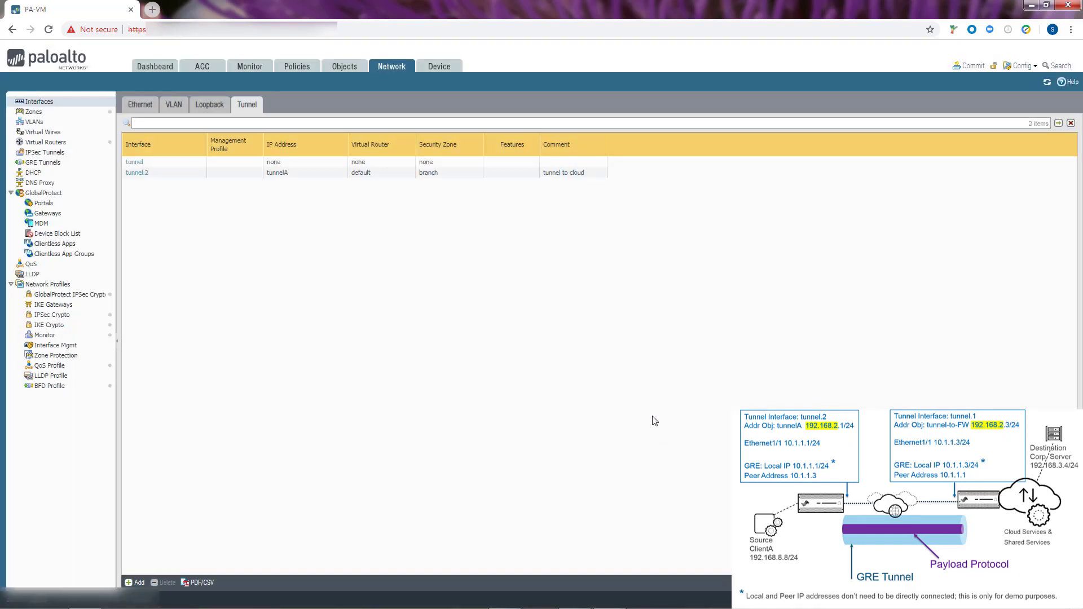
# Show the Ethernet interfaces list under Network > Interfaces
pyautogui.click(140, 104)
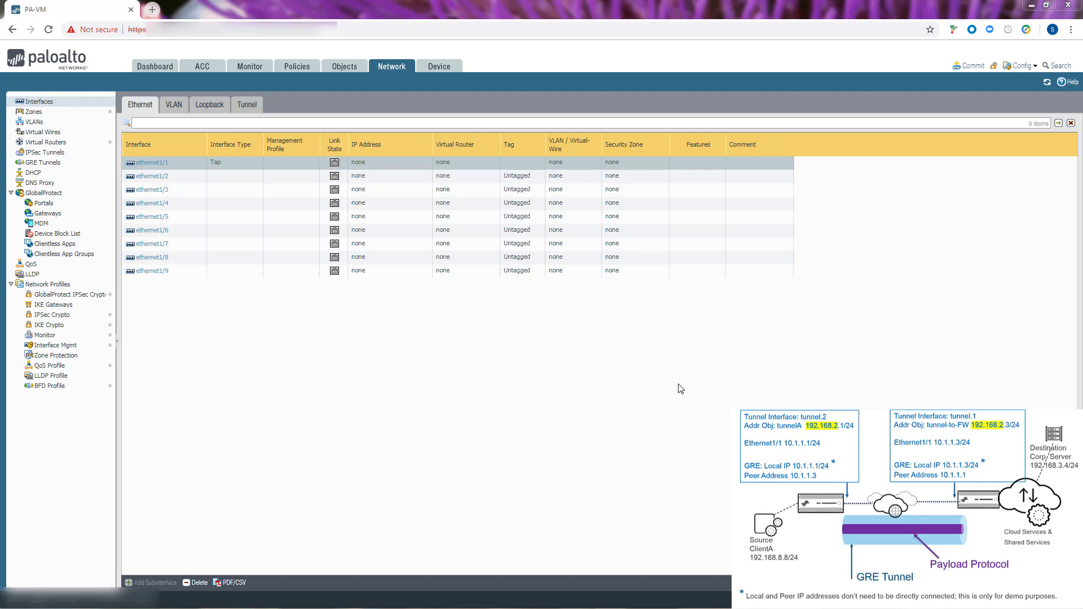
pyautogui.moveTo(678, 422)
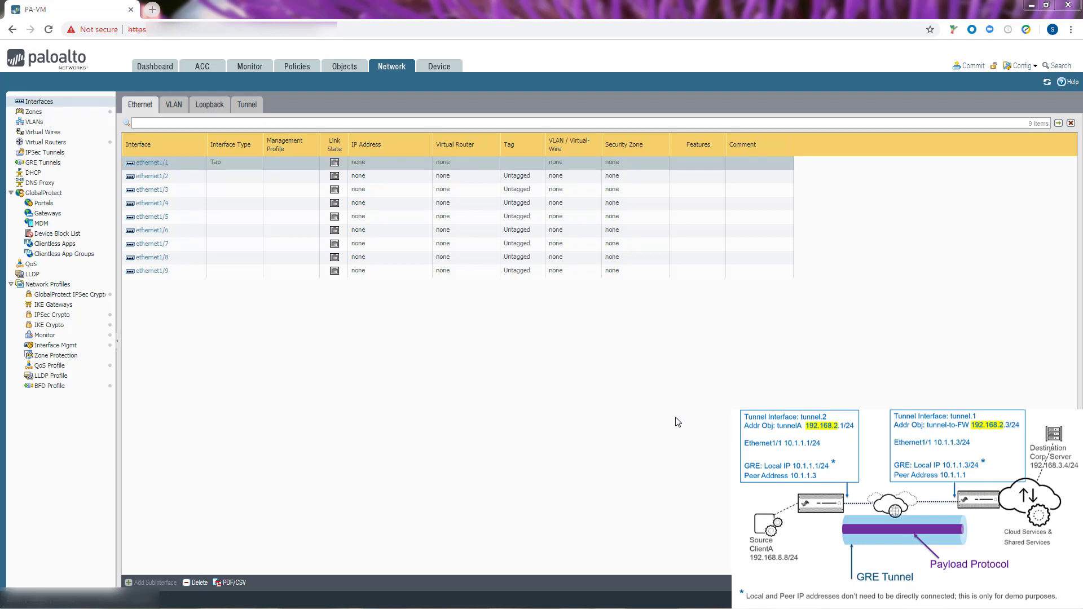
pyautogui.moveTo(682, 429)
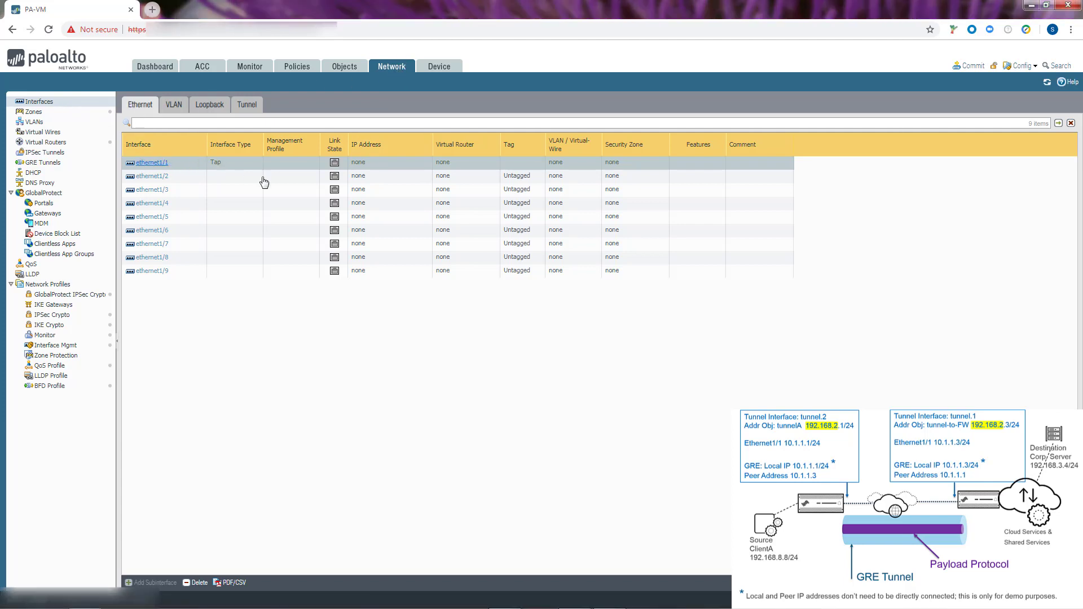
# Make ethernet1/1 a Layer3 interface in the default virtual router and branch zone
pyautogui.click(150, 161)
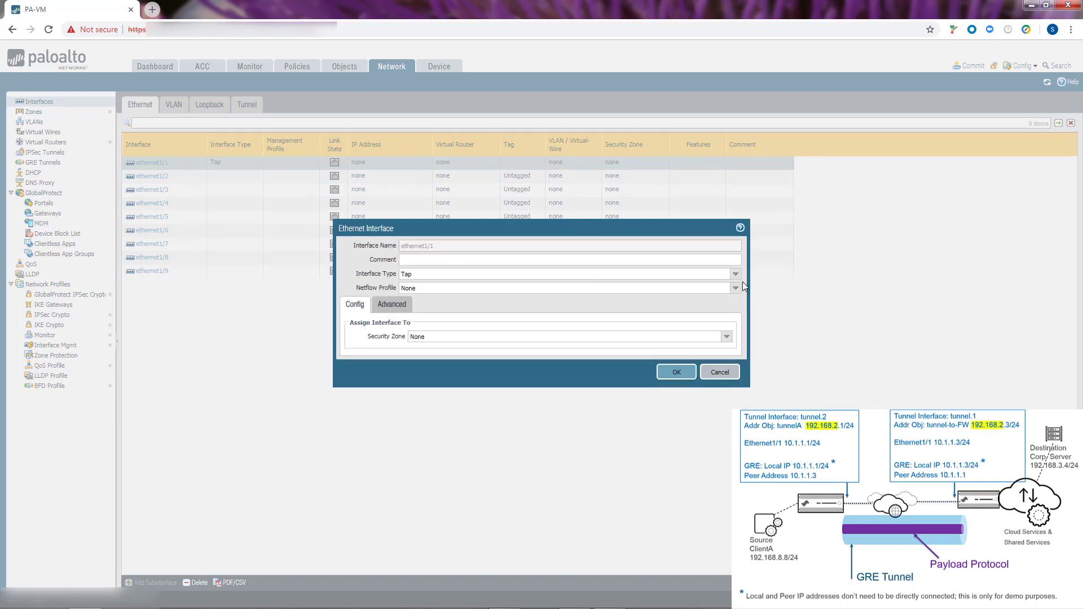
pyautogui.click(734, 273)
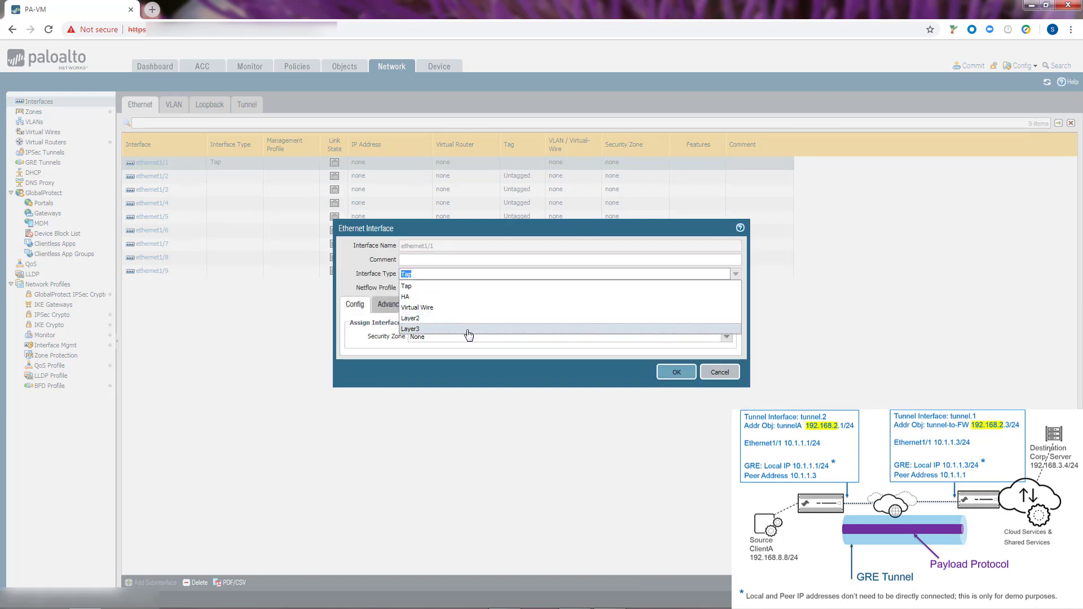
pyautogui.click(410, 328)
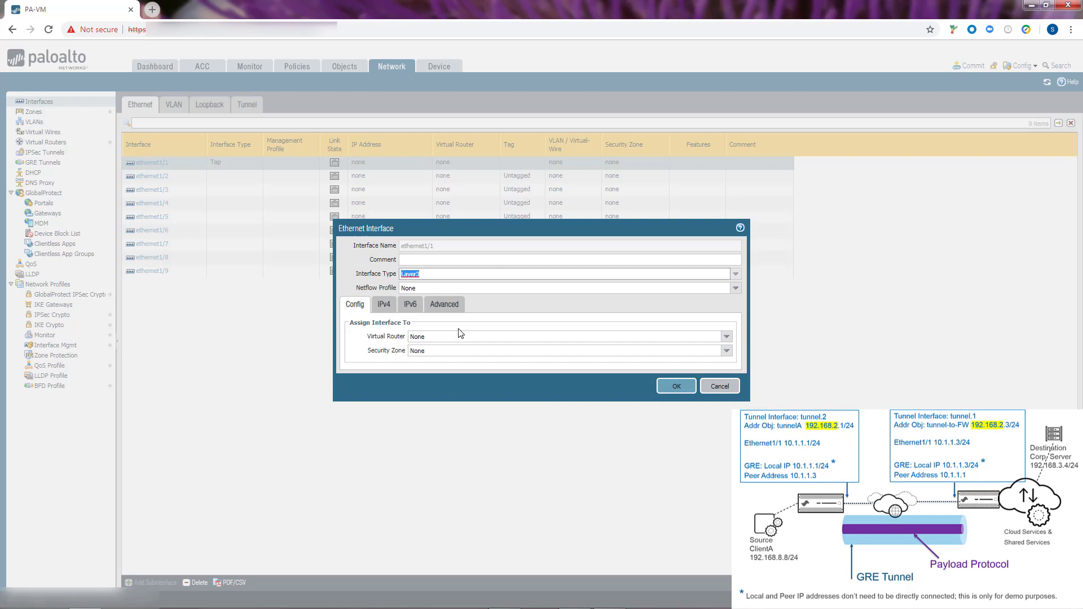
pyautogui.moveTo(731, 339)
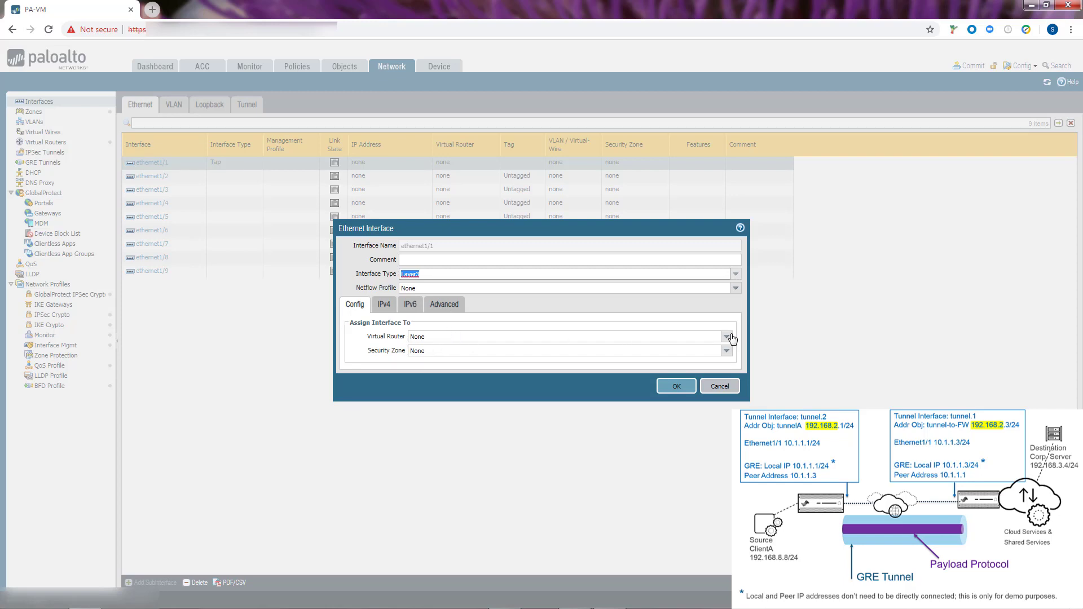
pyautogui.click(726, 336)
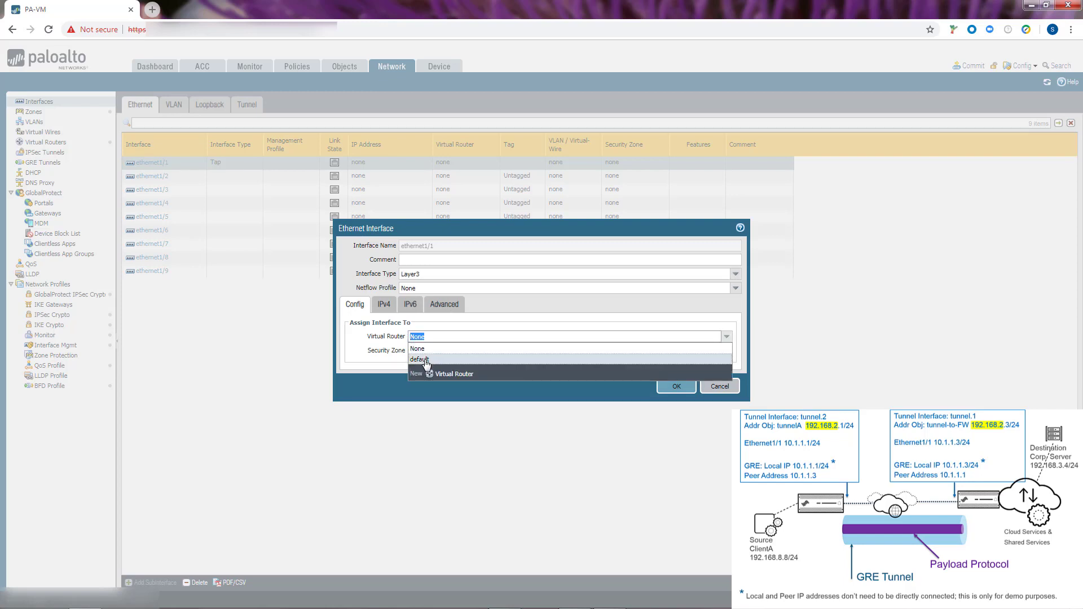
pyautogui.click(417, 358)
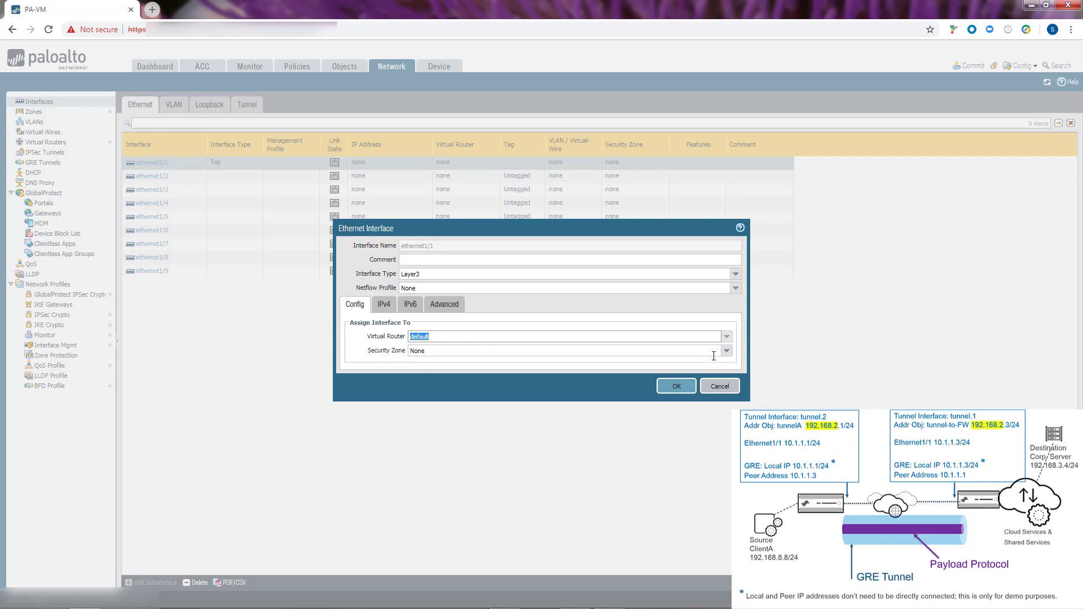
pyautogui.click(726, 350)
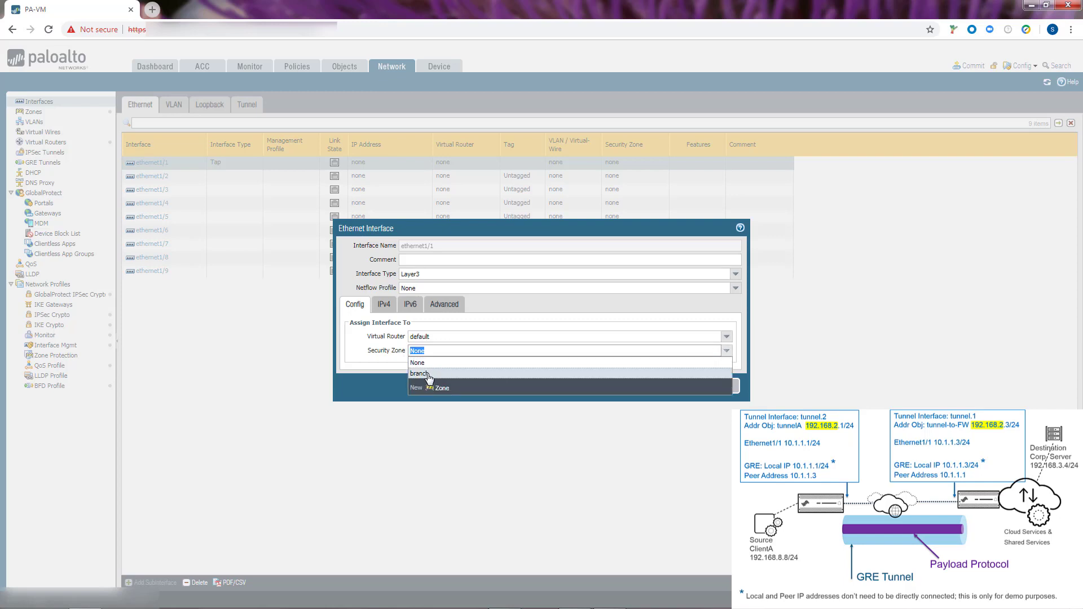
pyautogui.click(420, 373)
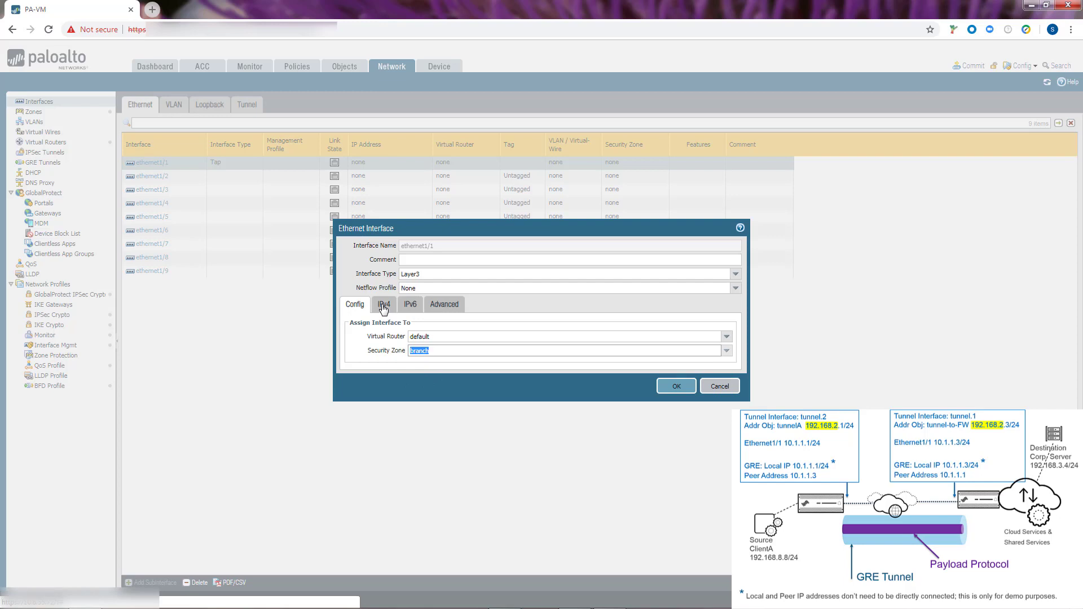
# Give ethernet1/1 the static IPv4 address 10.1.1.1/24
pyautogui.click(383, 303)
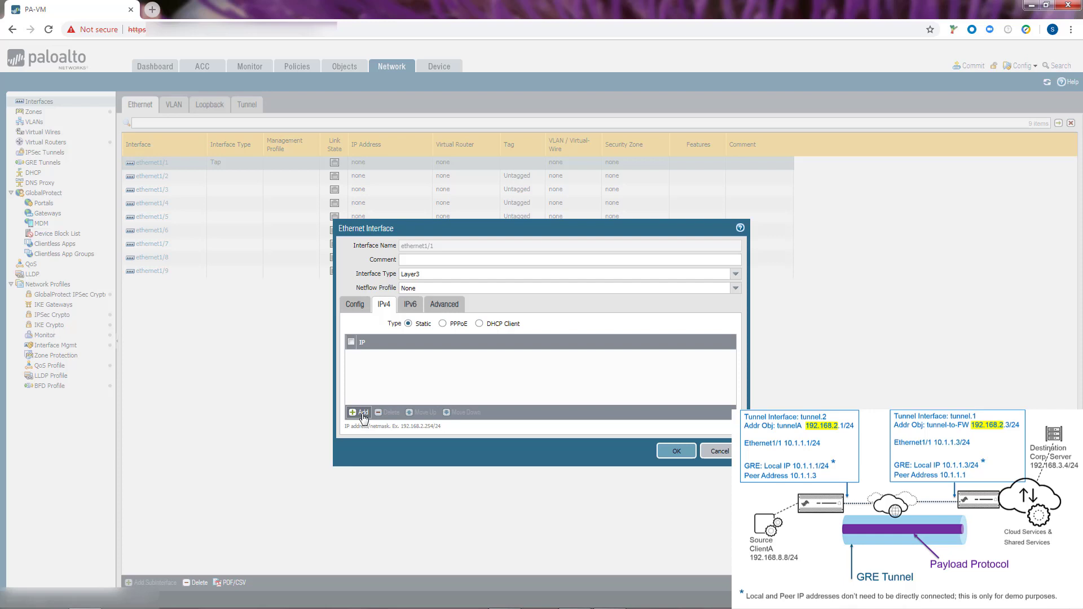
pyautogui.click(360, 413)
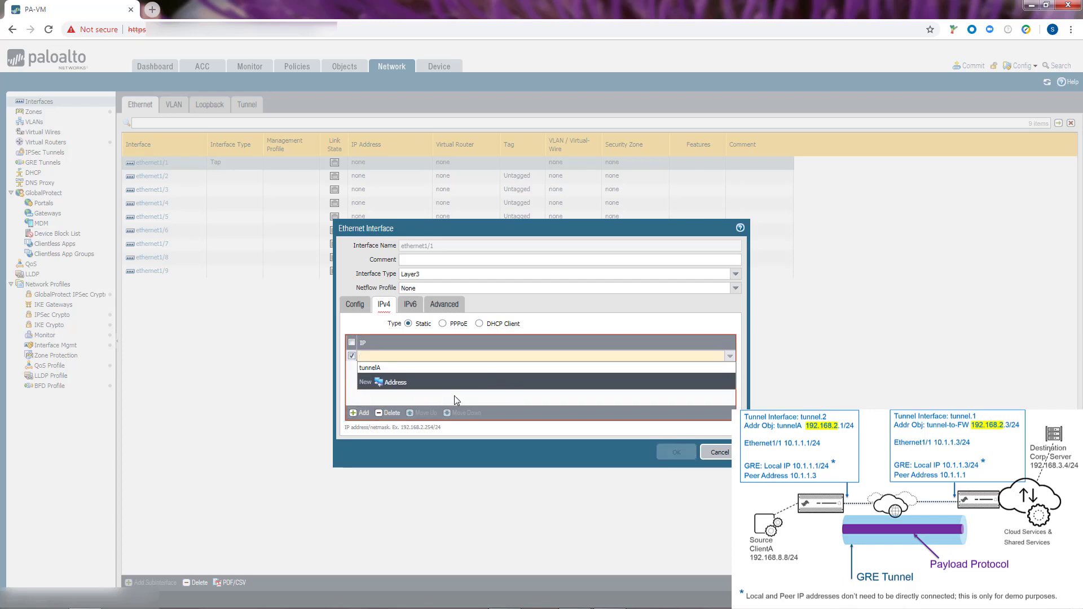
pyautogui.write('10.1.1.1/24')
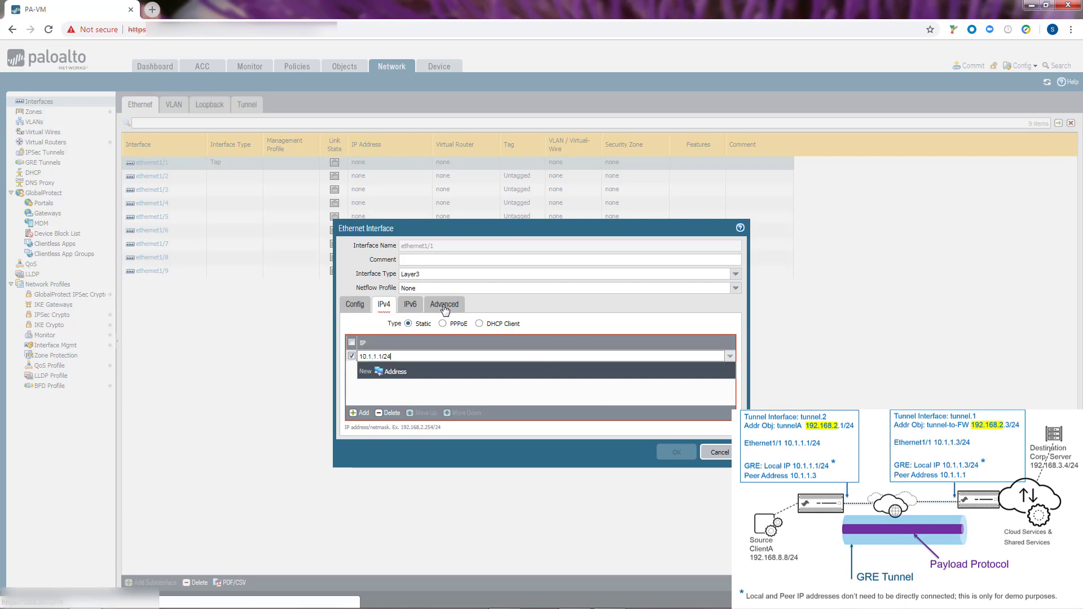
# Apply the allow-services management profile, save ethernet1/1 and go to GRE Tunnels
pyautogui.click(443, 303)
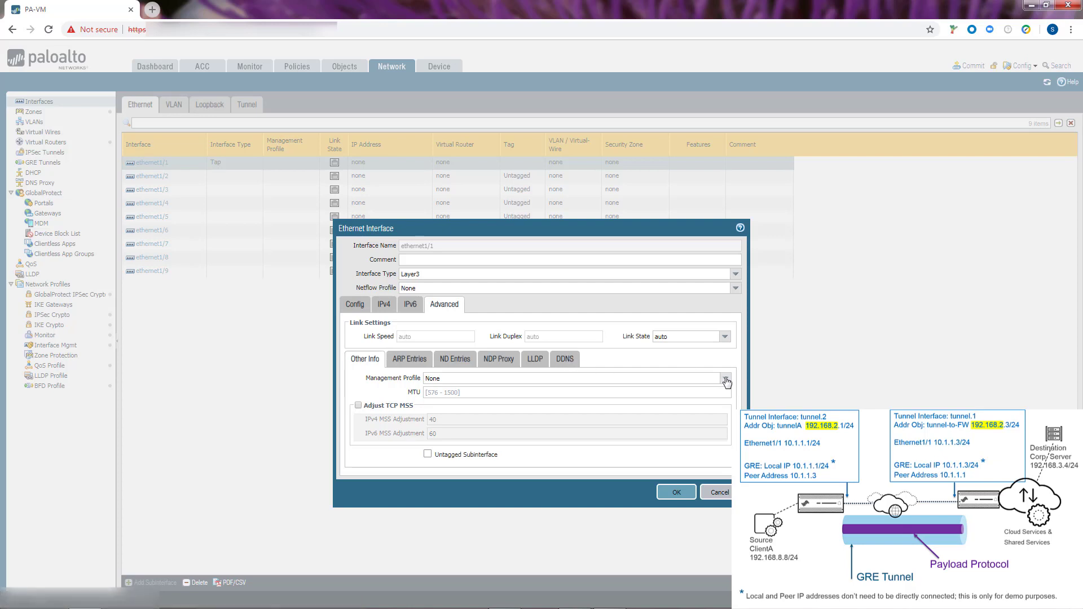
pyautogui.click(725, 378)
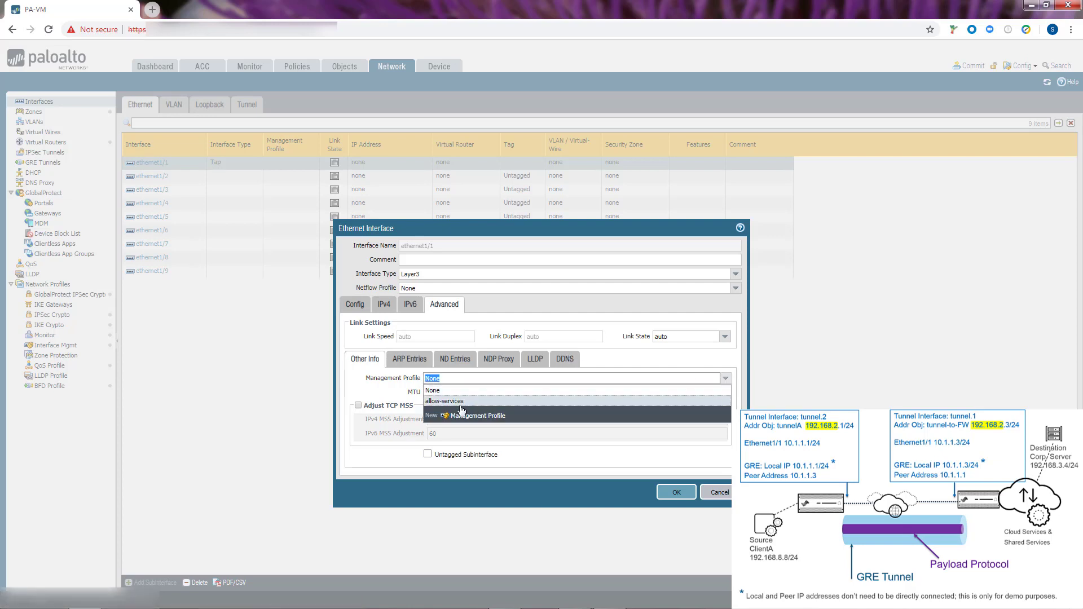
pyautogui.click(445, 402)
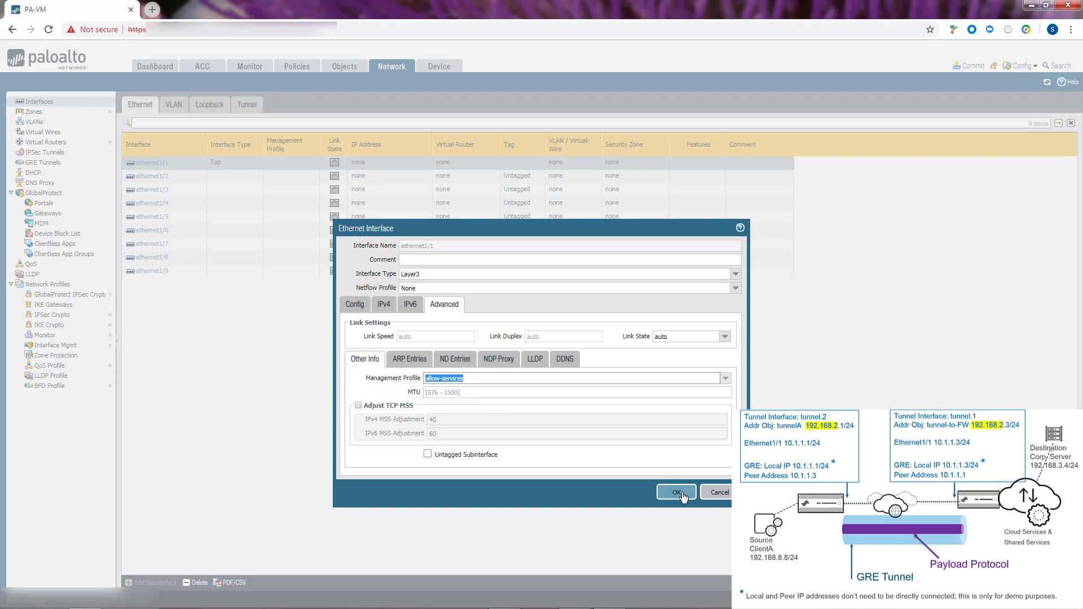
pyautogui.click(675, 492)
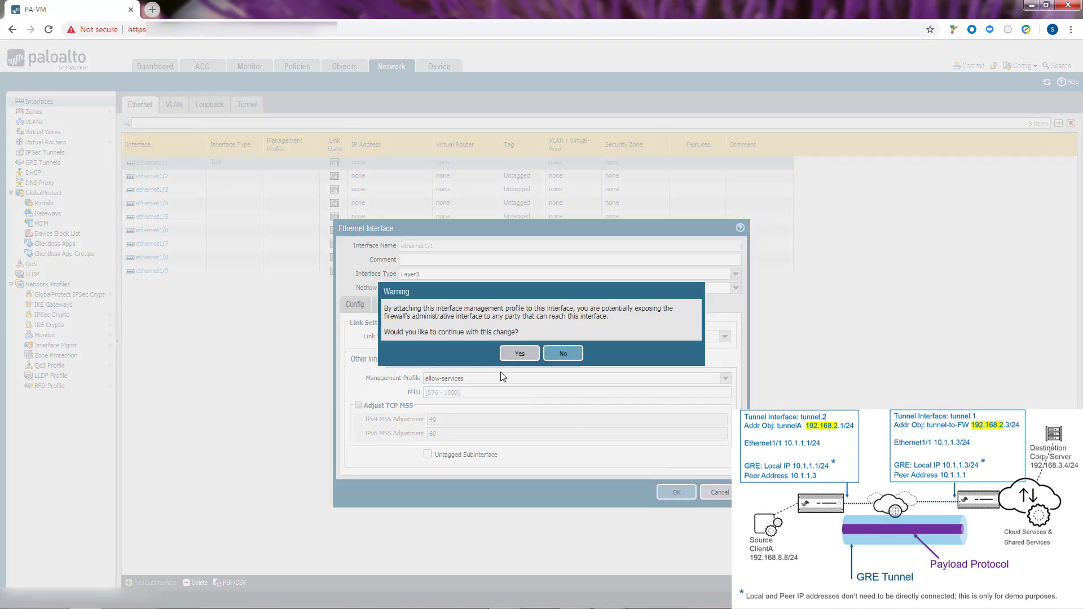
pyautogui.click(519, 353)
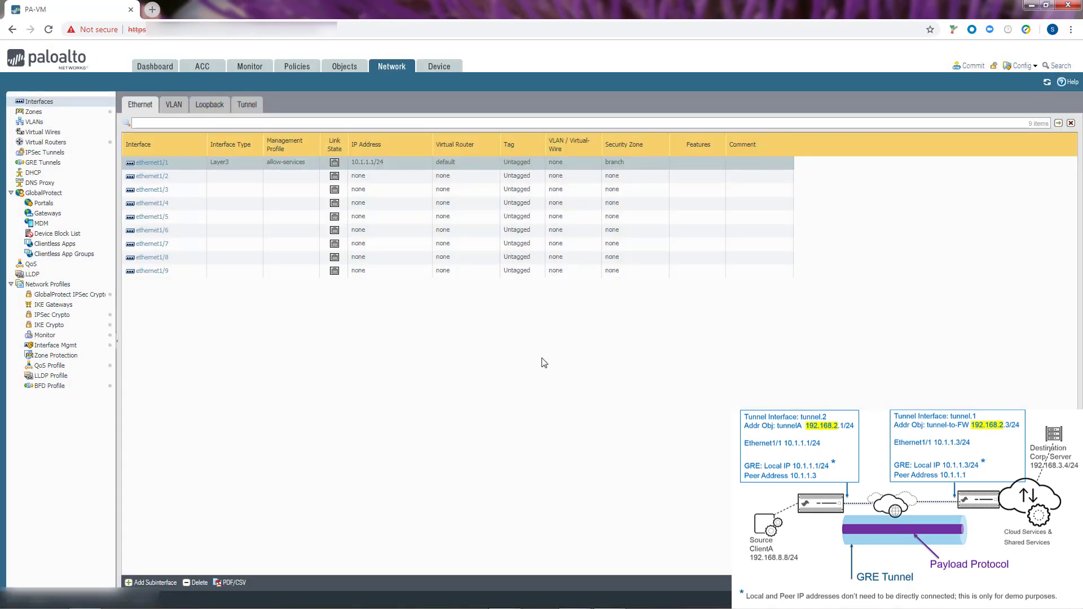
pyautogui.click(43, 163)
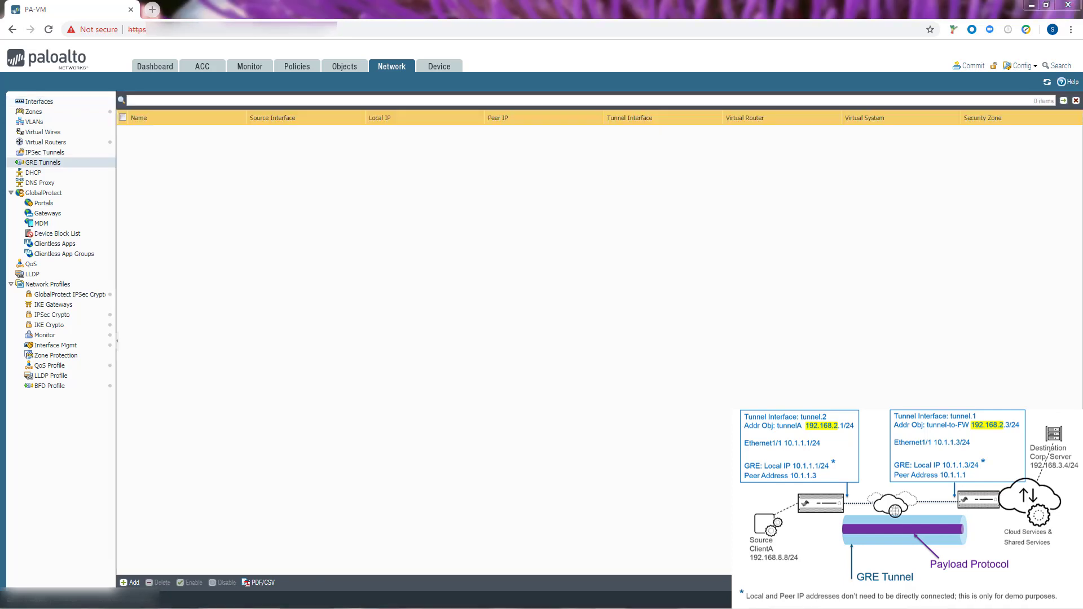
pyautogui.moveTo(385, 77)
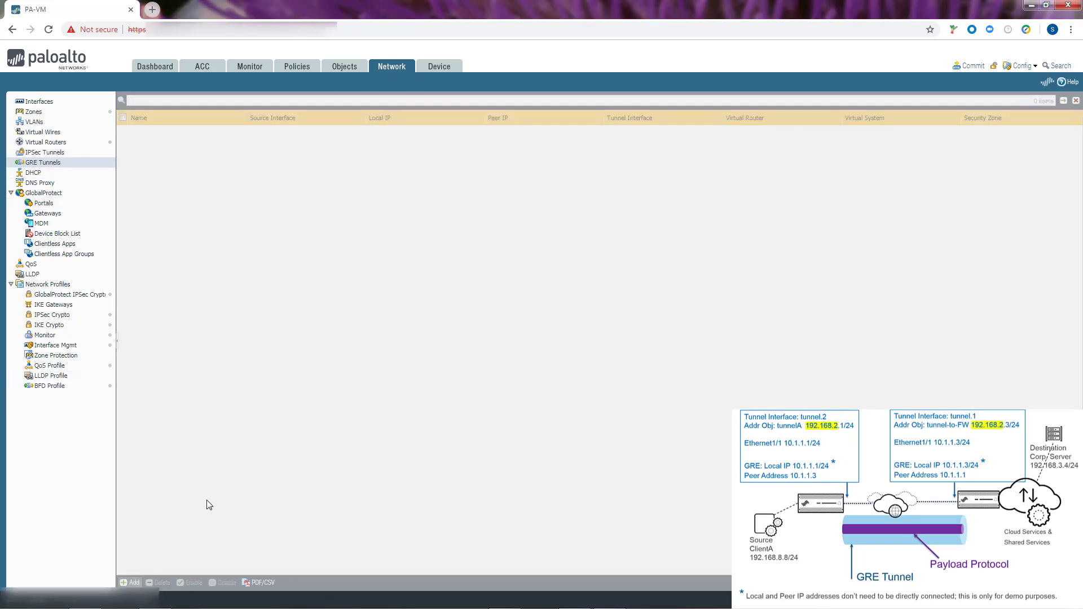
# Start a new GRE tunnel named gre-to-cloud
pyautogui.click(131, 582)
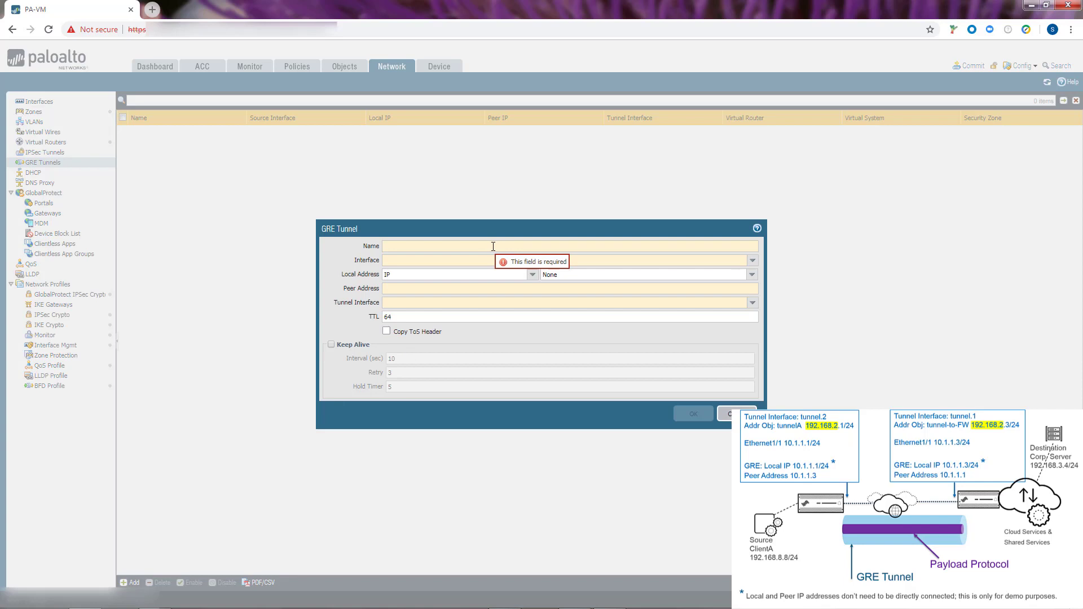
pyautogui.write('gre-to-c')
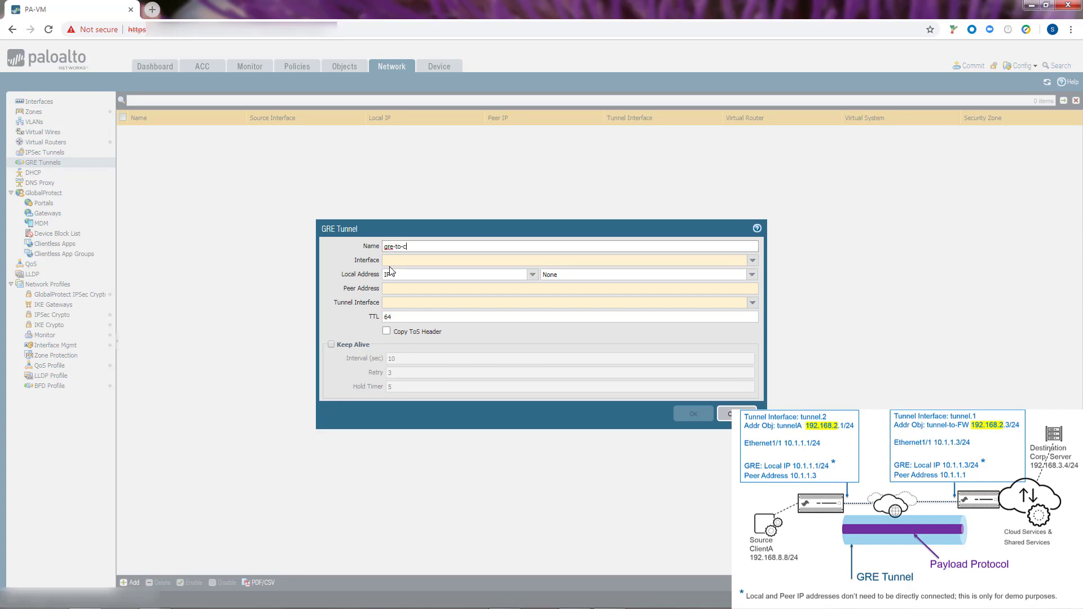
pyautogui.write('loud')
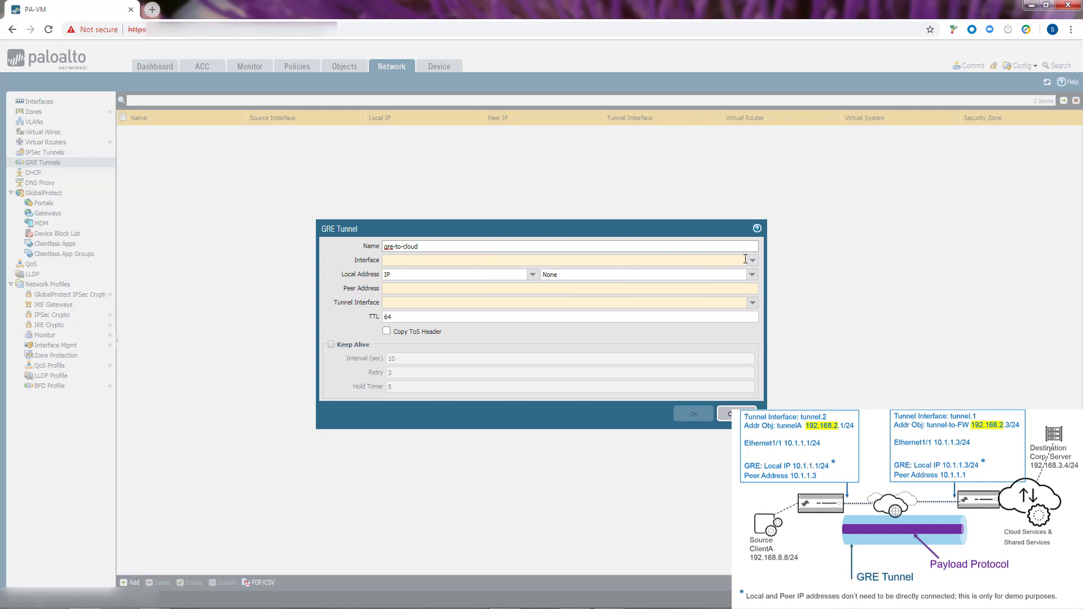
pyautogui.click(752, 261)
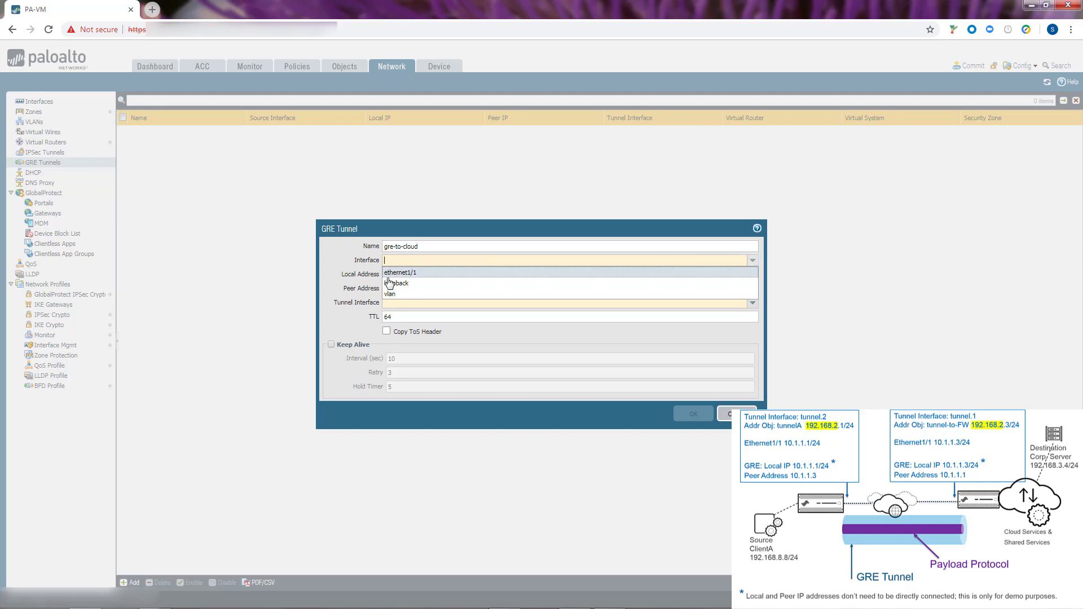
# Set interface ethernet1/1, local address 10.1.1.1/24 and peer address 10.1.1.3
pyautogui.click(399, 272)
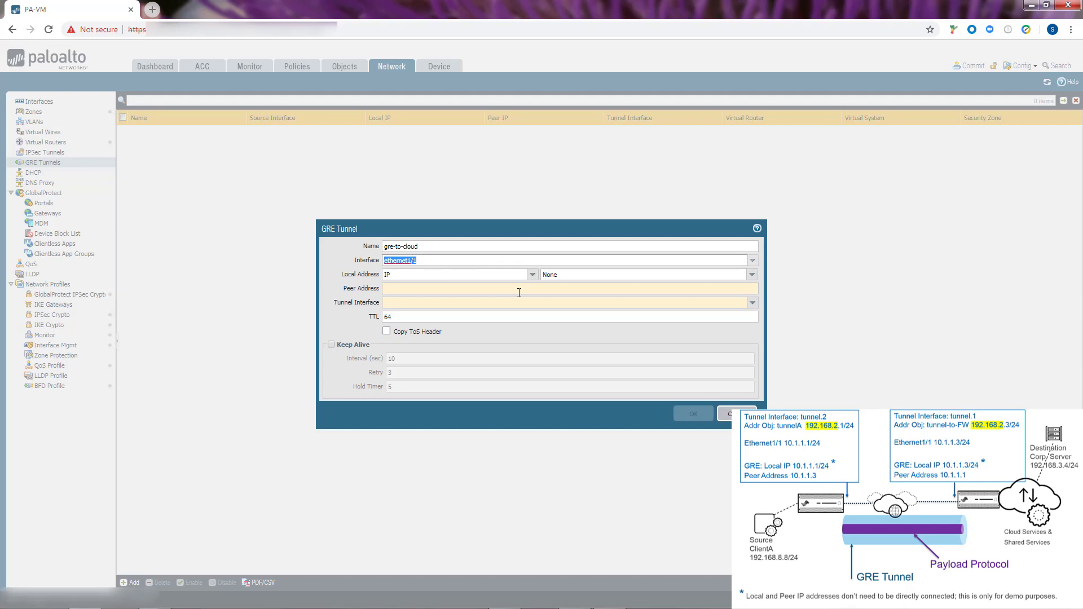
pyautogui.moveTo(511, 274)
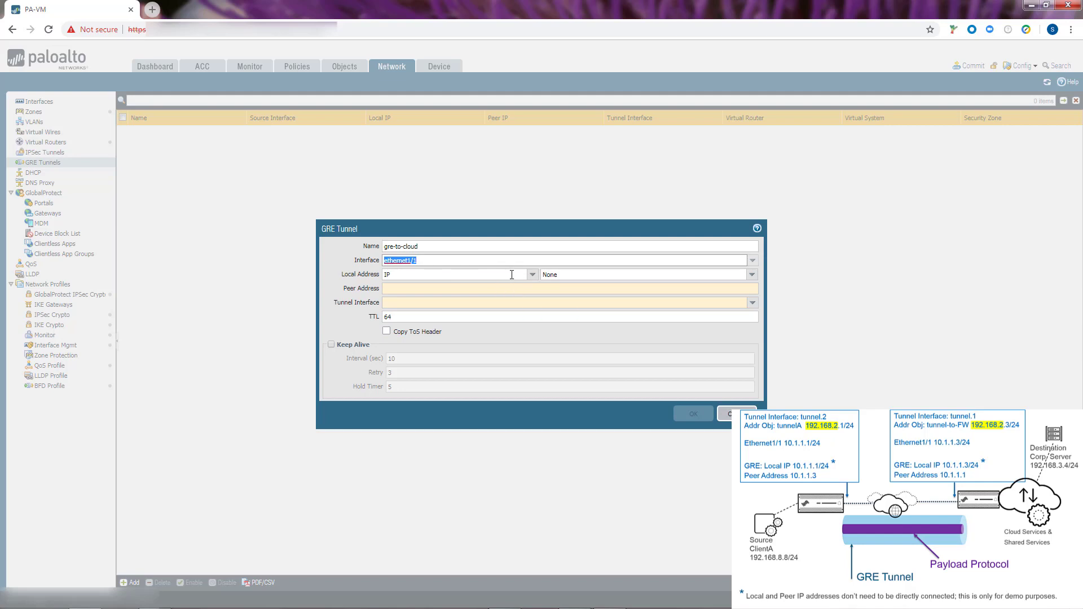
pyautogui.moveTo(786, 271)
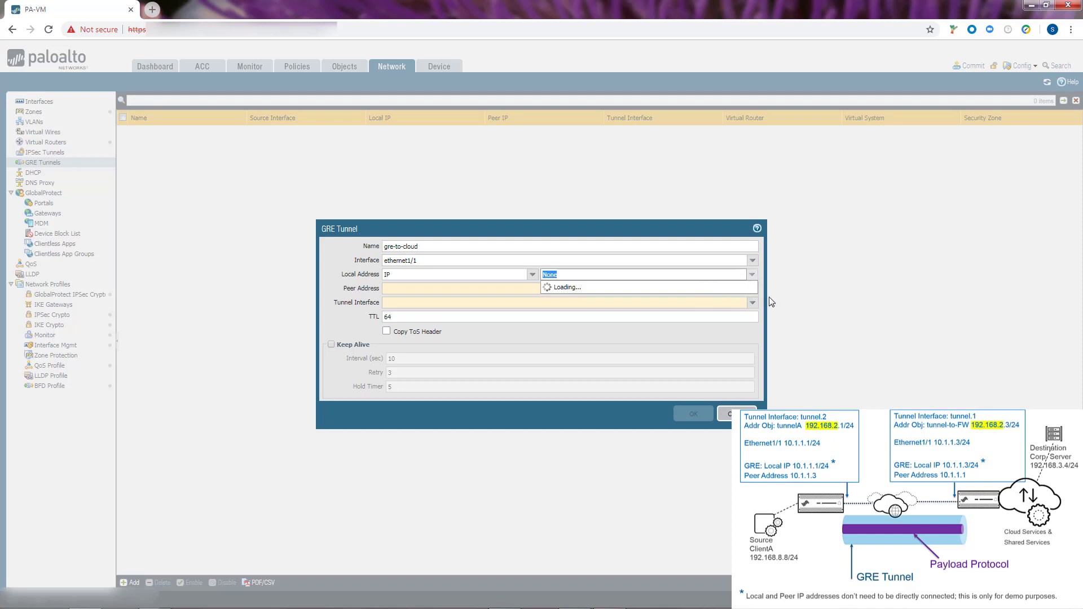
pyautogui.moveTo(748, 300)
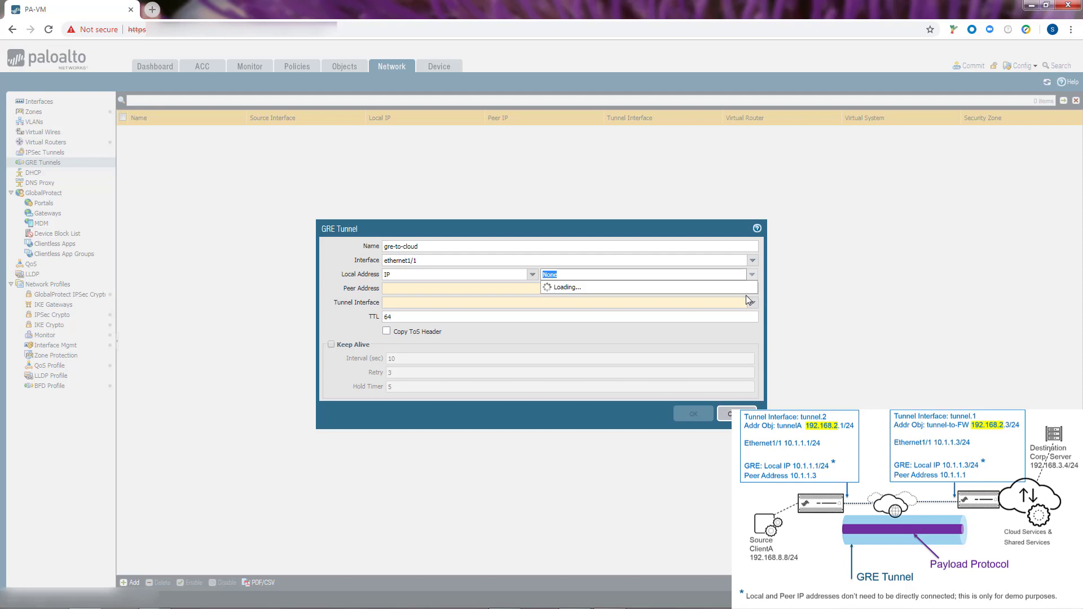
pyautogui.moveTo(668, 290)
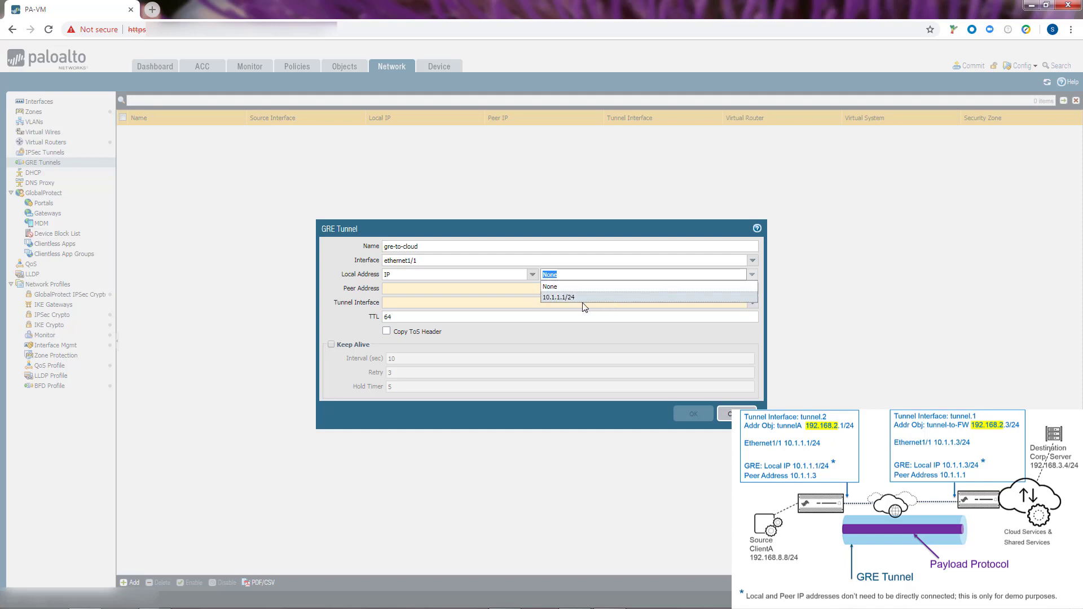
pyautogui.click(559, 296)
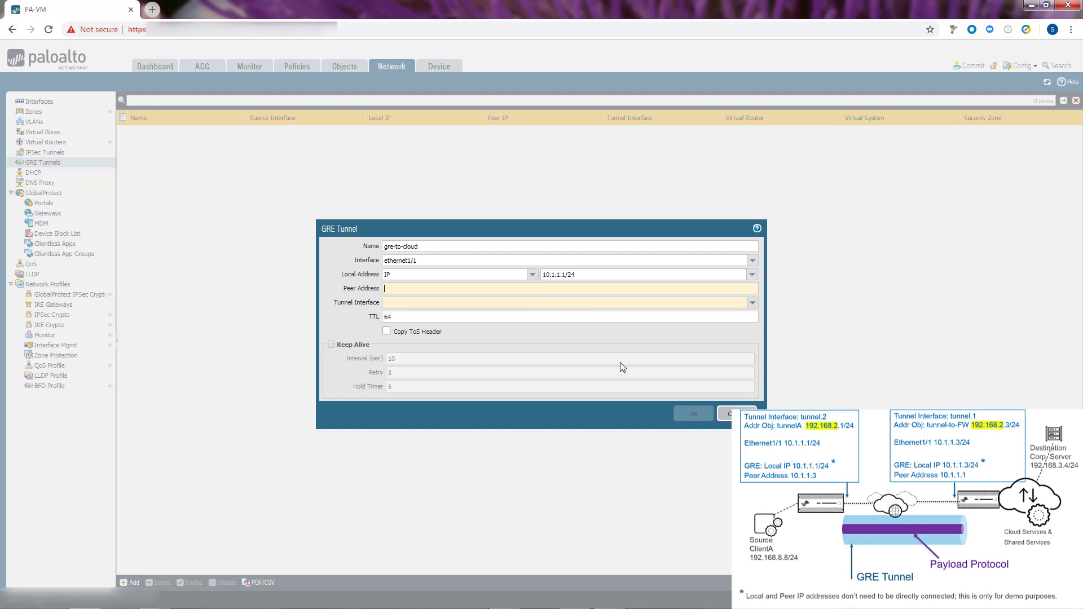
pyautogui.write('10.1.1.3')
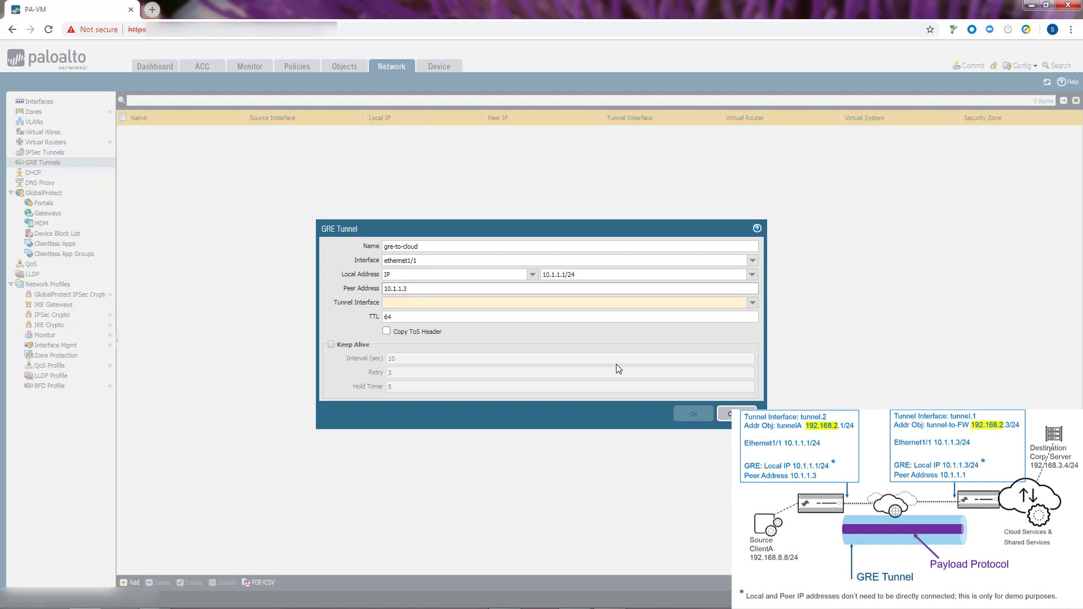
pyautogui.moveTo(755, 304)
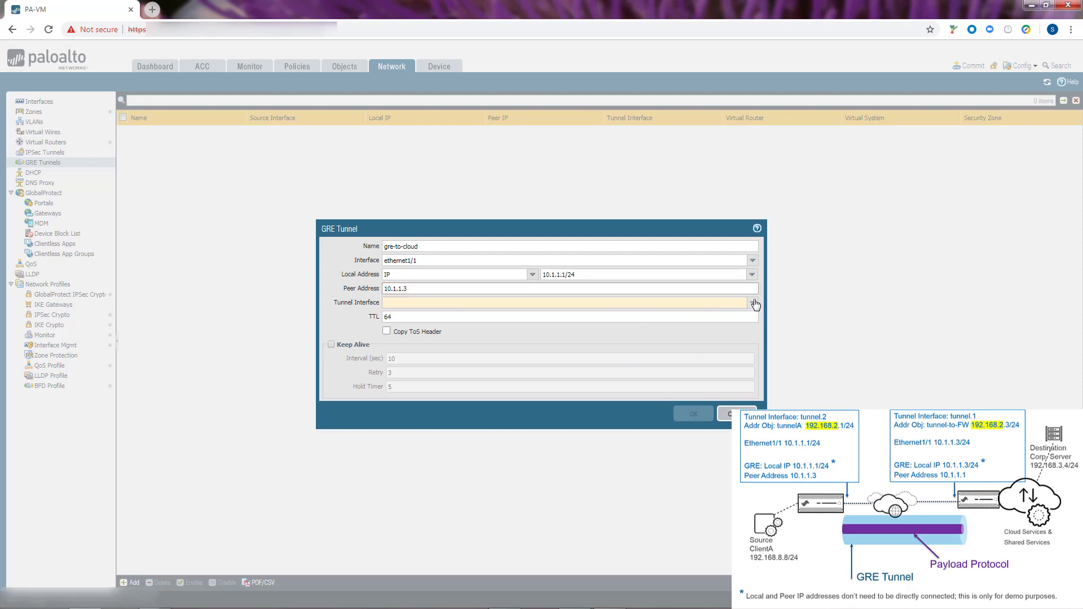
# Select tunnel.2 as the GRE tunnel's tunnel interface
pyautogui.click(753, 303)
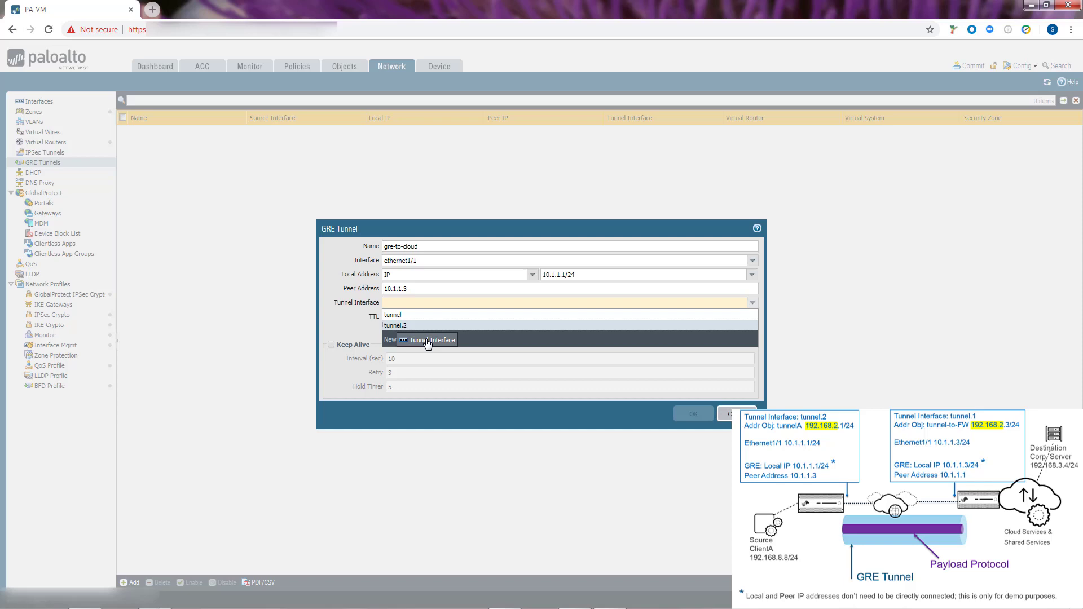
pyautogui.click(395, 325)
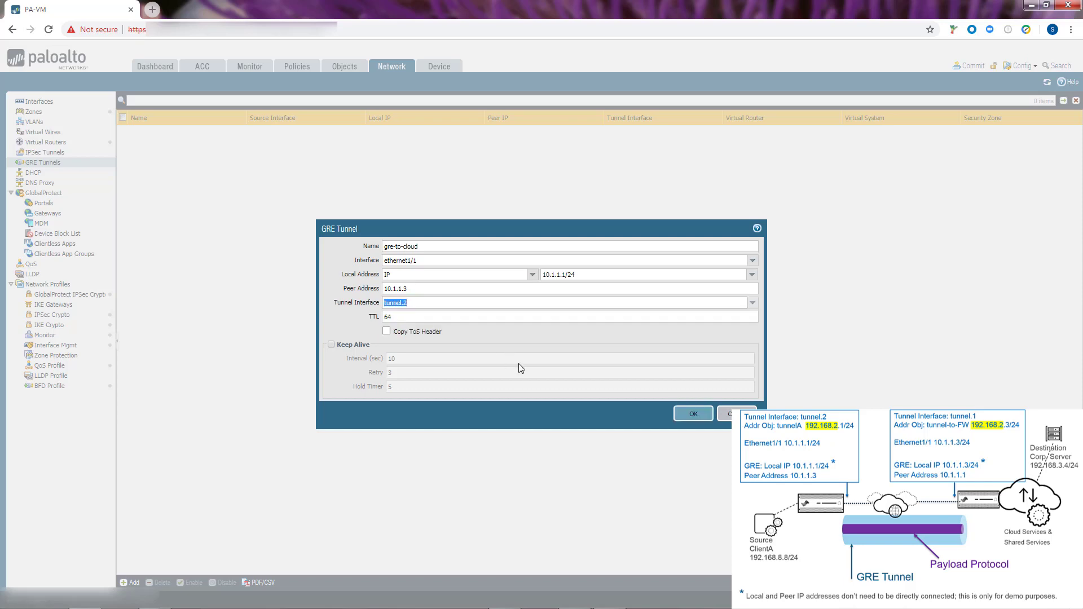
pyautogui.moveTo(385, 345)
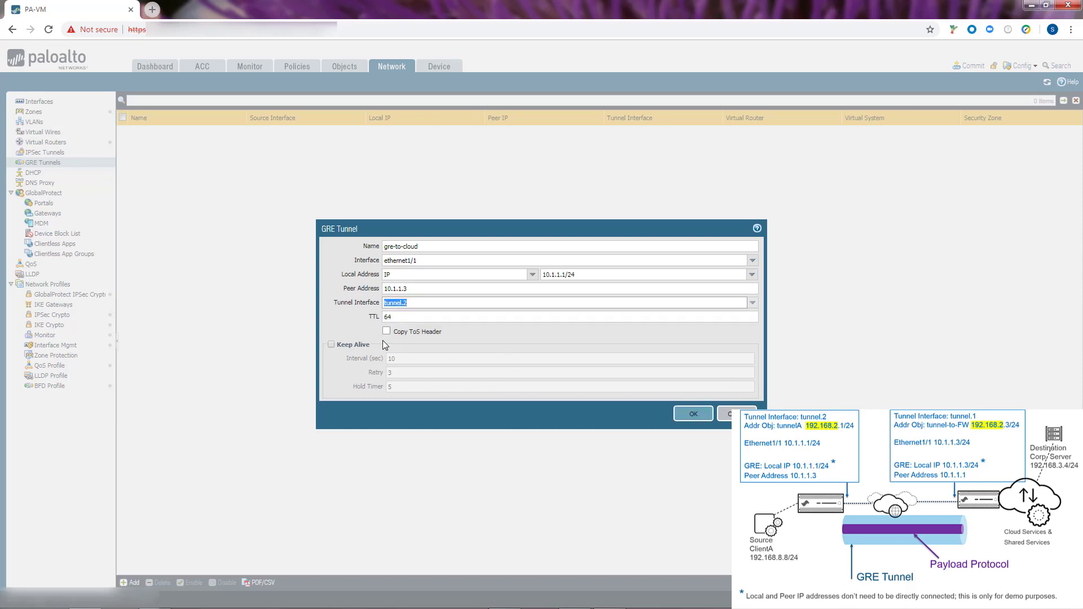
pyautogui.click(385, 331)
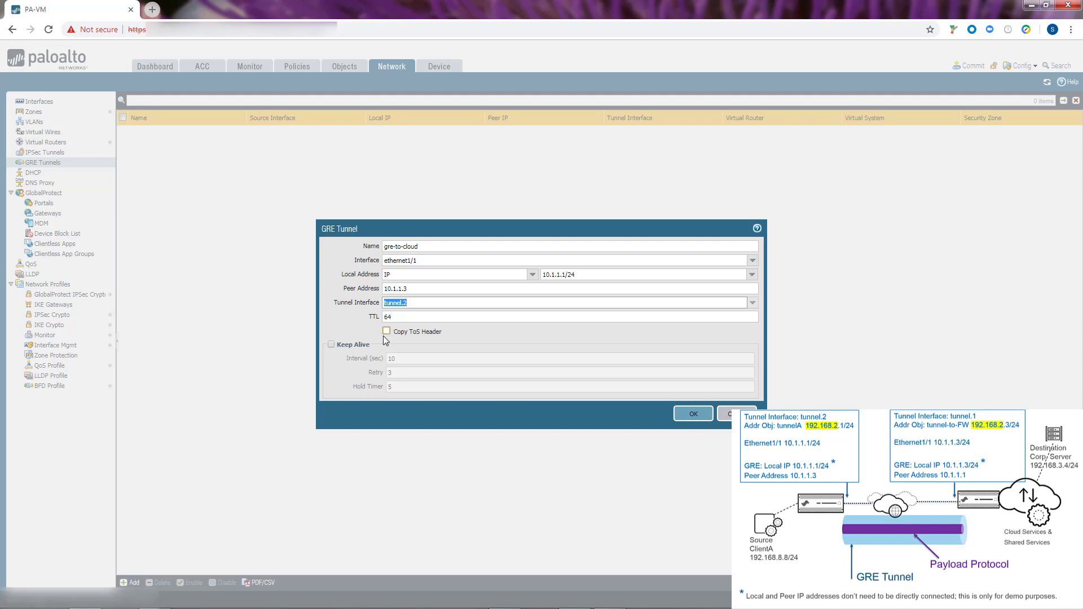
pyautogui.moveTo(388, 339)
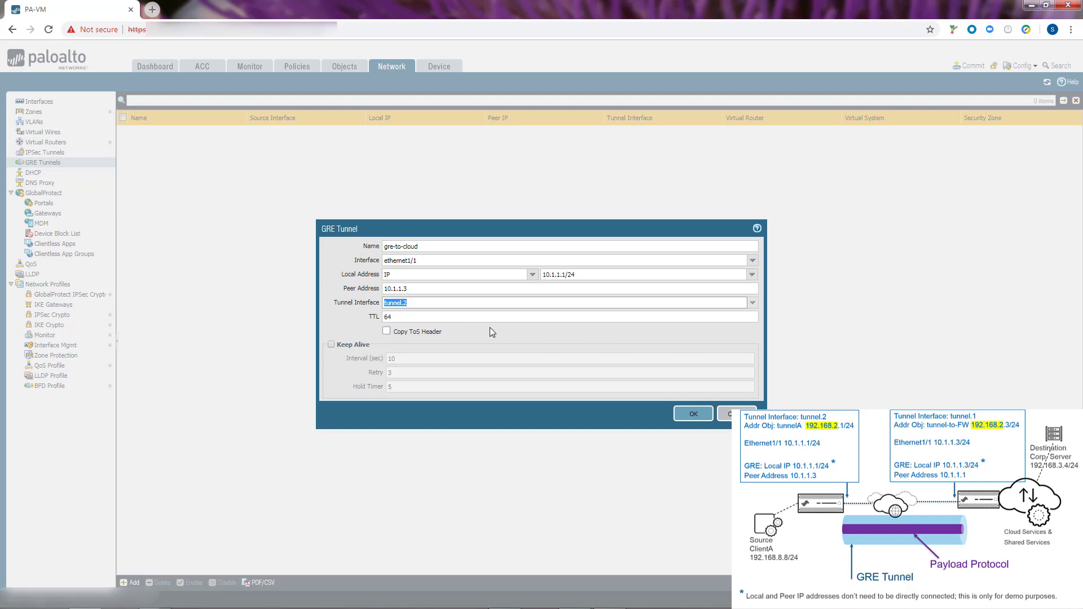
pyautogui.moveTo(487, 328)
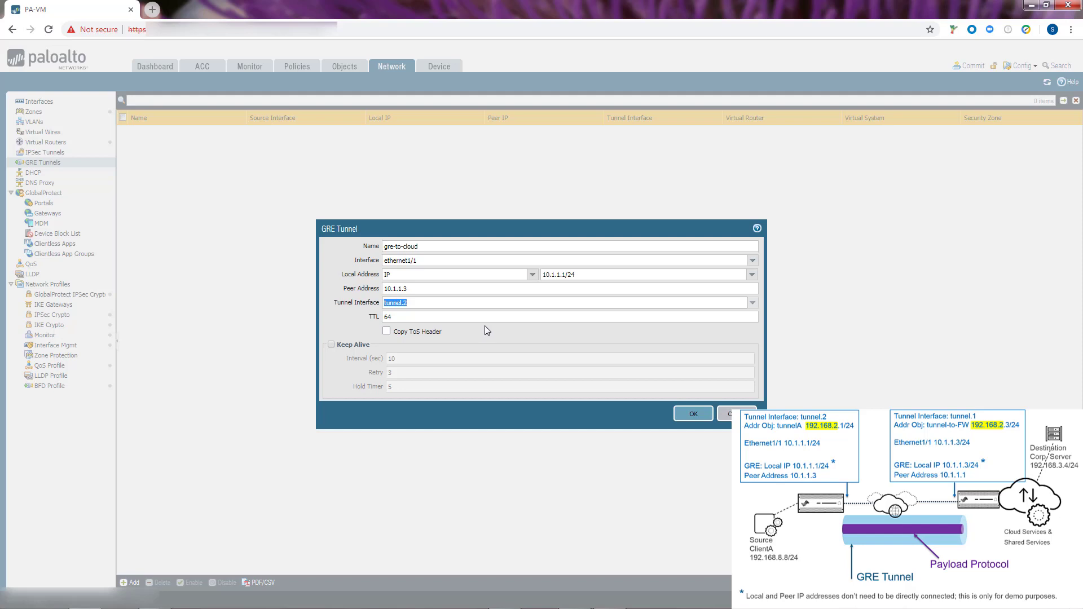
pyautogui.moveTo(445, 337)
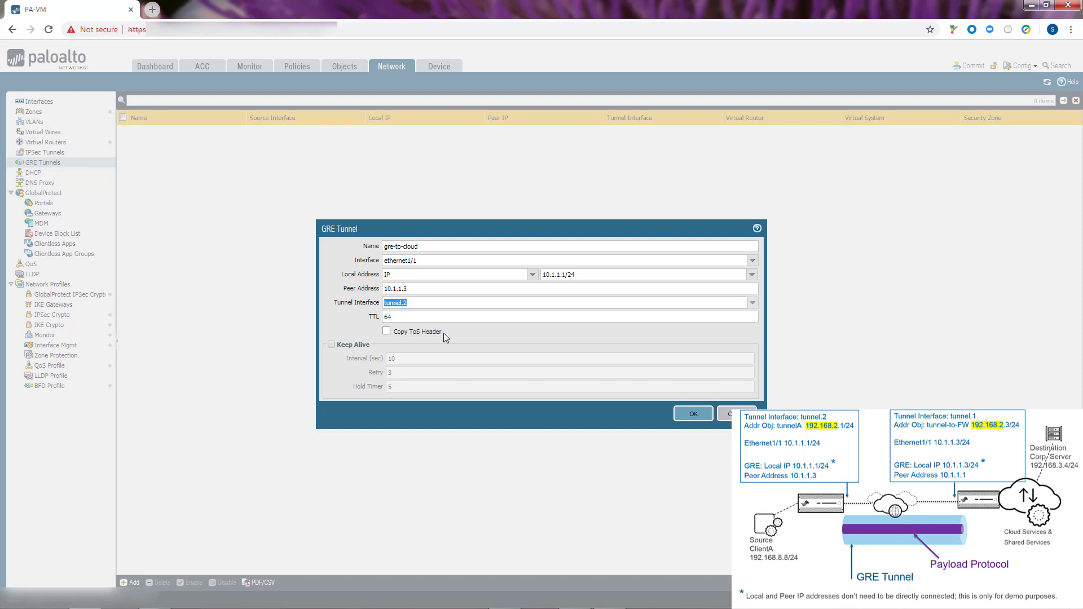
pyautogui.moveTo(561, 356)
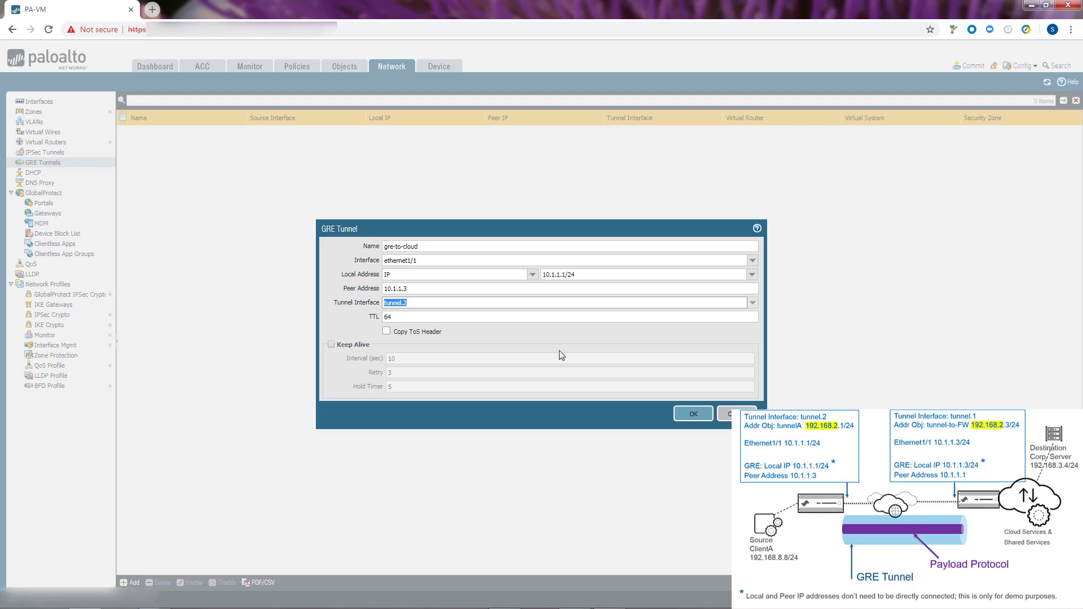
pyautogui.moveTo(555, 382)
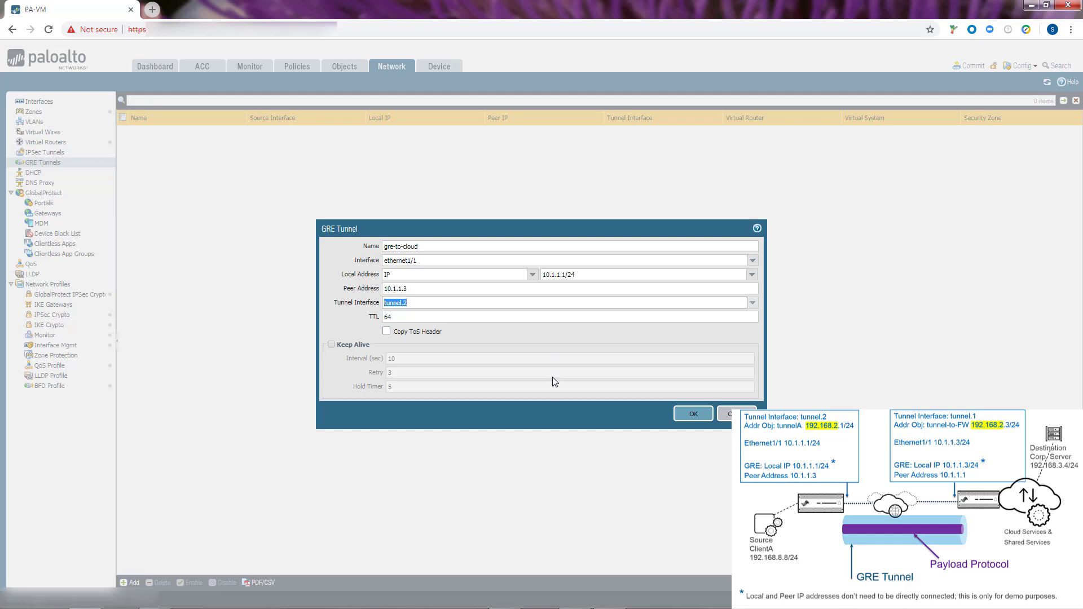
pyautogui.moveTo(506, 402)
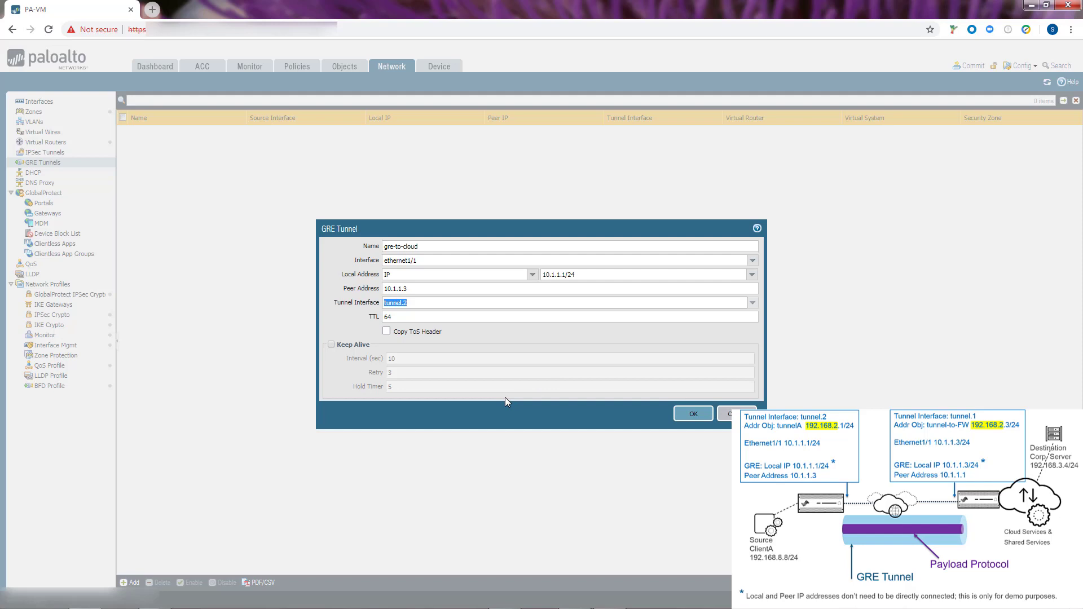
pyautogui.moveTo(411, 344)
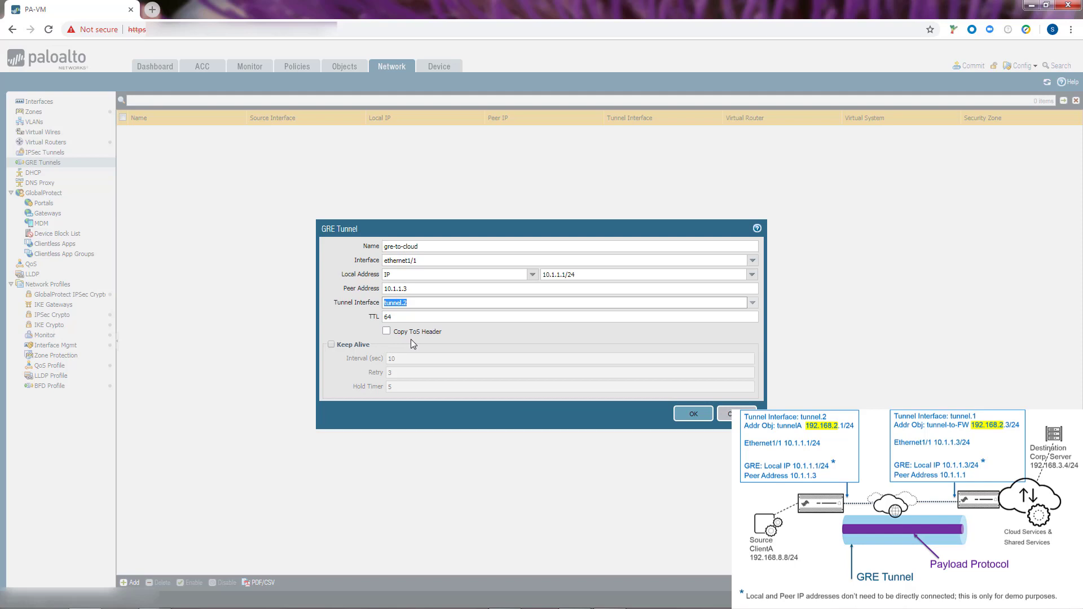
pyautogui.moveTo(426, 370)
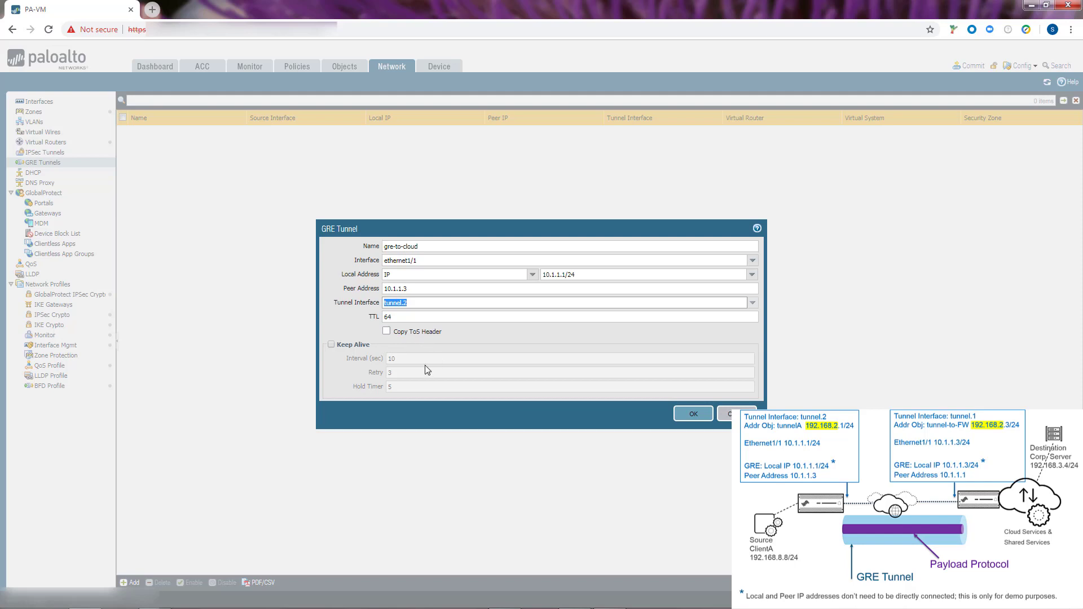
pyautogui.moveTo(419, 371)
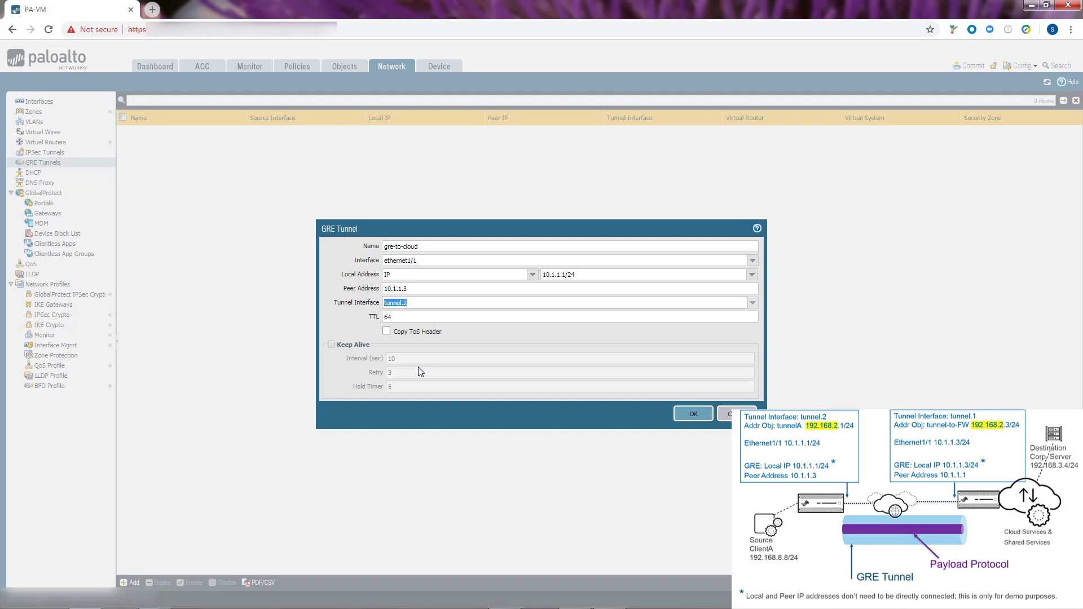
pyautogui.click(751, 302)
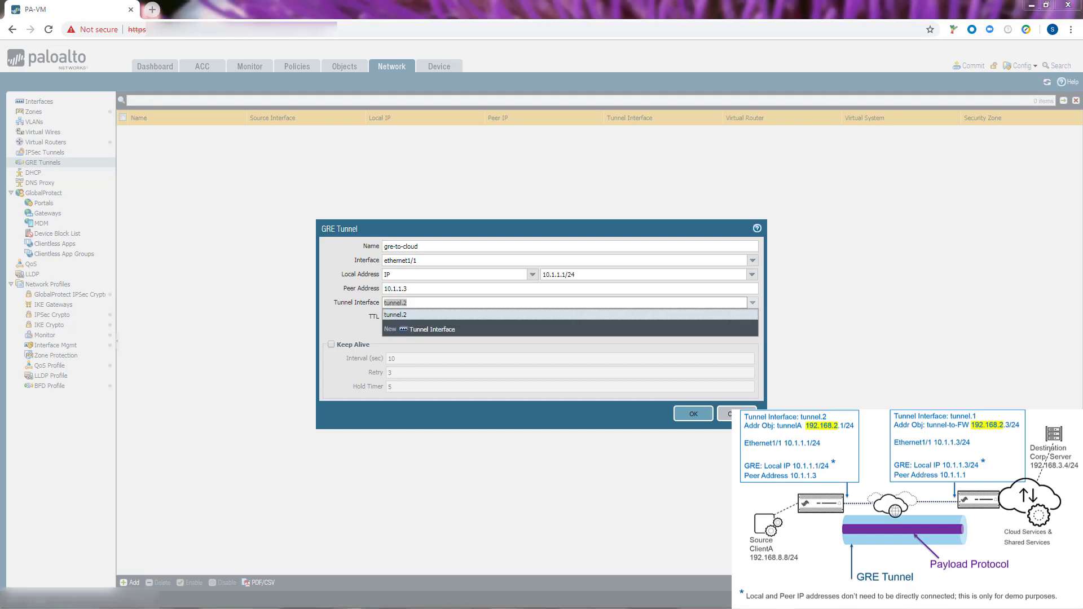
pyautogui.moveTo(642, 387)
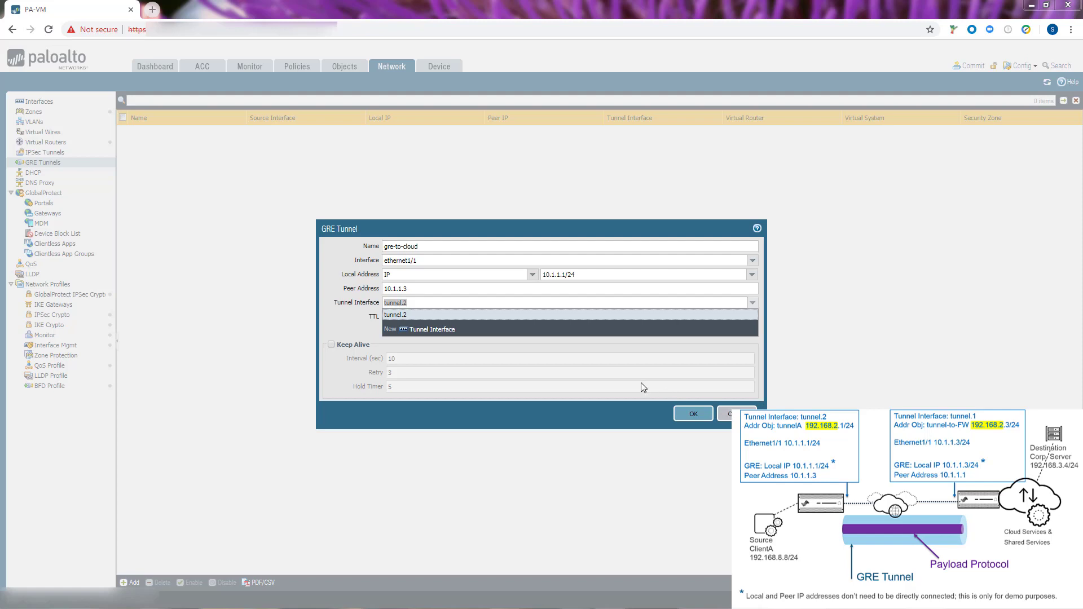
pyautogui.moveTo(331, 348)
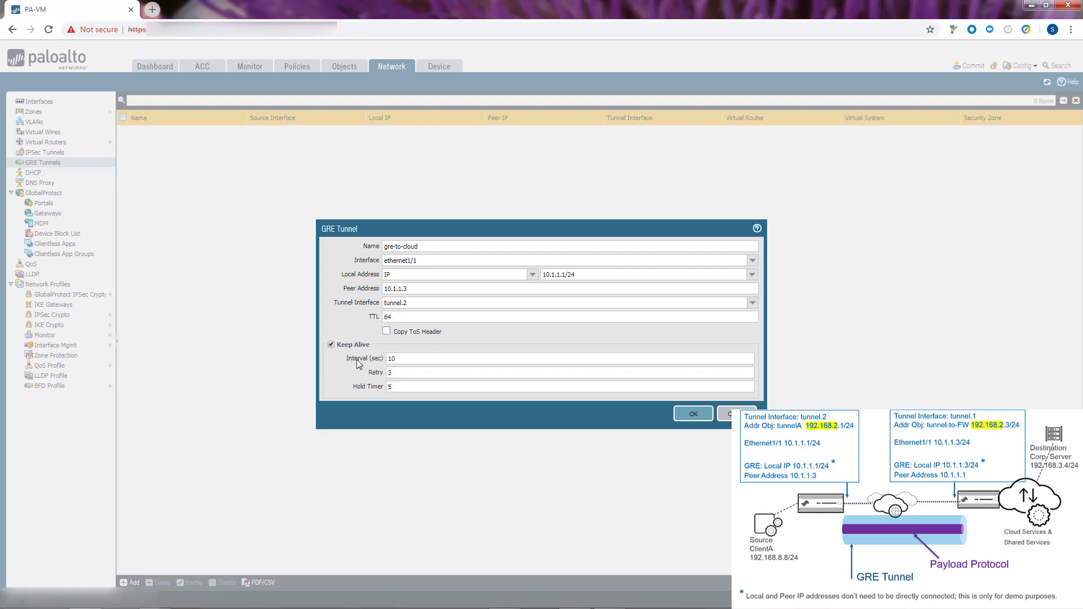
pyautogui.moveTo(362, 356)
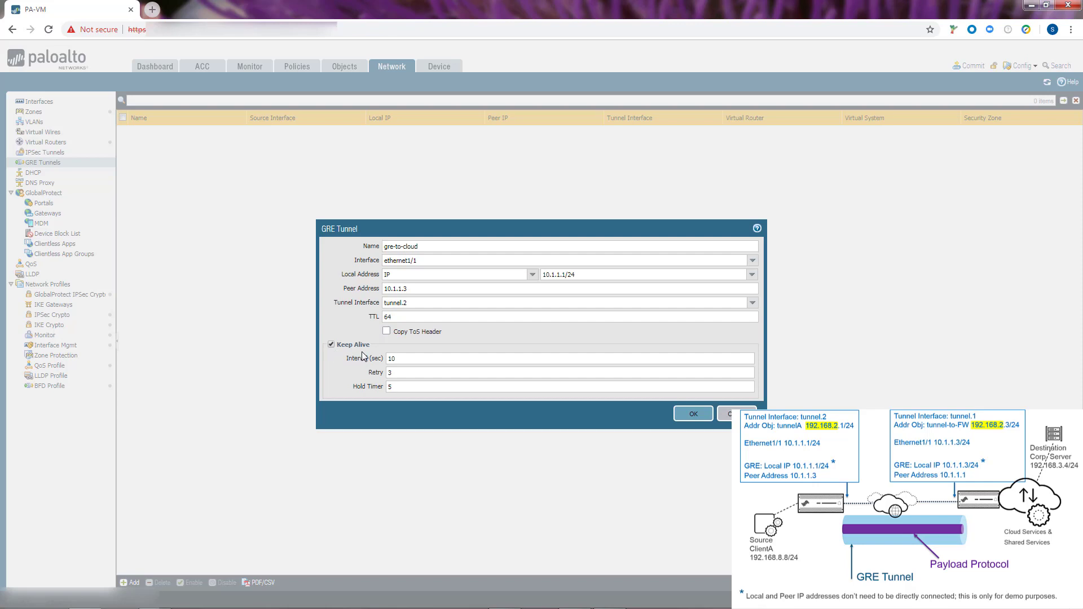
pyautogui.moveTo(370, 348)
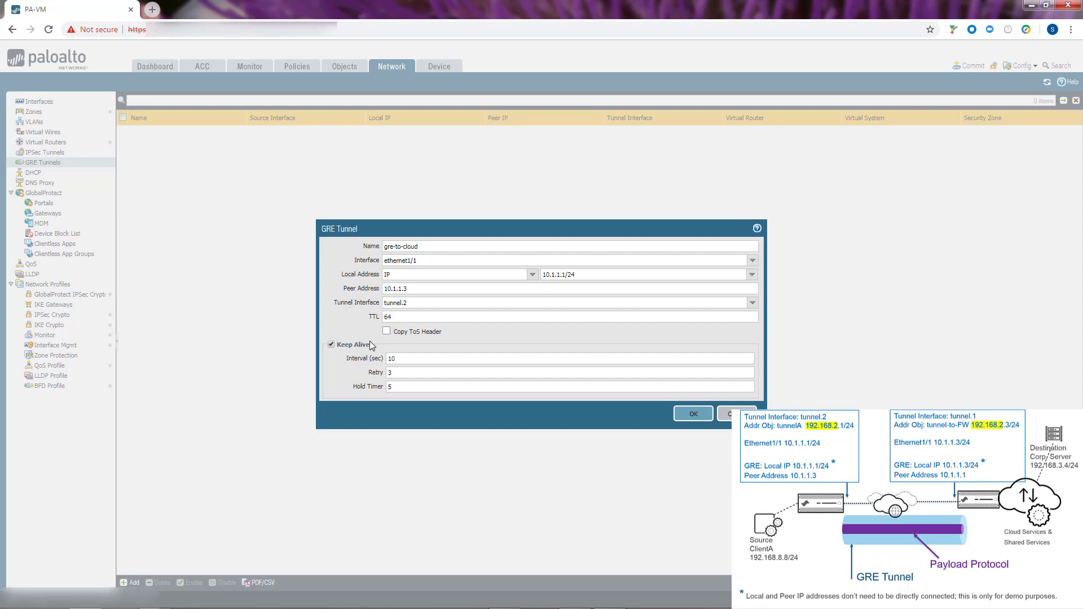
pyautogui.moveTo(375, 345)
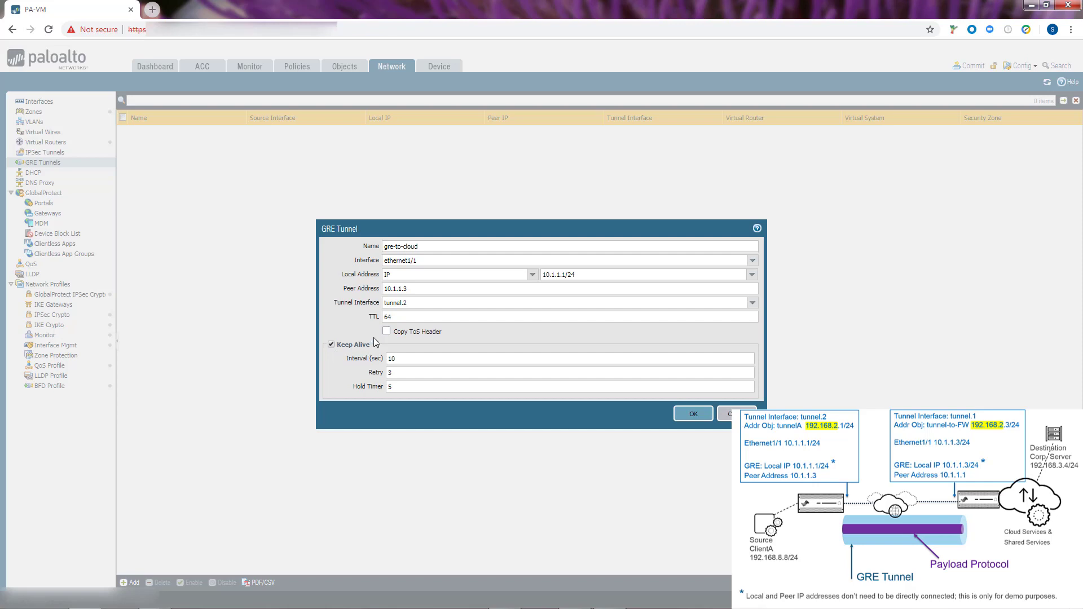
pyautogui.moveTo(375, 346)
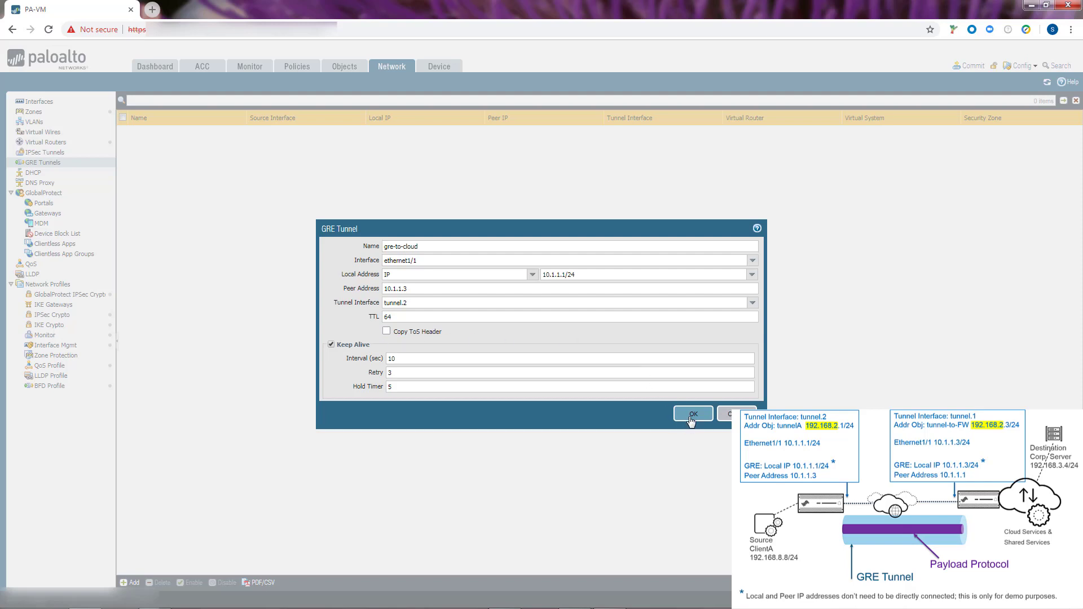
# Save the gre-to-cloud tunnel with keep-alive enabled
pyautogui.click(692, 414)
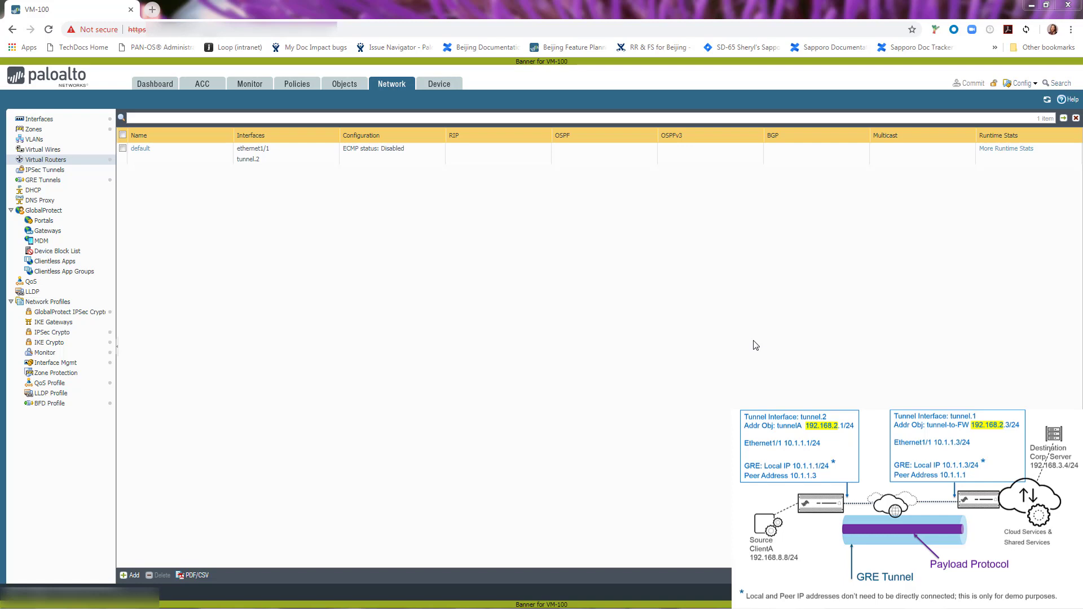
# Show the default virtual router's empty IPv4 static route list
pyautogui.click(391, 84)
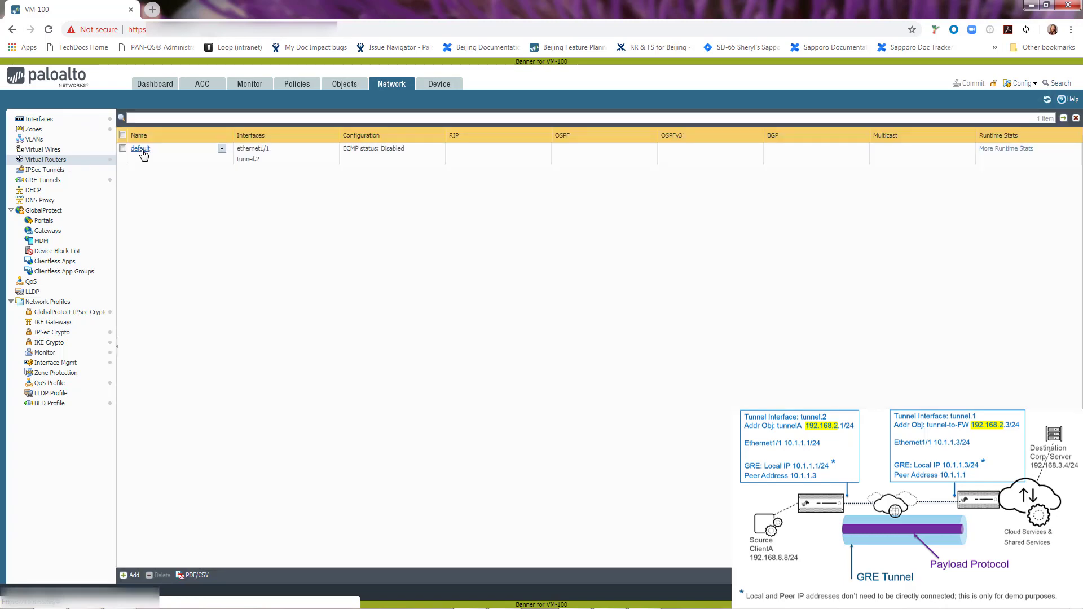
pyautogui.click(140, 149)
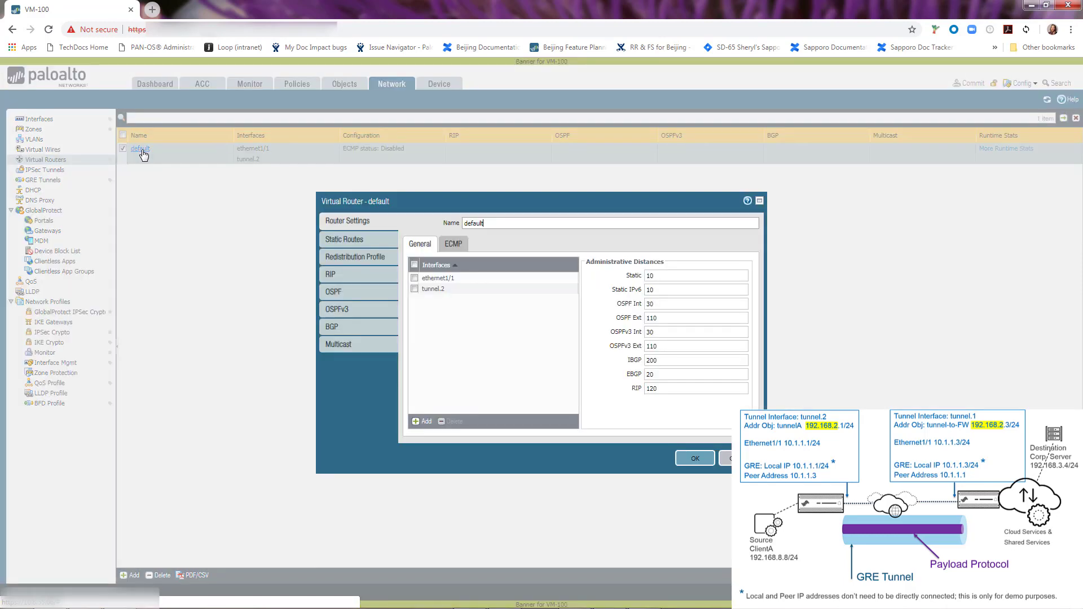
pyautogui.click(345, 238)
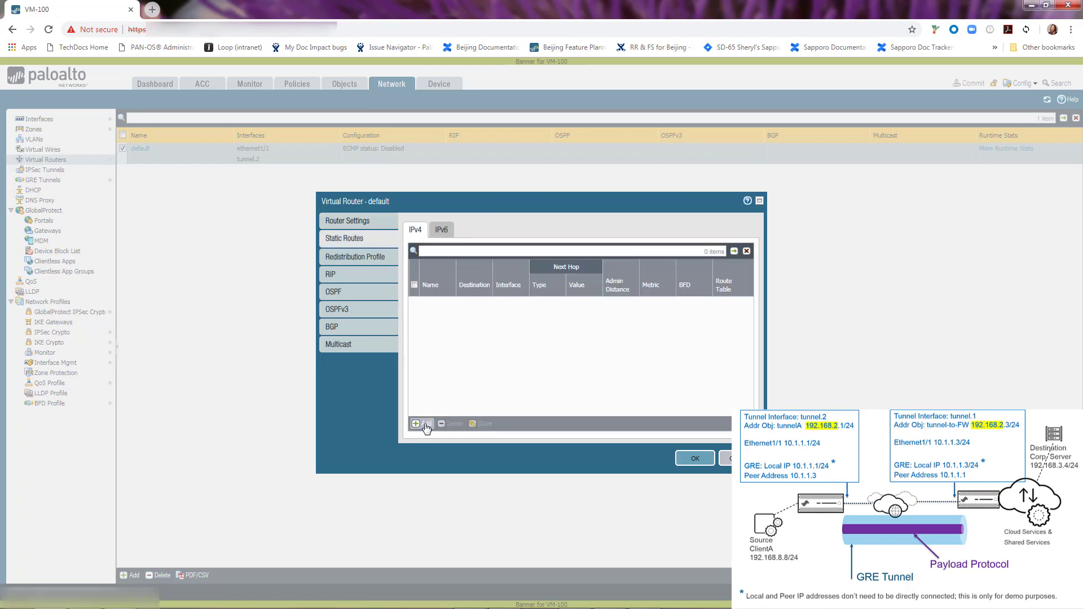
# Start a new IPv4 static route named gre-corporate-tunnel going out tunnel.2
pyautogui.click(415, 423)
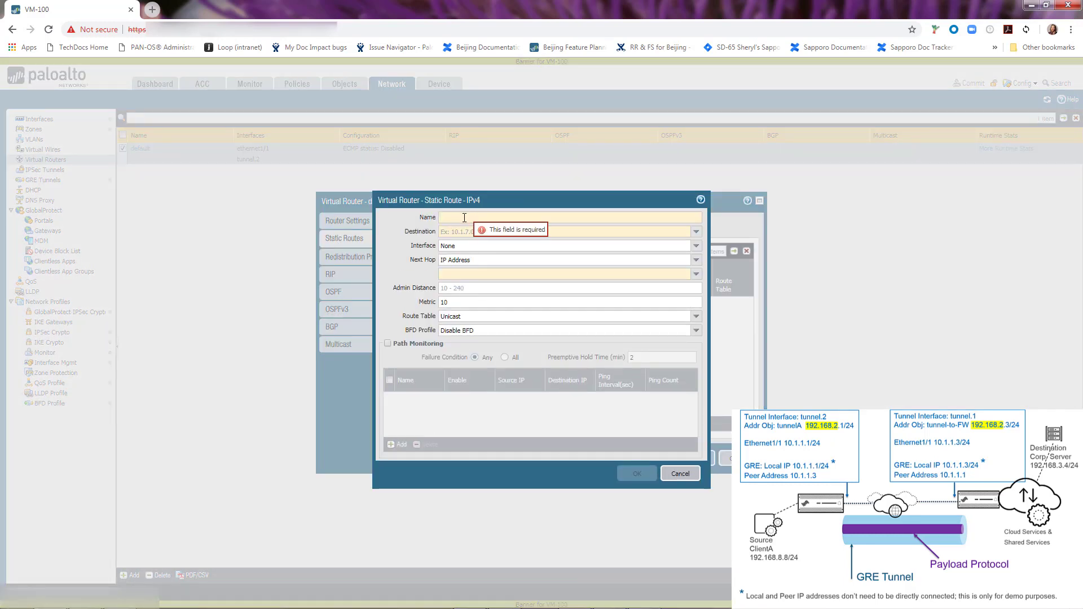
pyautogui.write('gre-corporate-tunnel')
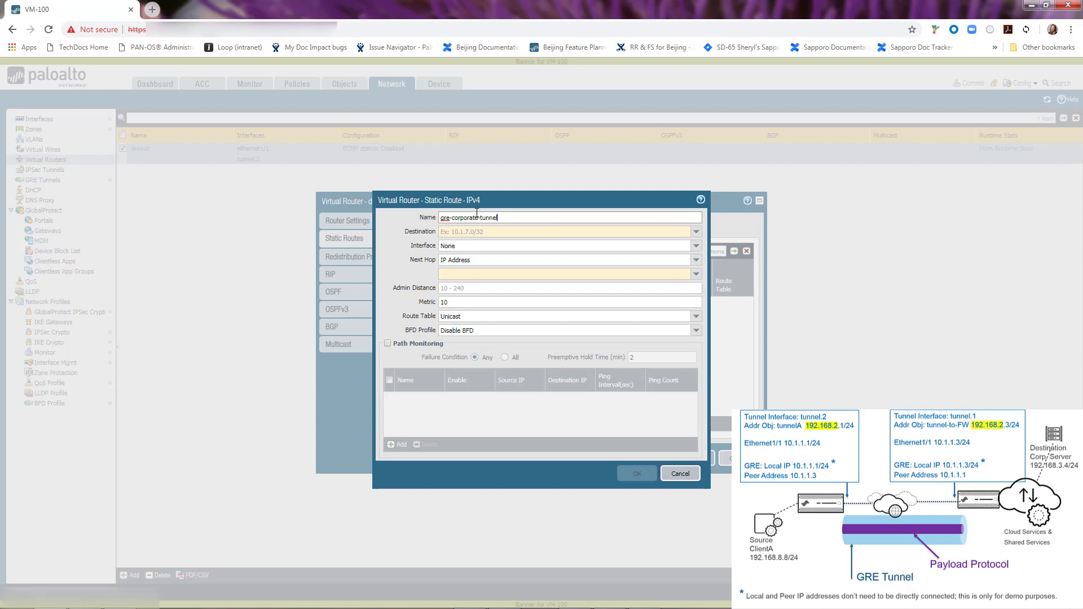
pyautogui.moveTo(478, 215)
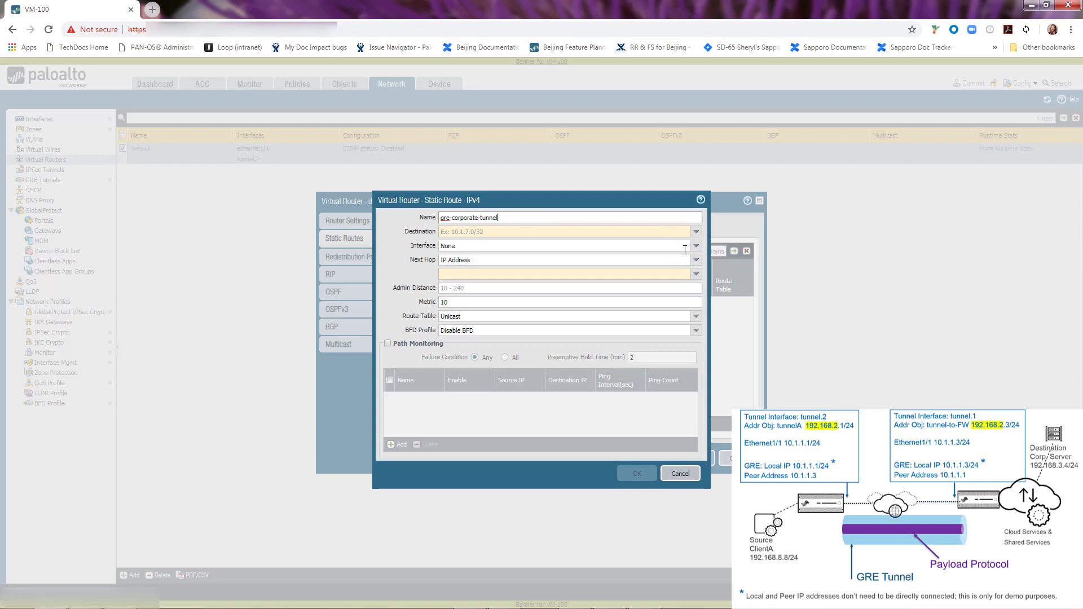
pyautogui.click(696, 246)
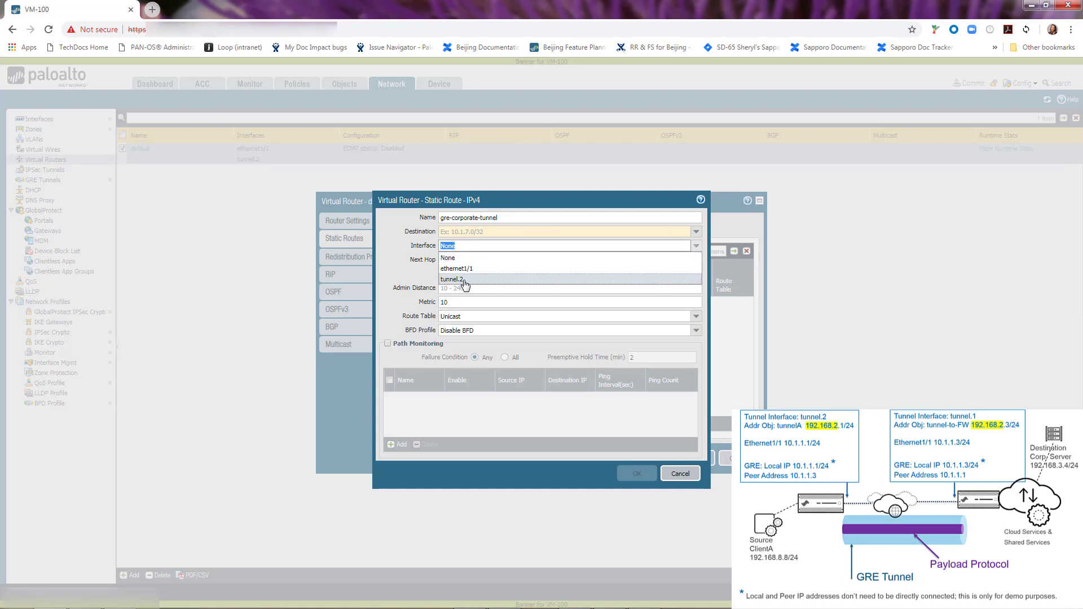
pyautogui.click(451, 279)
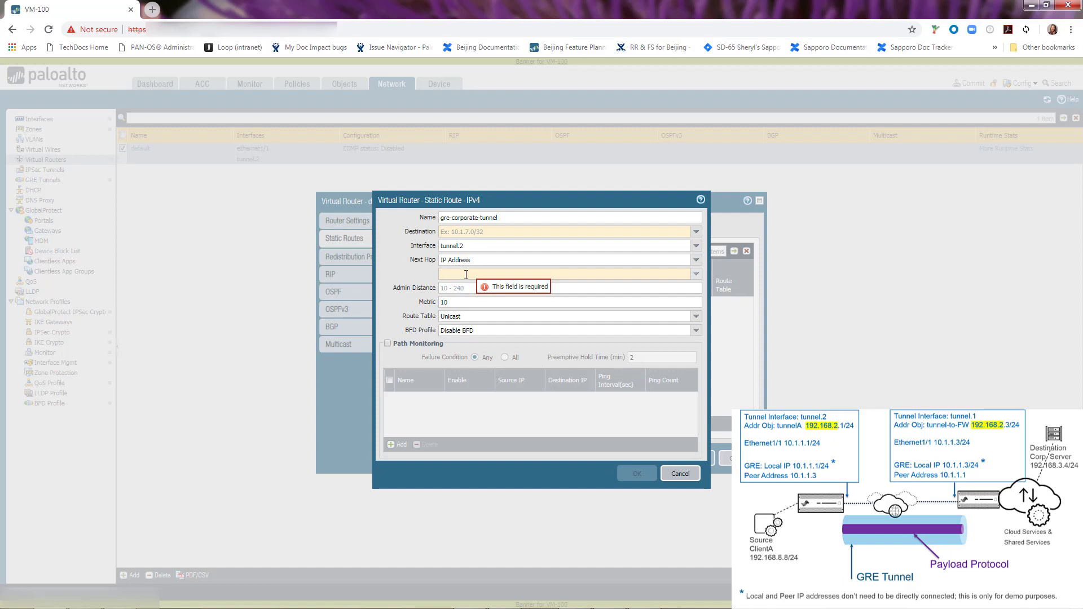
# Give the route next hop 192.168.2.3 and destination 192.168.3.0/24, then save it
pyautogui.write('192.168.2')
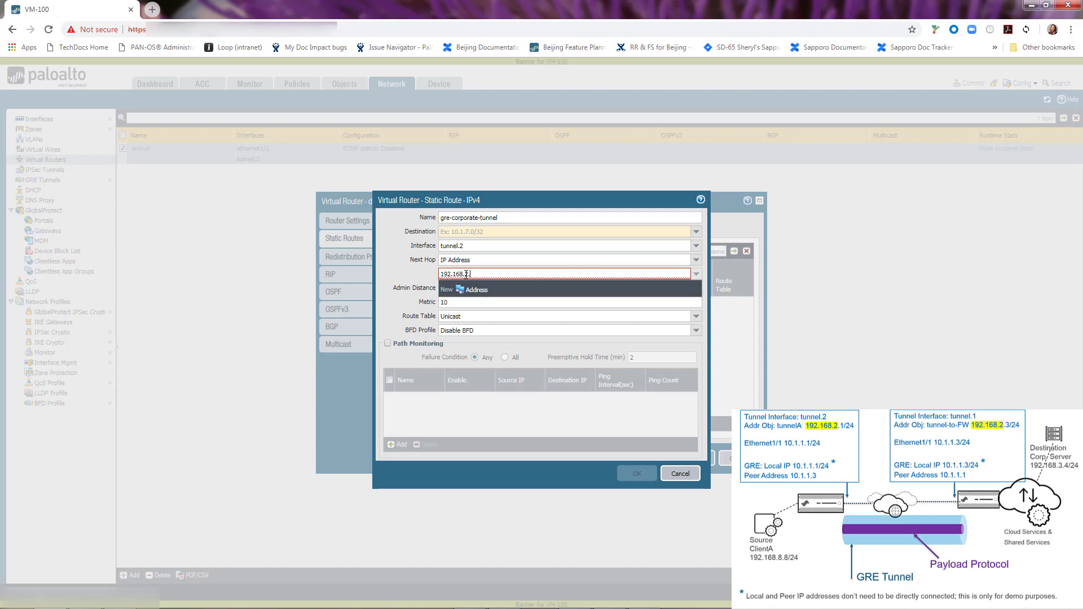
pyautogui.write('192.168.2.3')
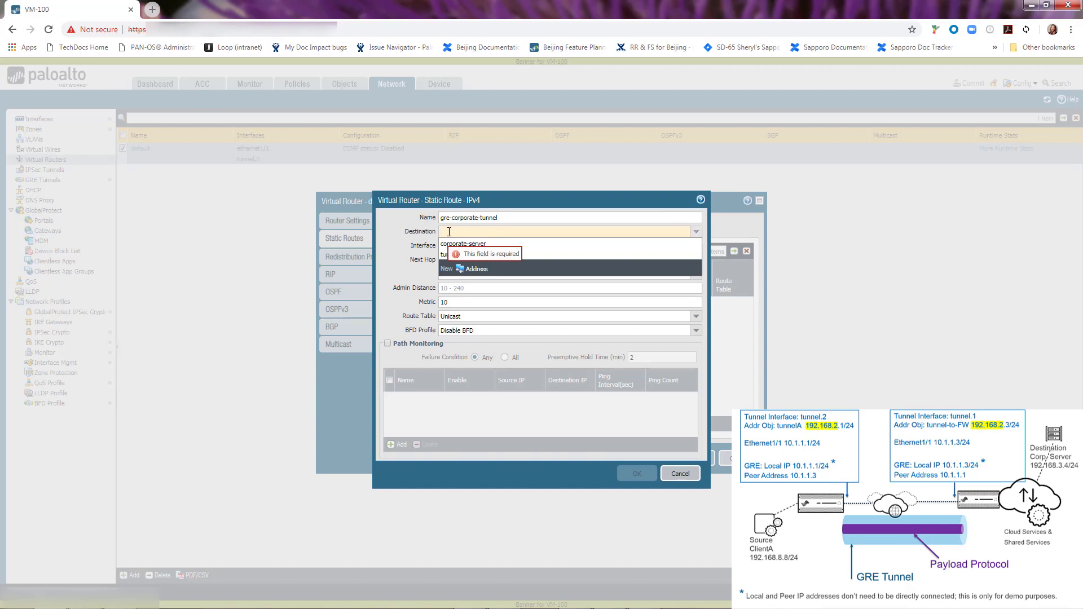
pyautogui.write('192.168.3.0')
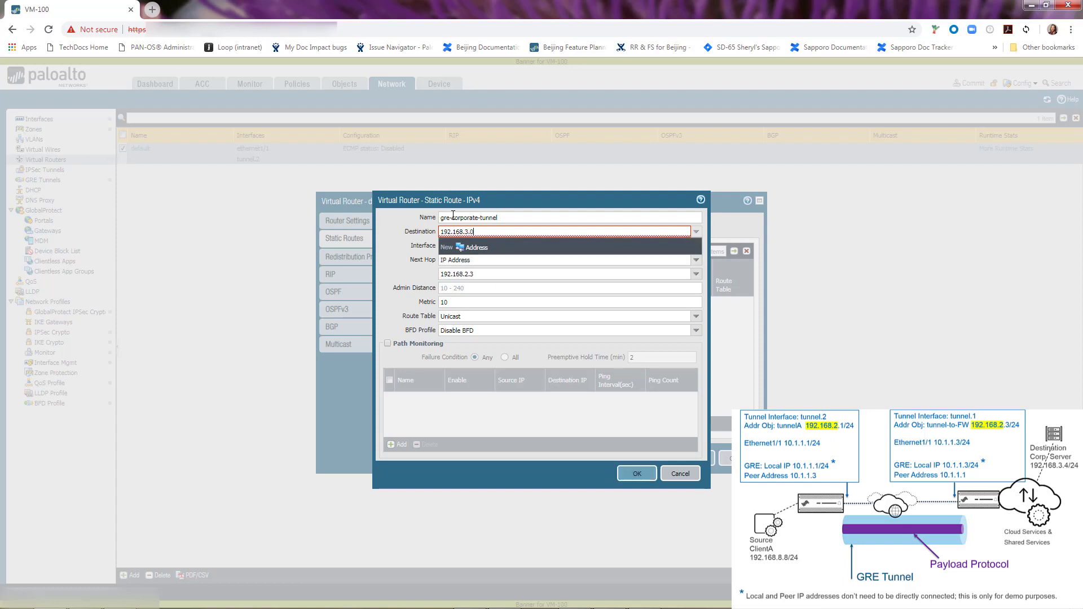
pyautogui.write('/24')
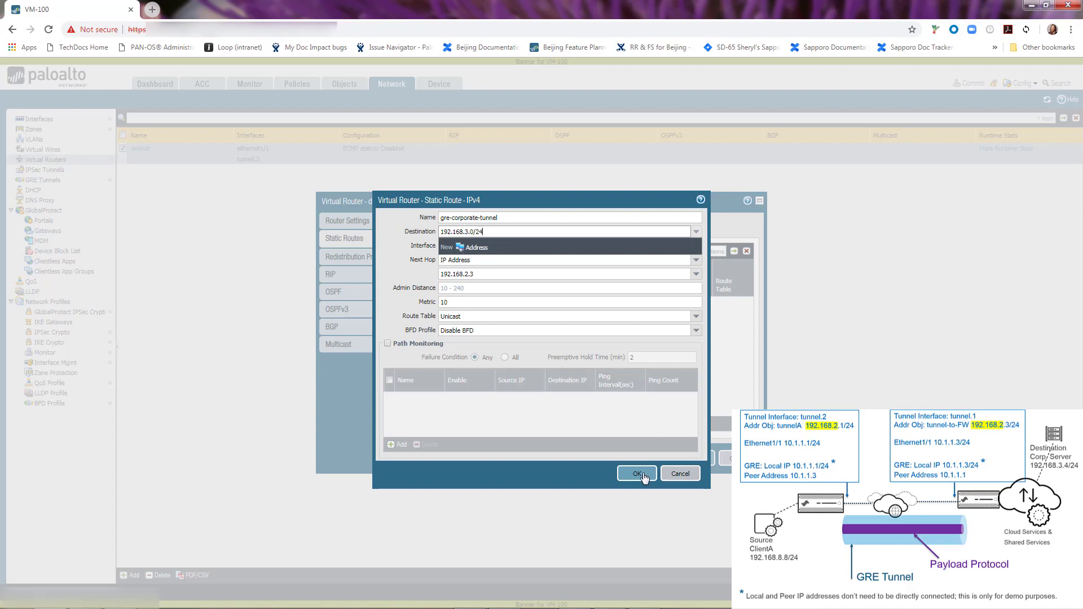
pyautogui.click(635, 472)
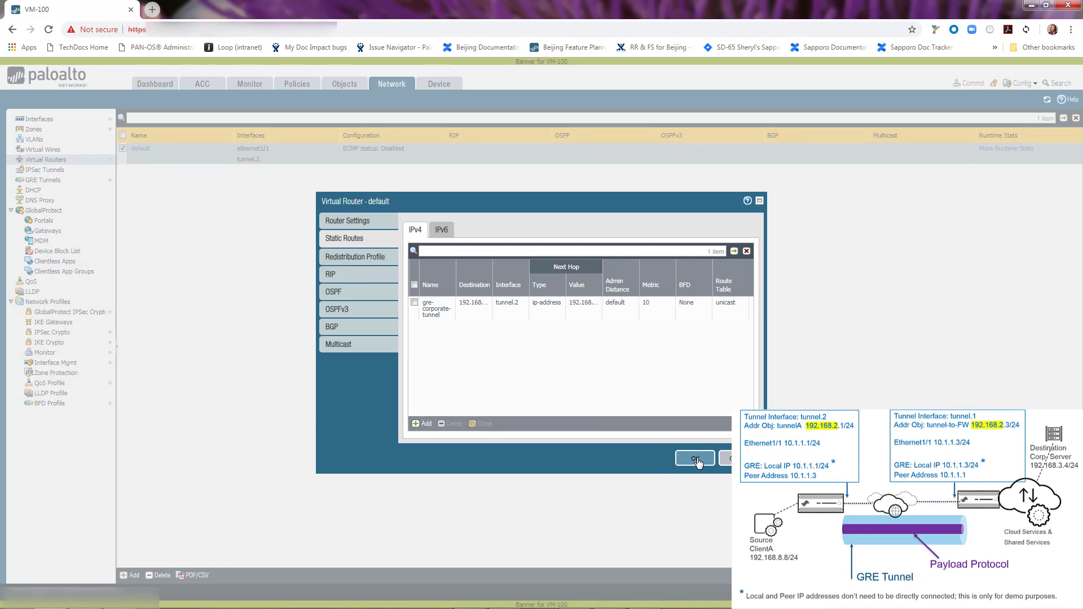
# Close the virtual router settings and commit the configuration successfully
pyautogui.click(694, 458)
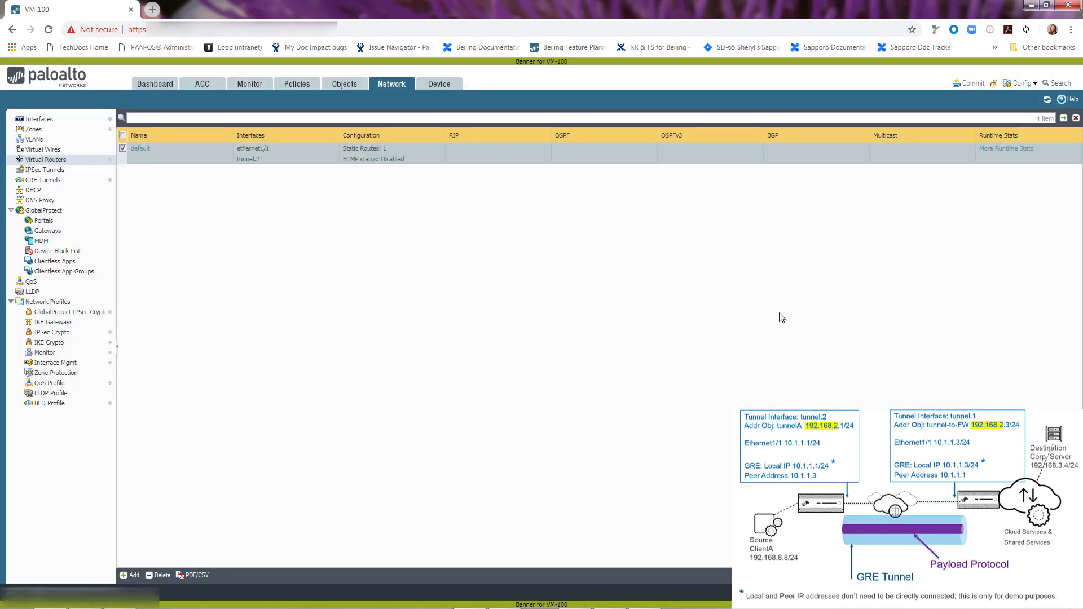
pyautogui.moveTo(972, 82)
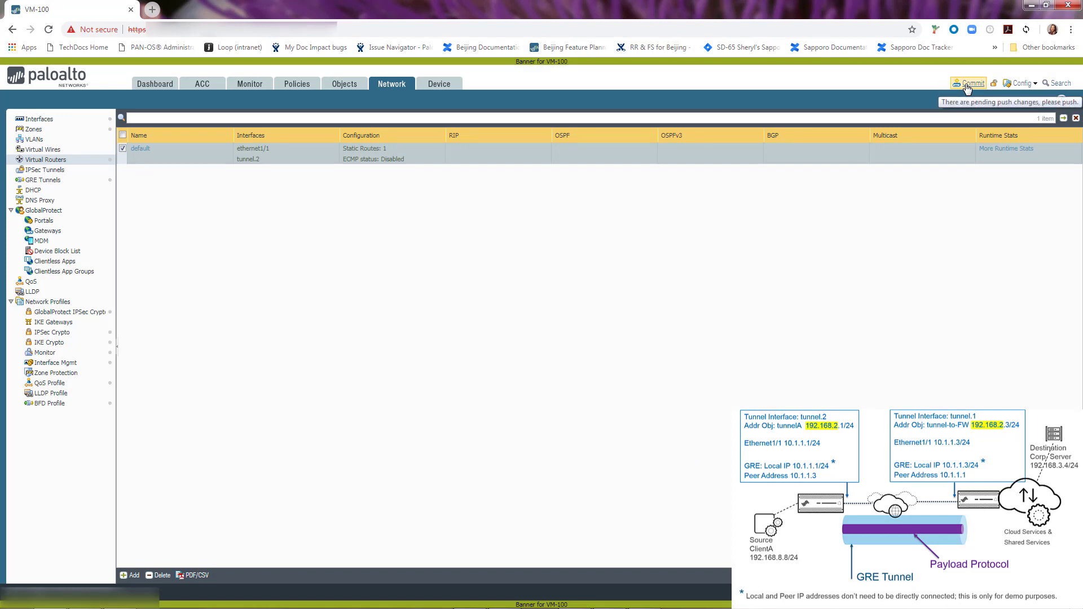
pyautogui.click(973, 83)
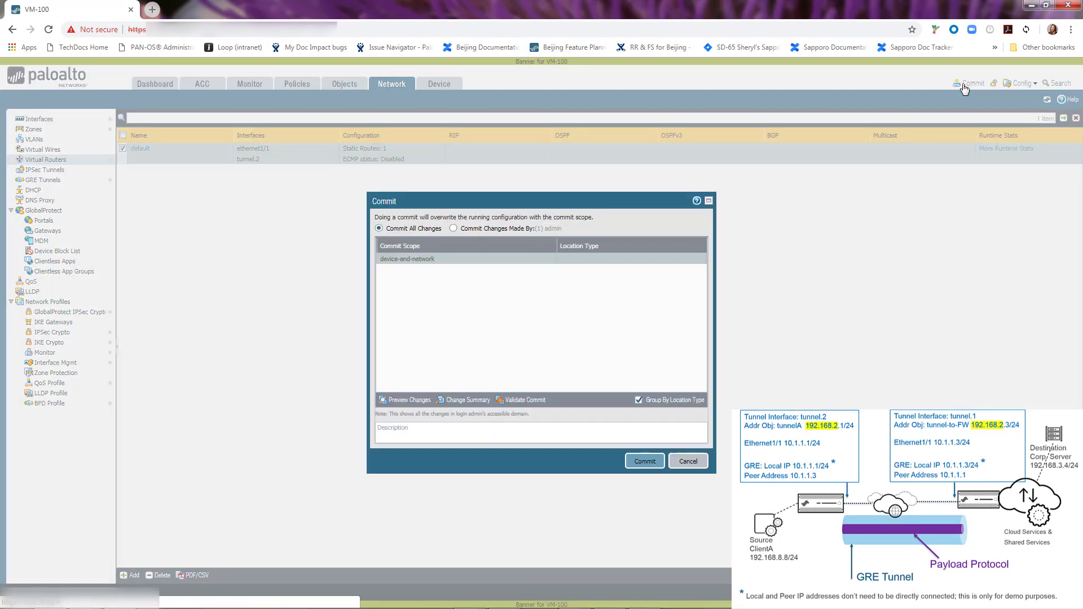
pyautogui.click(644, 461)
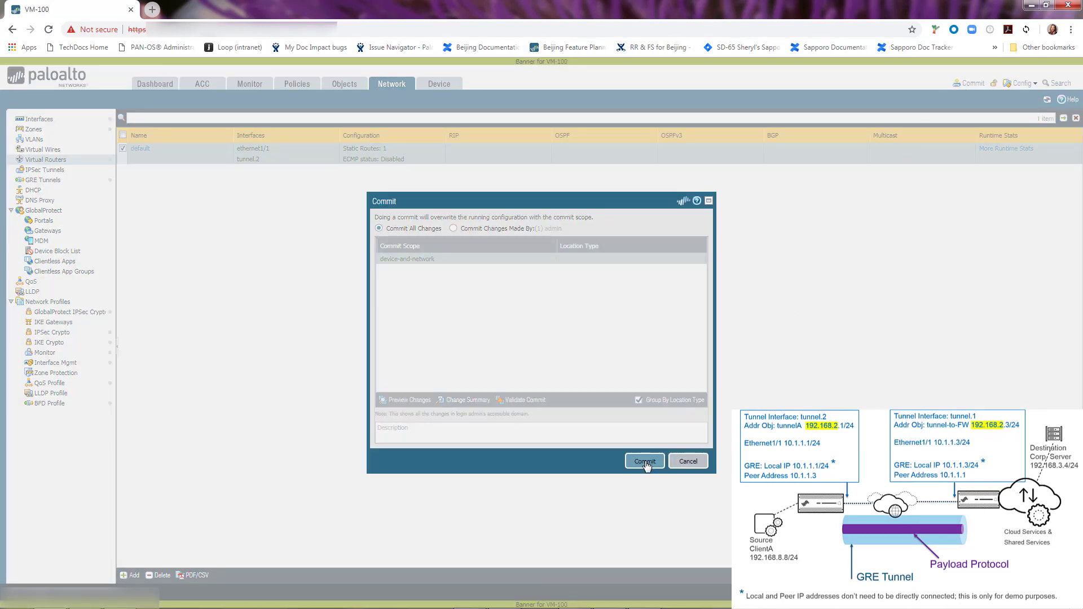
pyautogui.click(643, 461)
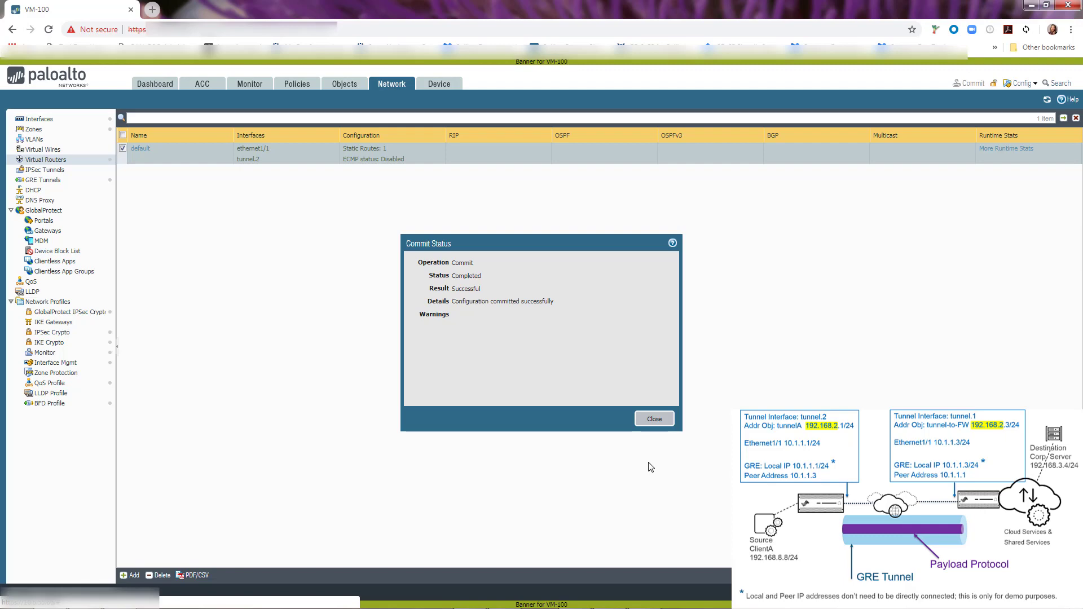
pyautogui.click(653, 417)
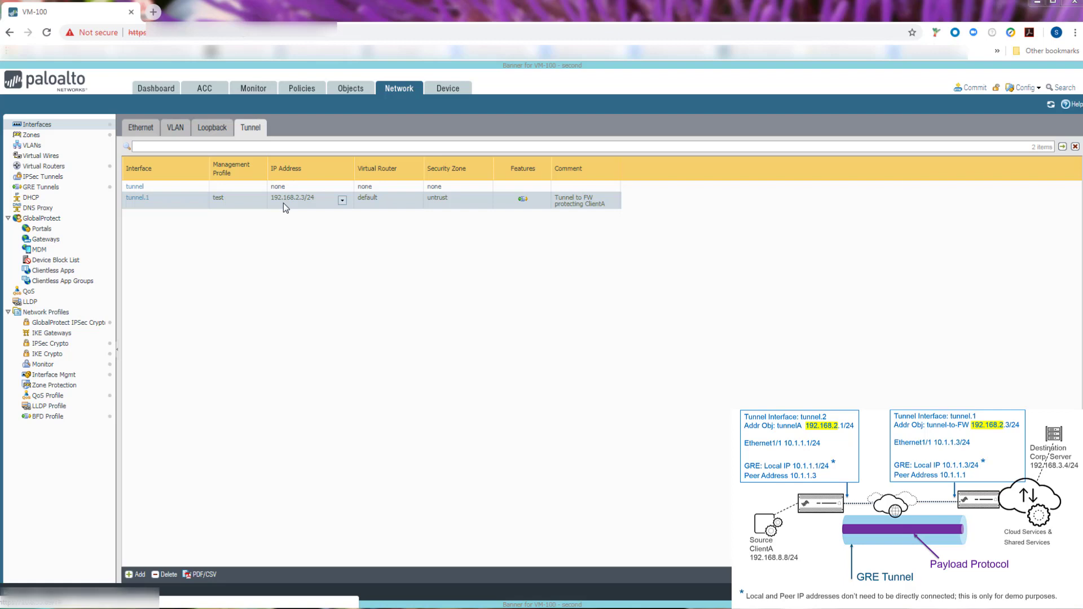
pyautogui.moveTo(288, 213)
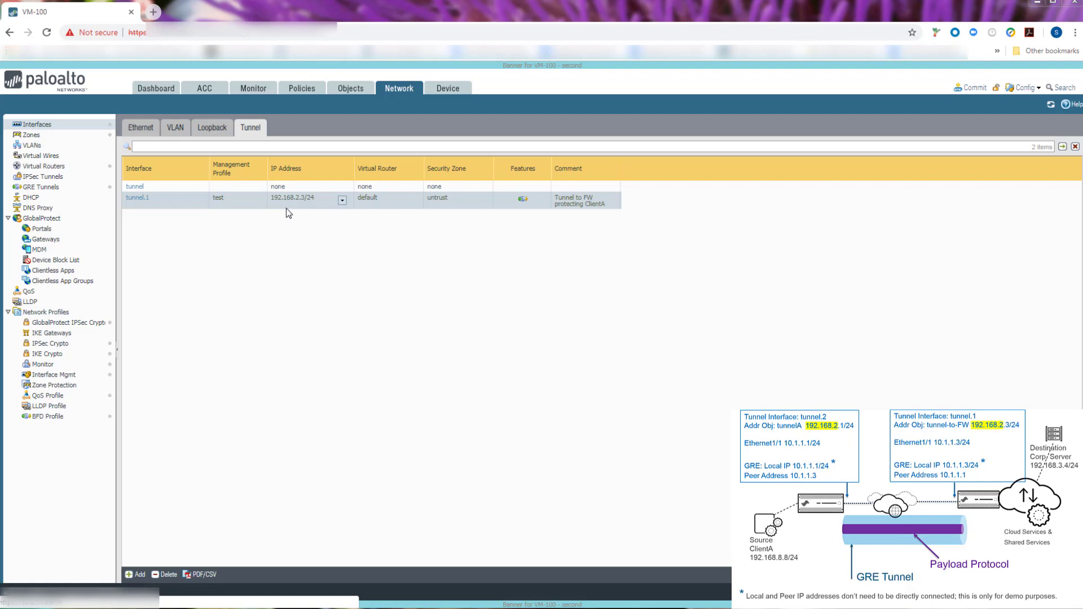
pyautogui.moveTo(285, 210)
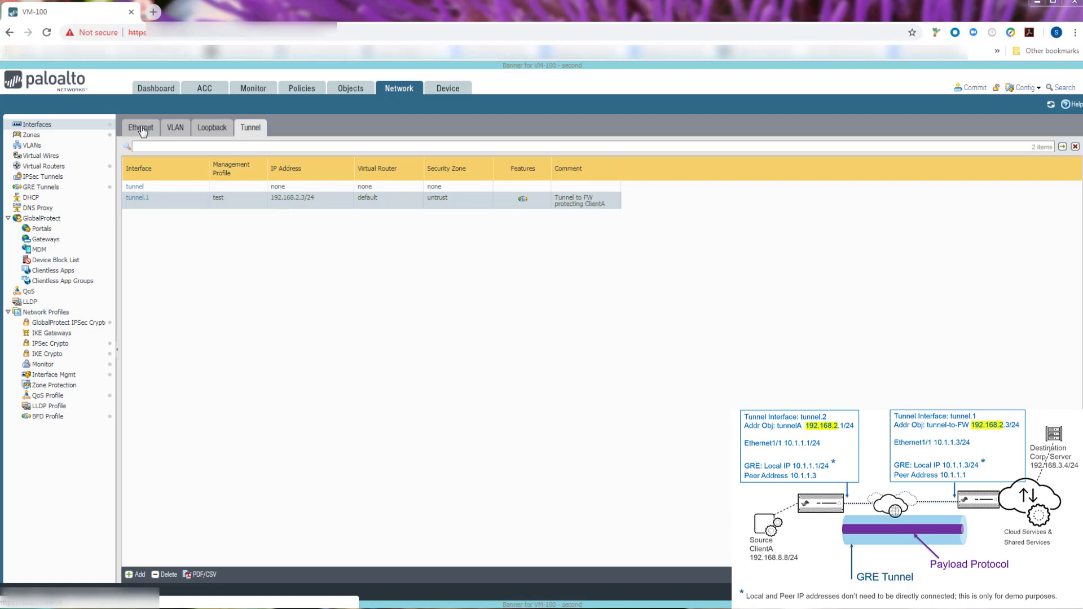
# Show the peer firewall's ethernet1/1 at 10.1.1.3/24 and its GRE tunnel entry
pyautogui.click(140, 128)
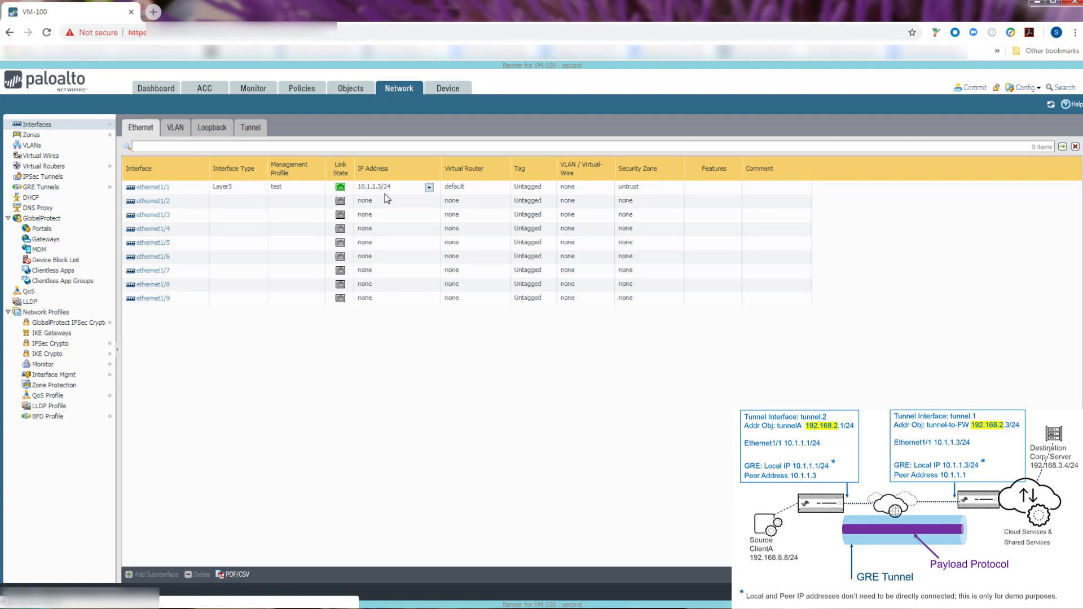
pyautogui.click(41, 184)
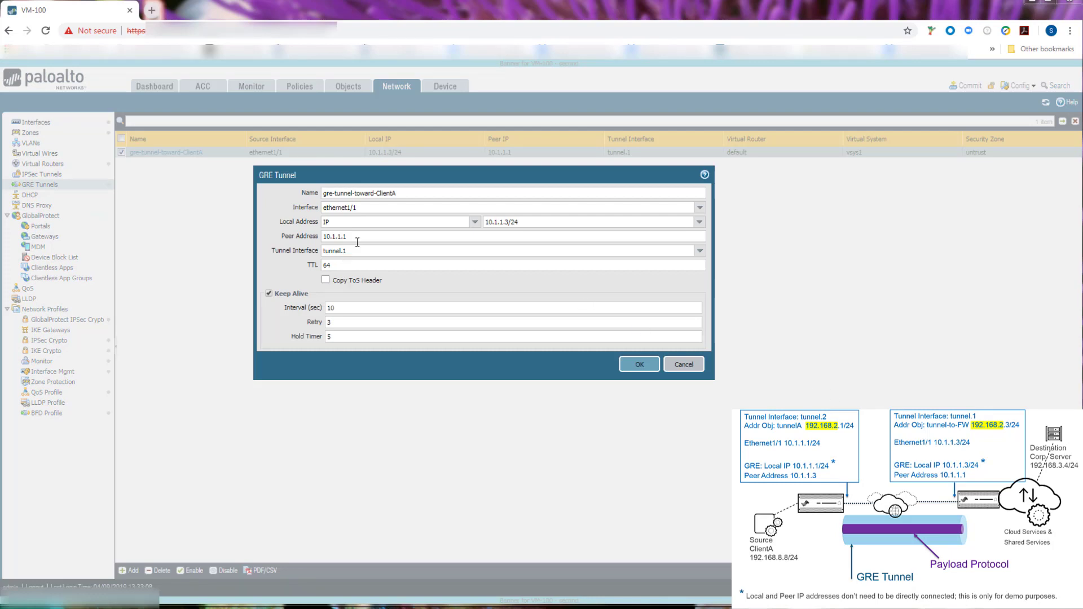
pyautogui.moveTo(364, 211)
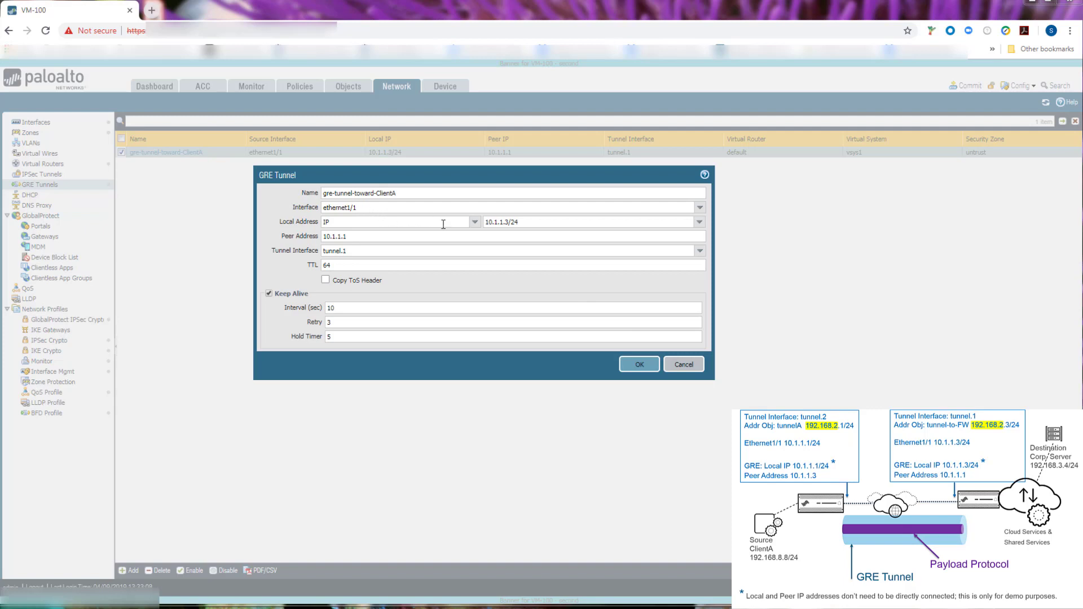
pyautogui.moveTo(503, 233)
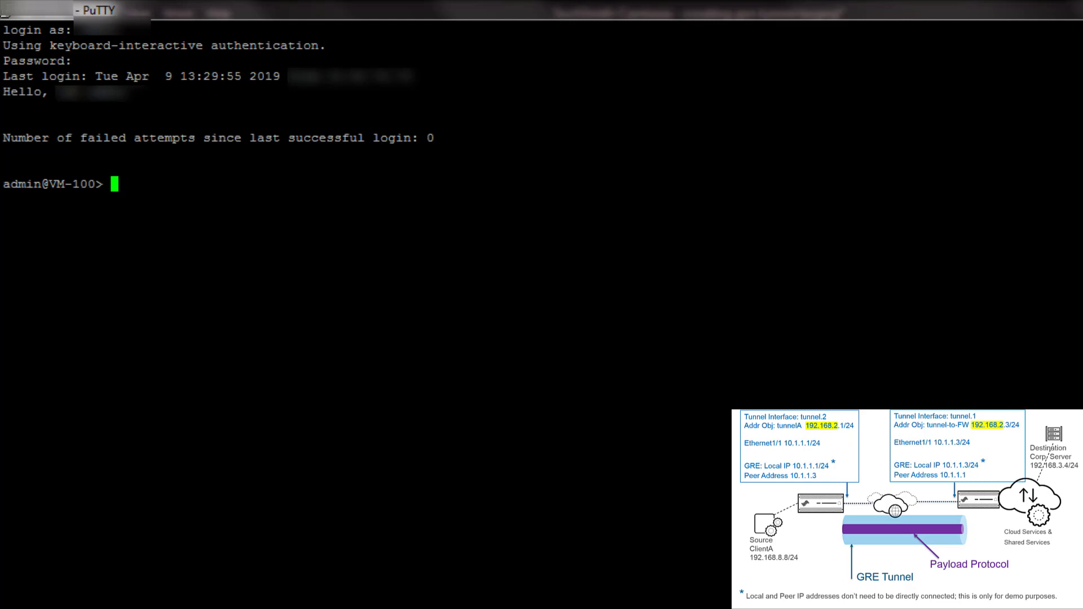
# Enter 'ping source 192.168.2.3 host 192.168' at the VM-100 admin prompt
pyautogui.write('ping source 192.')
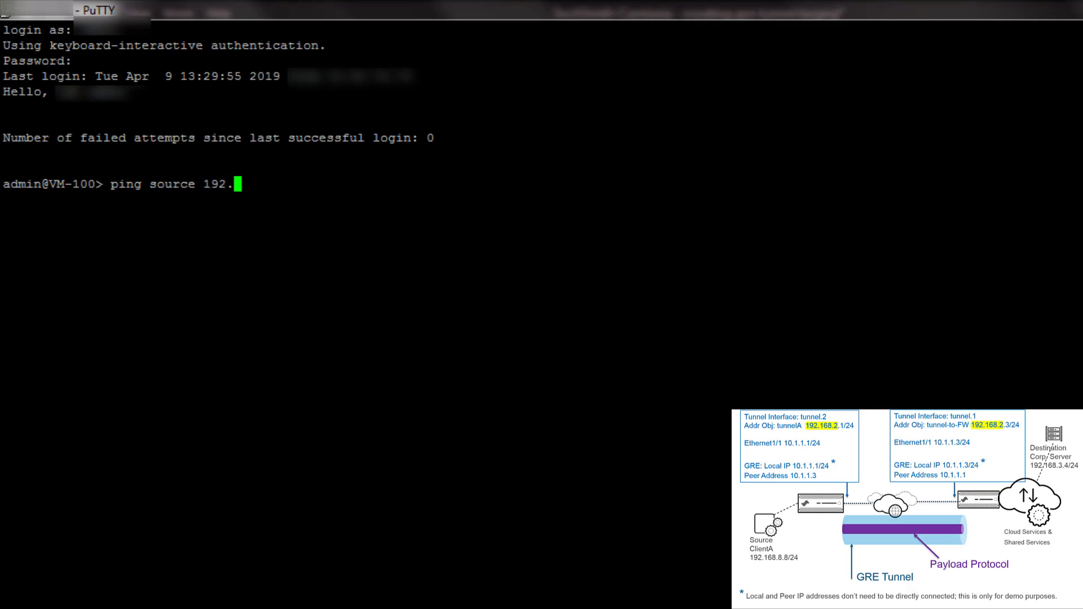
pyautogui.write('168.2')
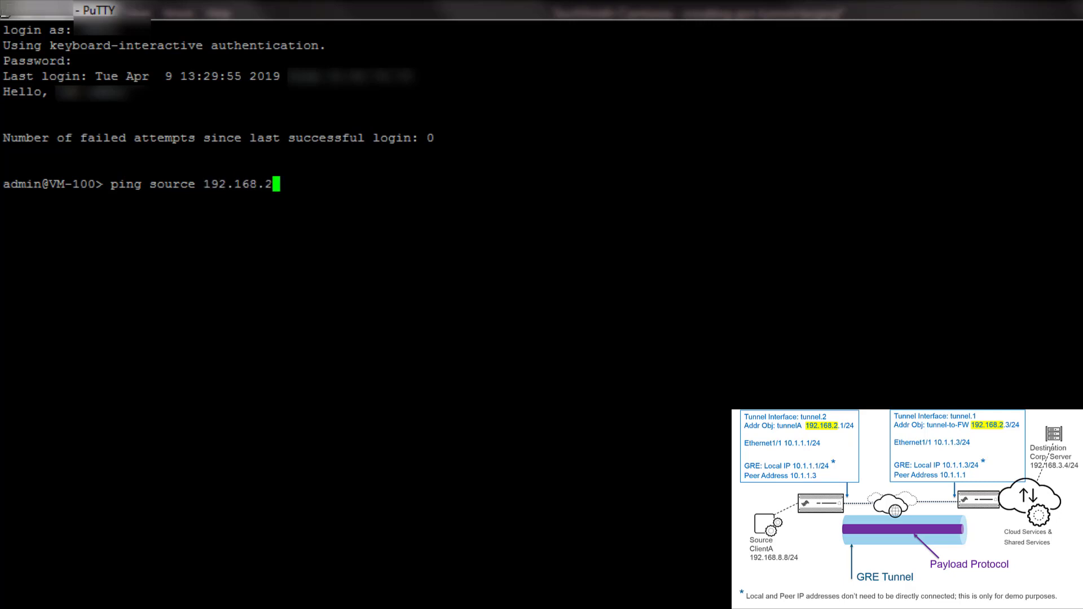
pyautogui.write('3')
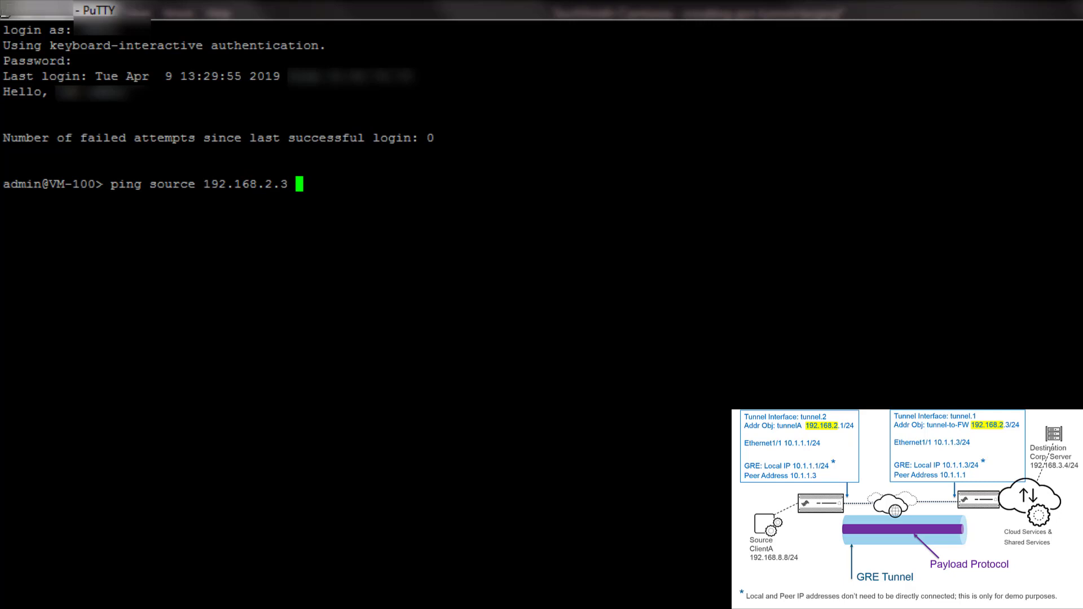
pyautogui.write('hos')
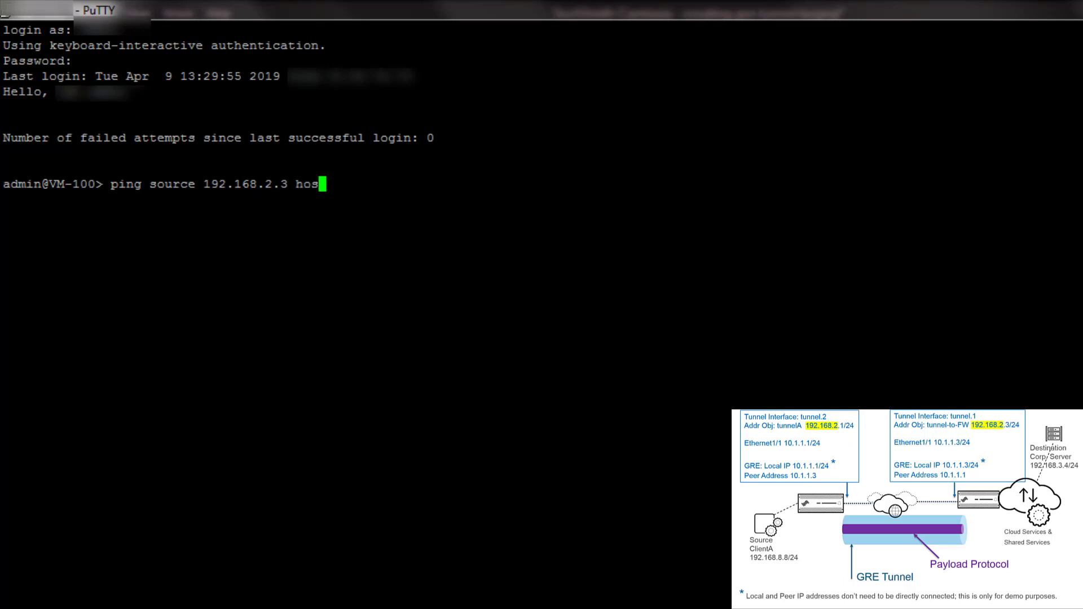
pyautogui.write('t 1')
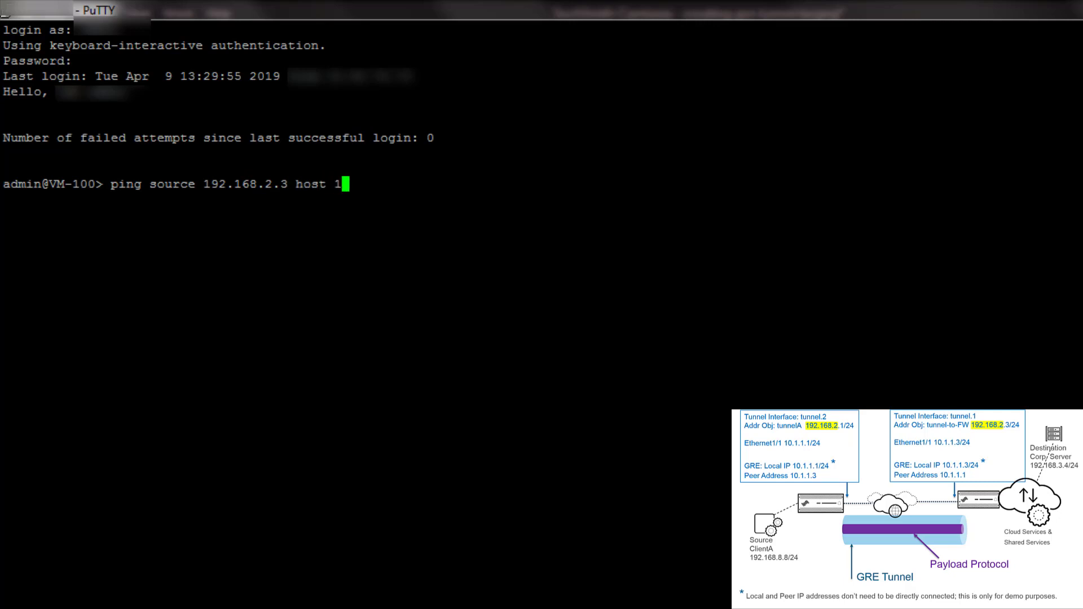
pyautogui.write('92.168')
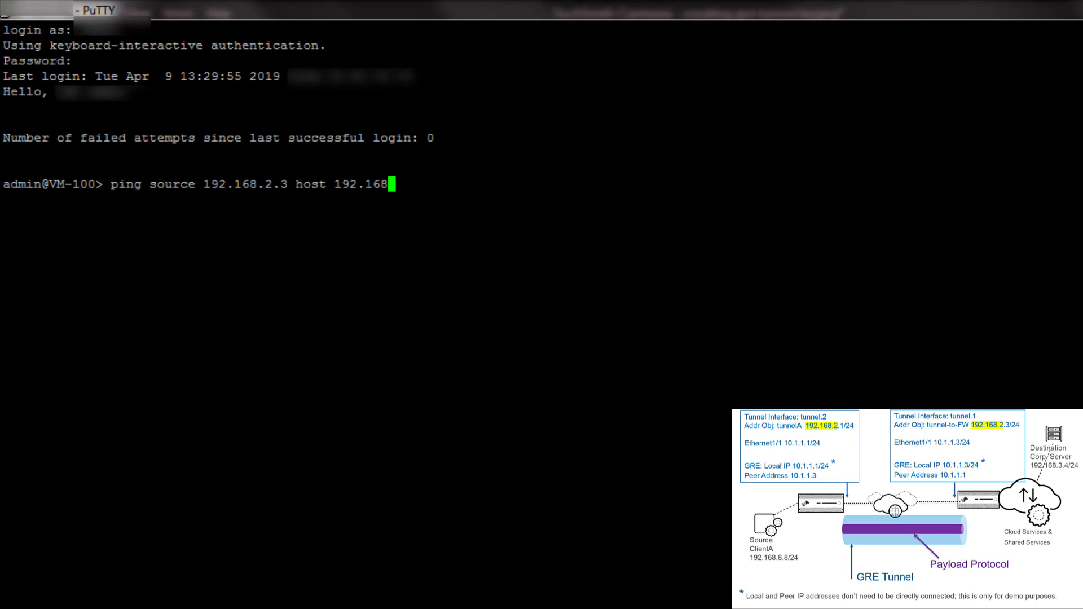